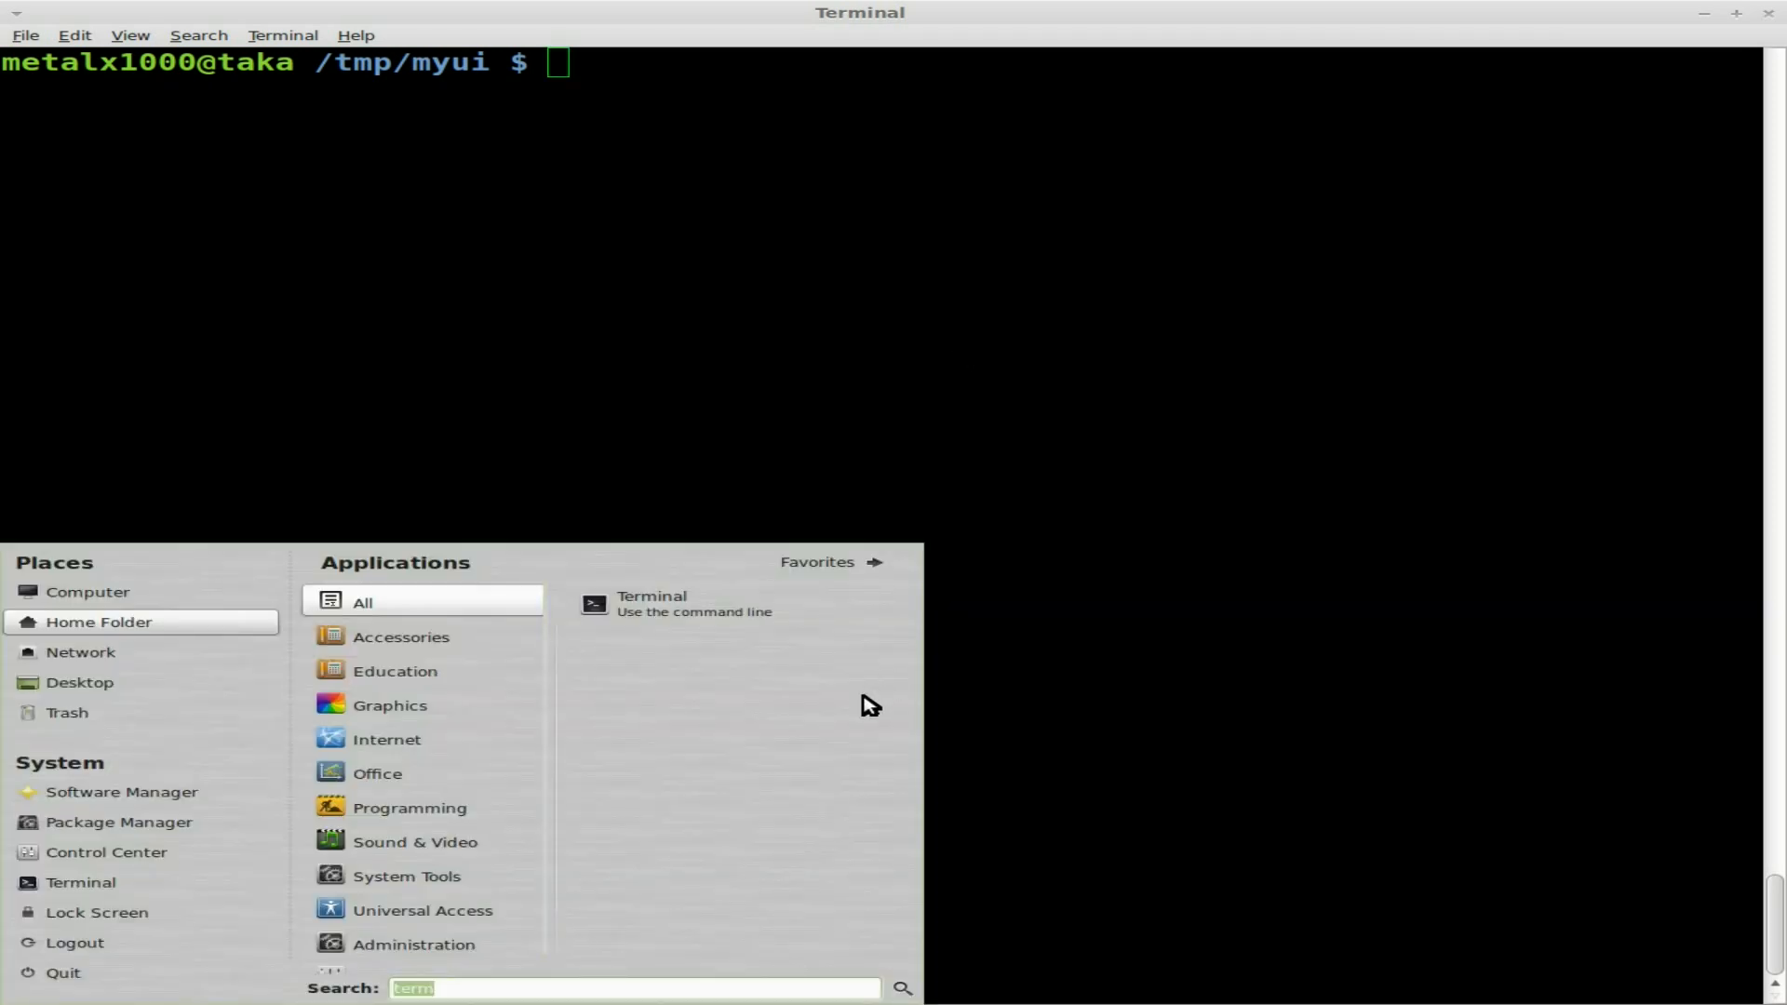
# - Launch Qt Designer via an application search for 'qt' and nudge the New Form dialog aside
pyautogui.write('qt')
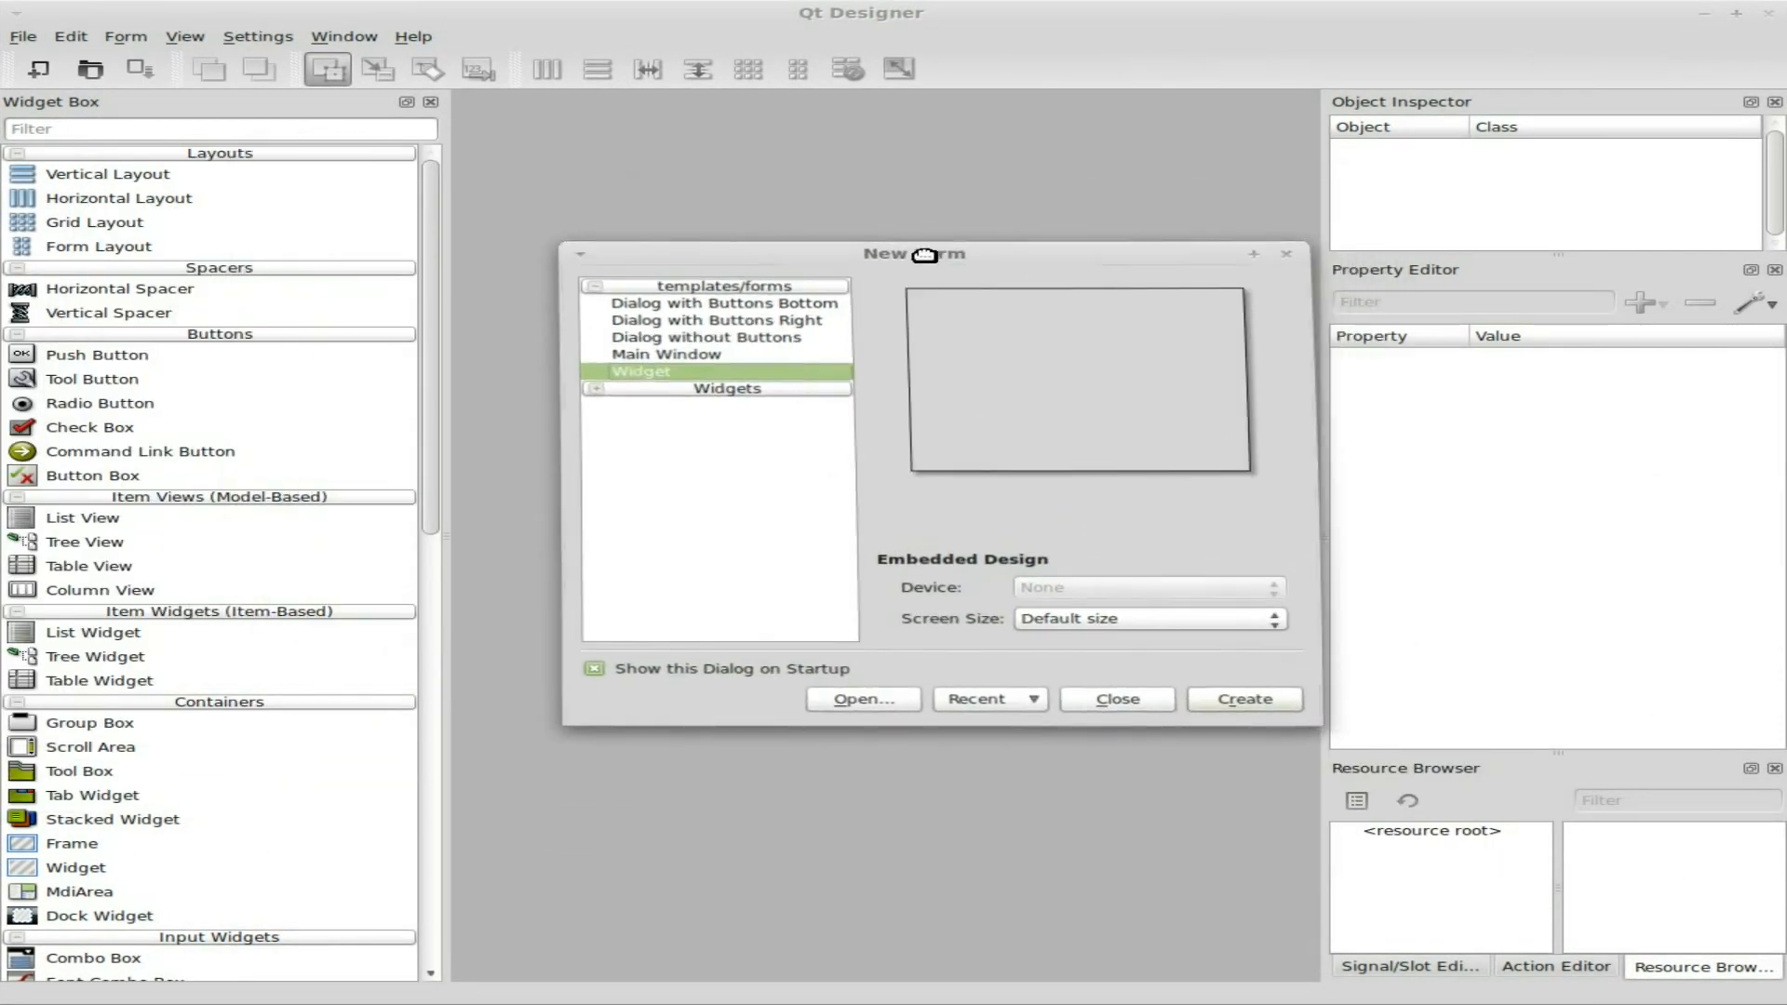
pyautogui.moveTo(912, 253); pyautogui.dragTo(865, 276)
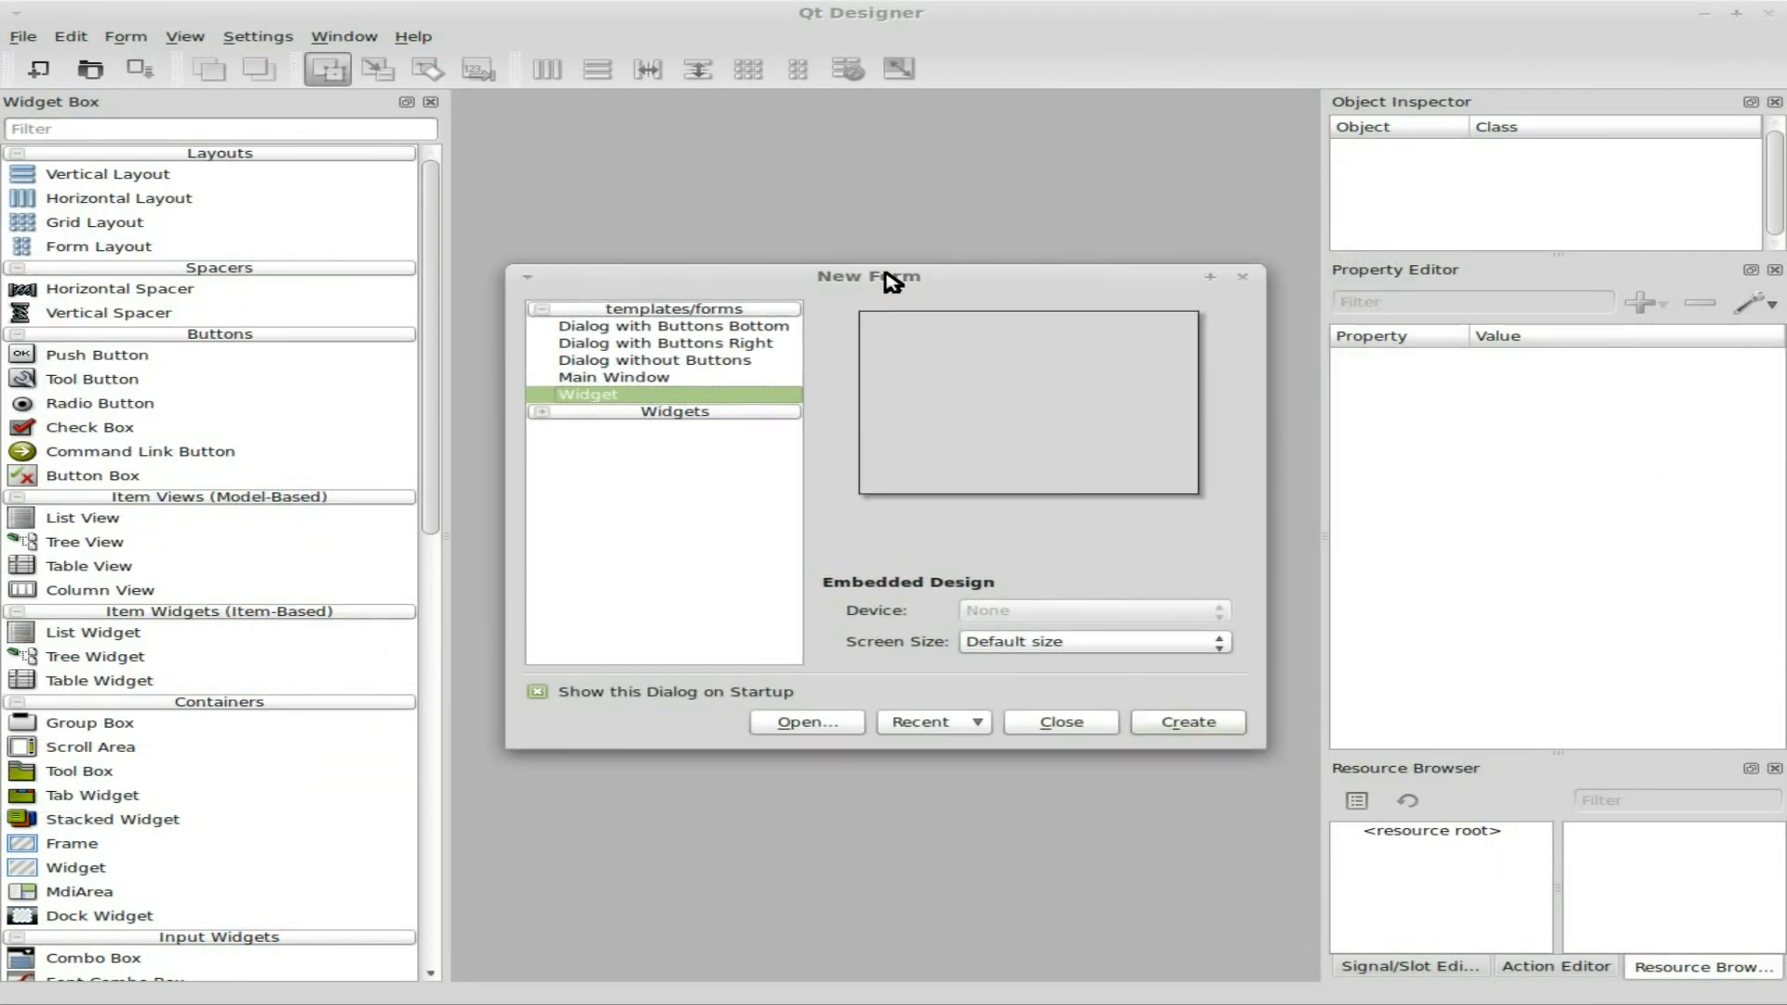
pyautogui.moveTo(843, 285)
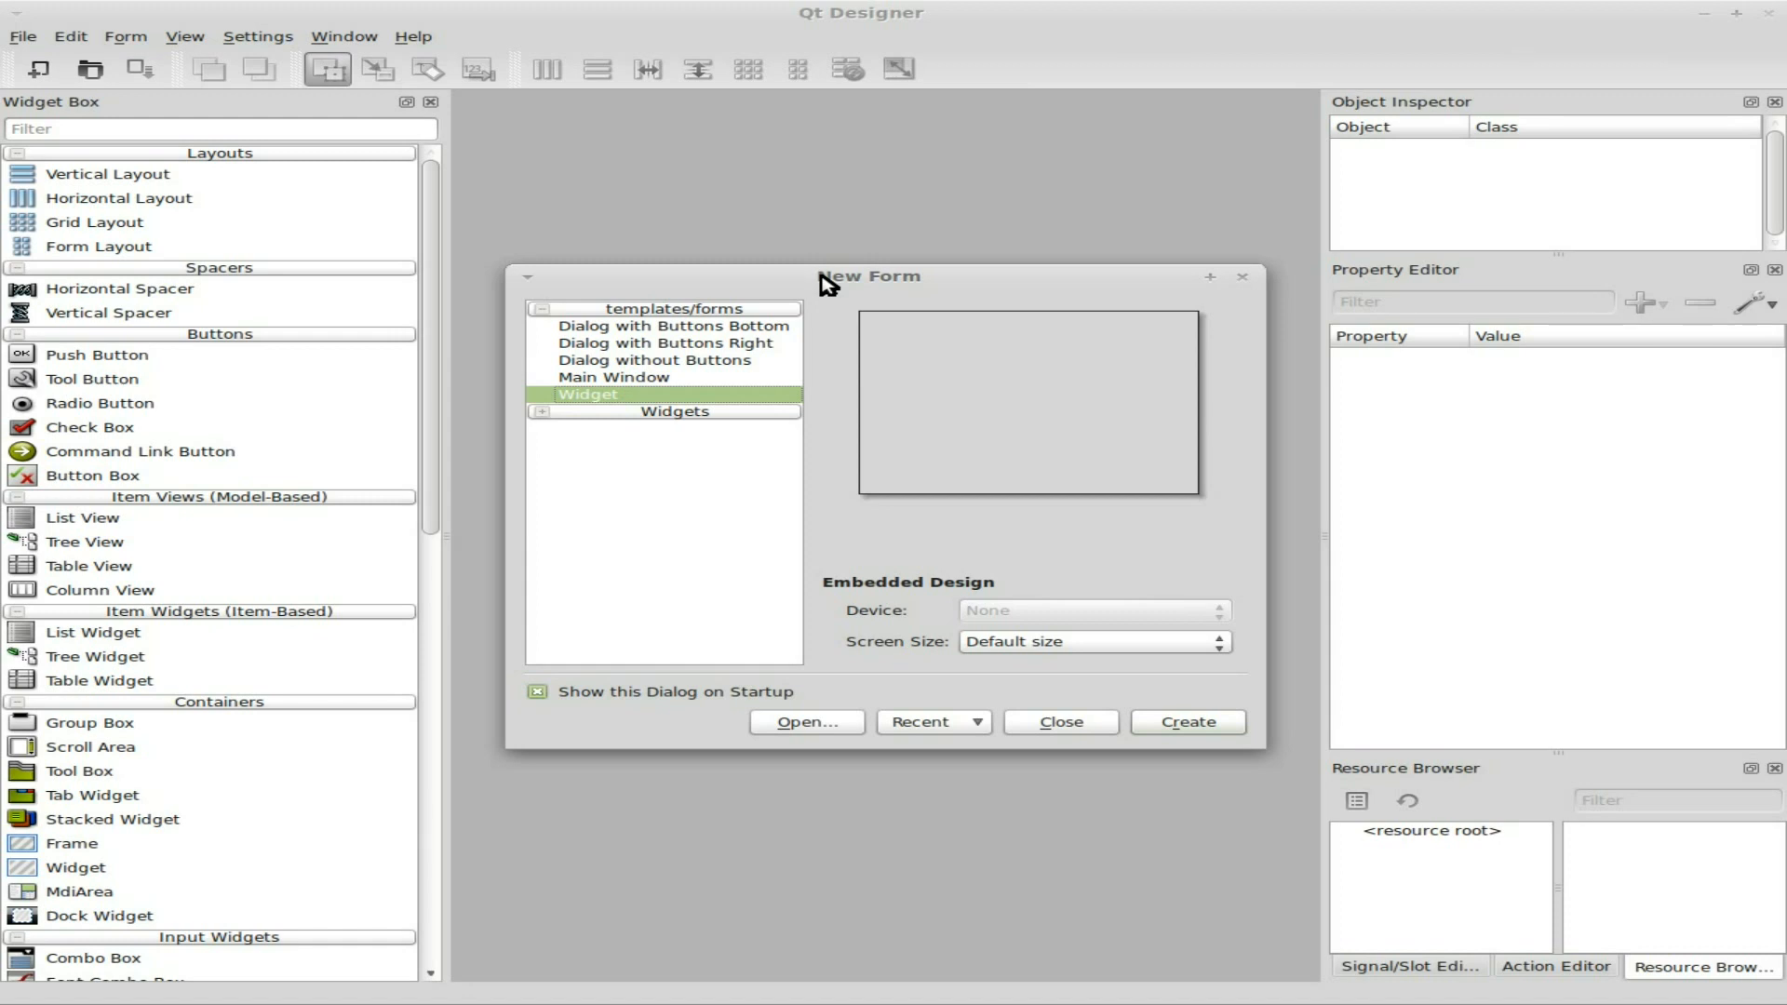
pyautogui.moveTo(617, 402)
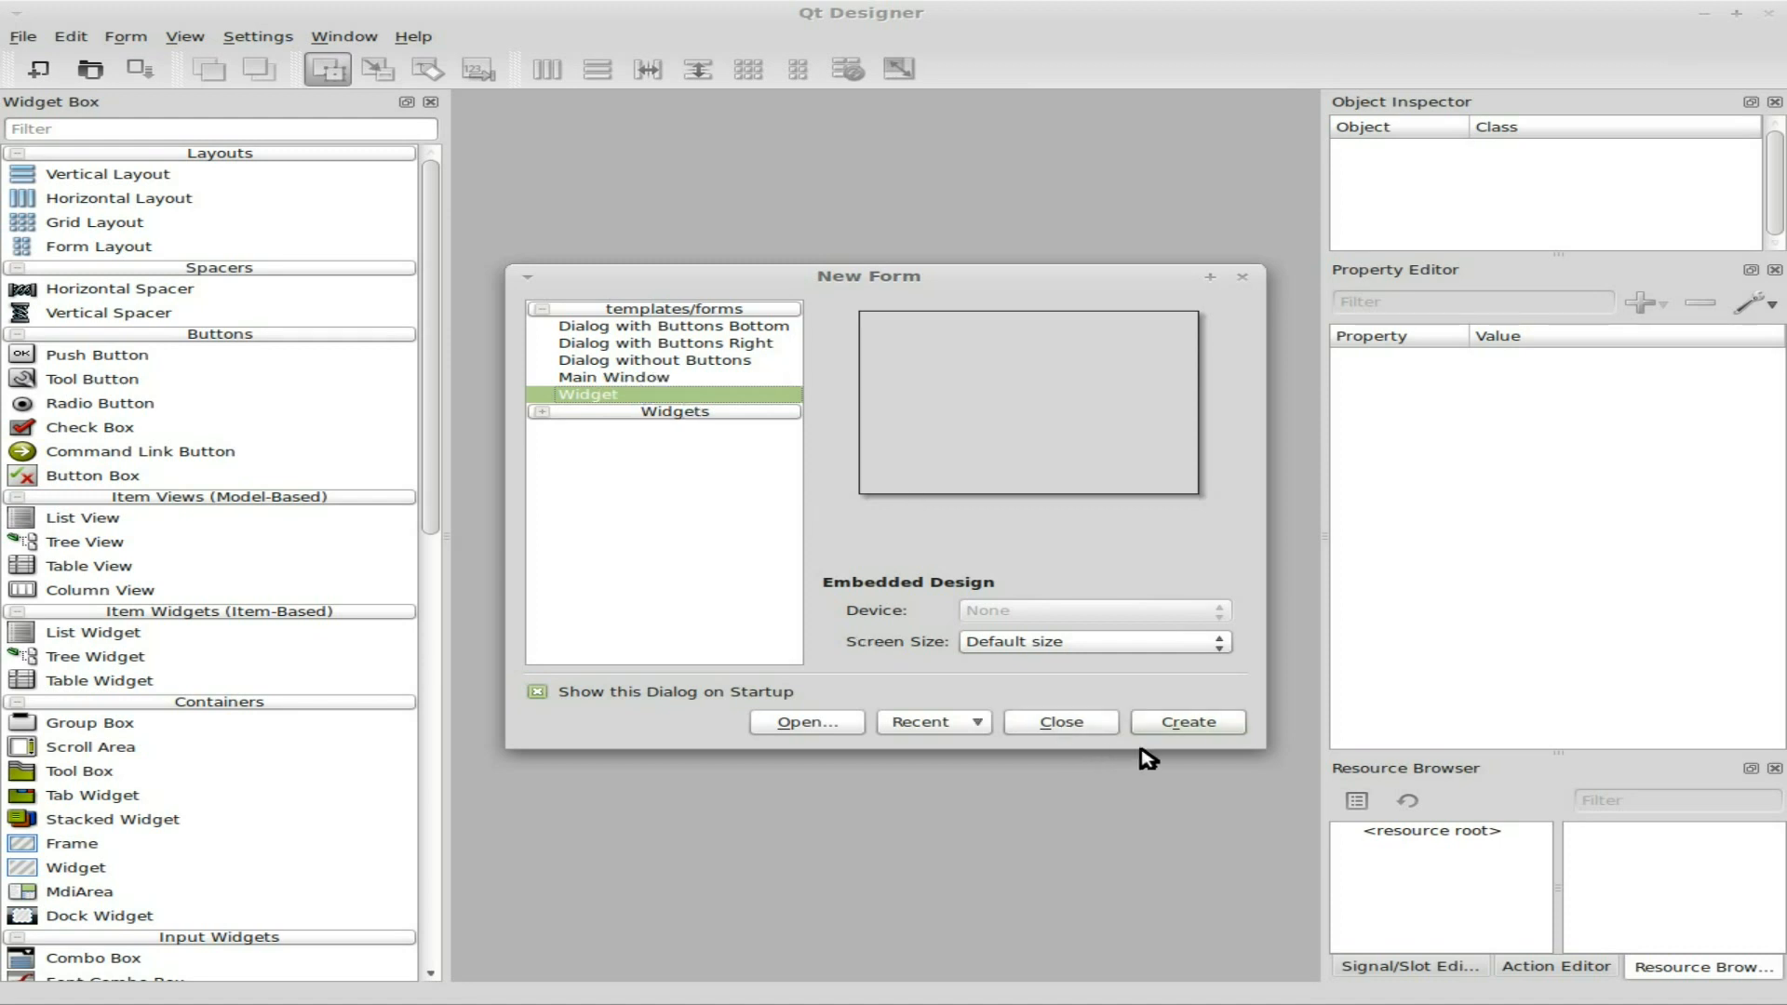
# - Create a blank Widget form and place a Push Button with a Label above it, filtering 'but' and 'lab'
pyautogui.click(1185, 722)
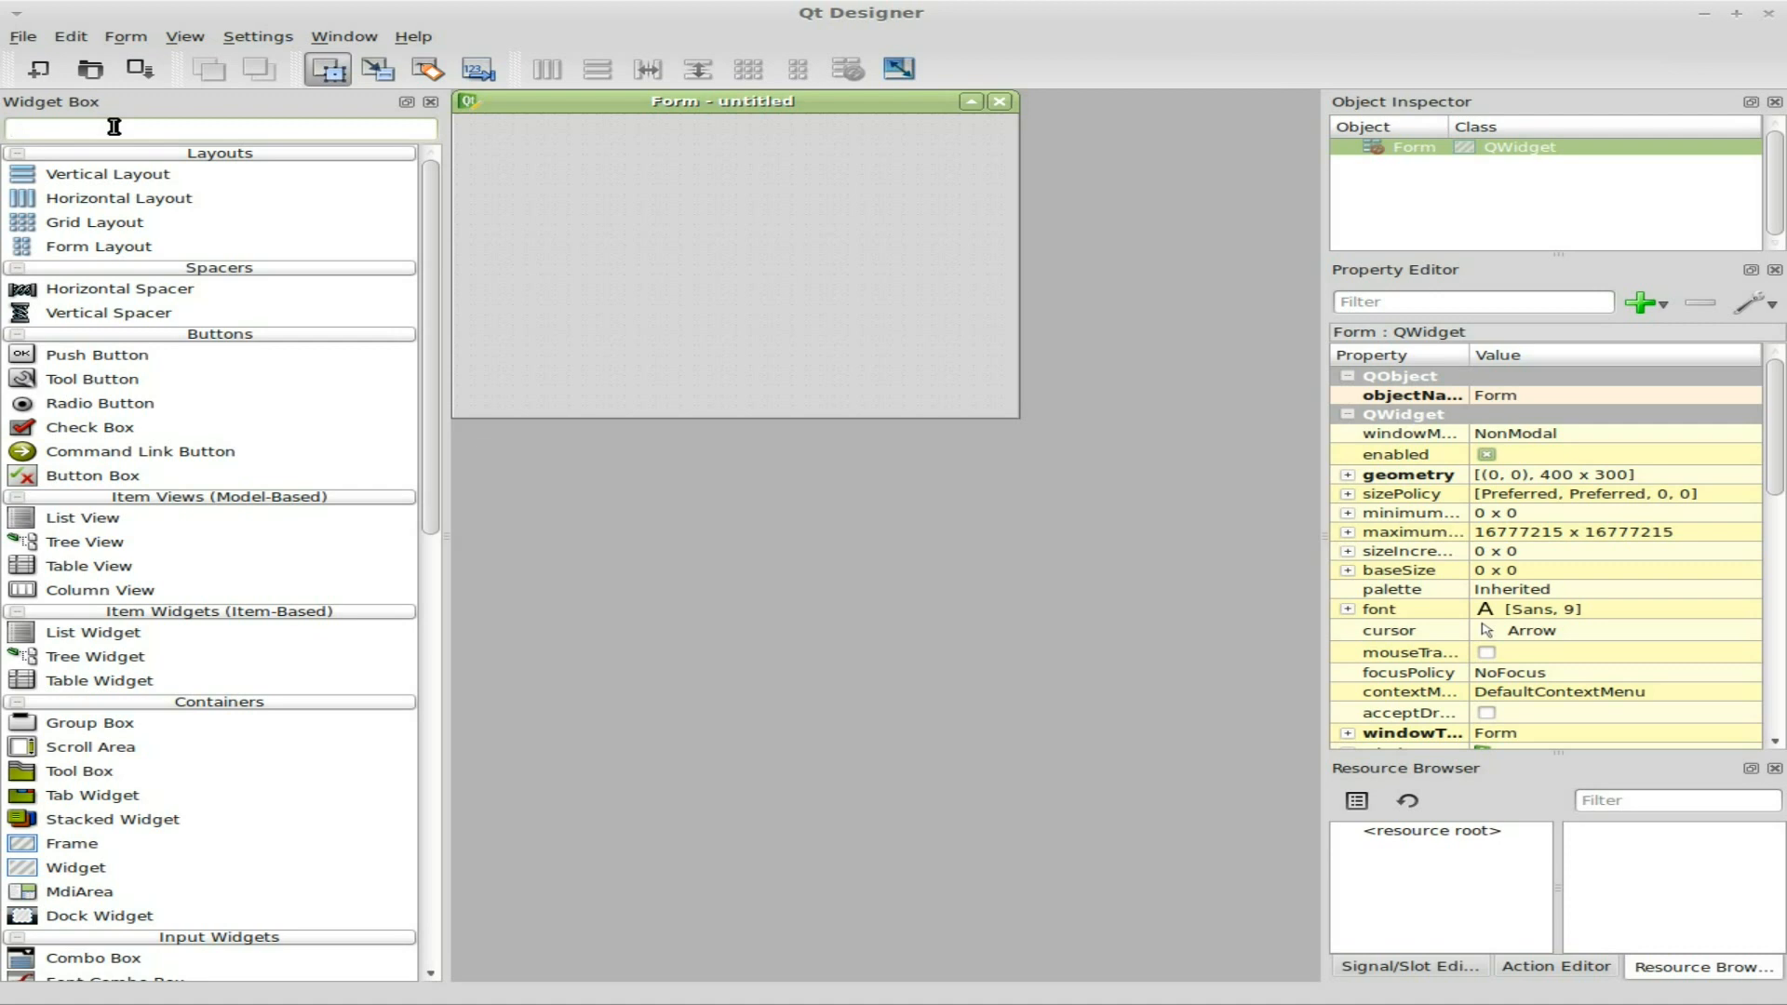
pyautogui.write('but')
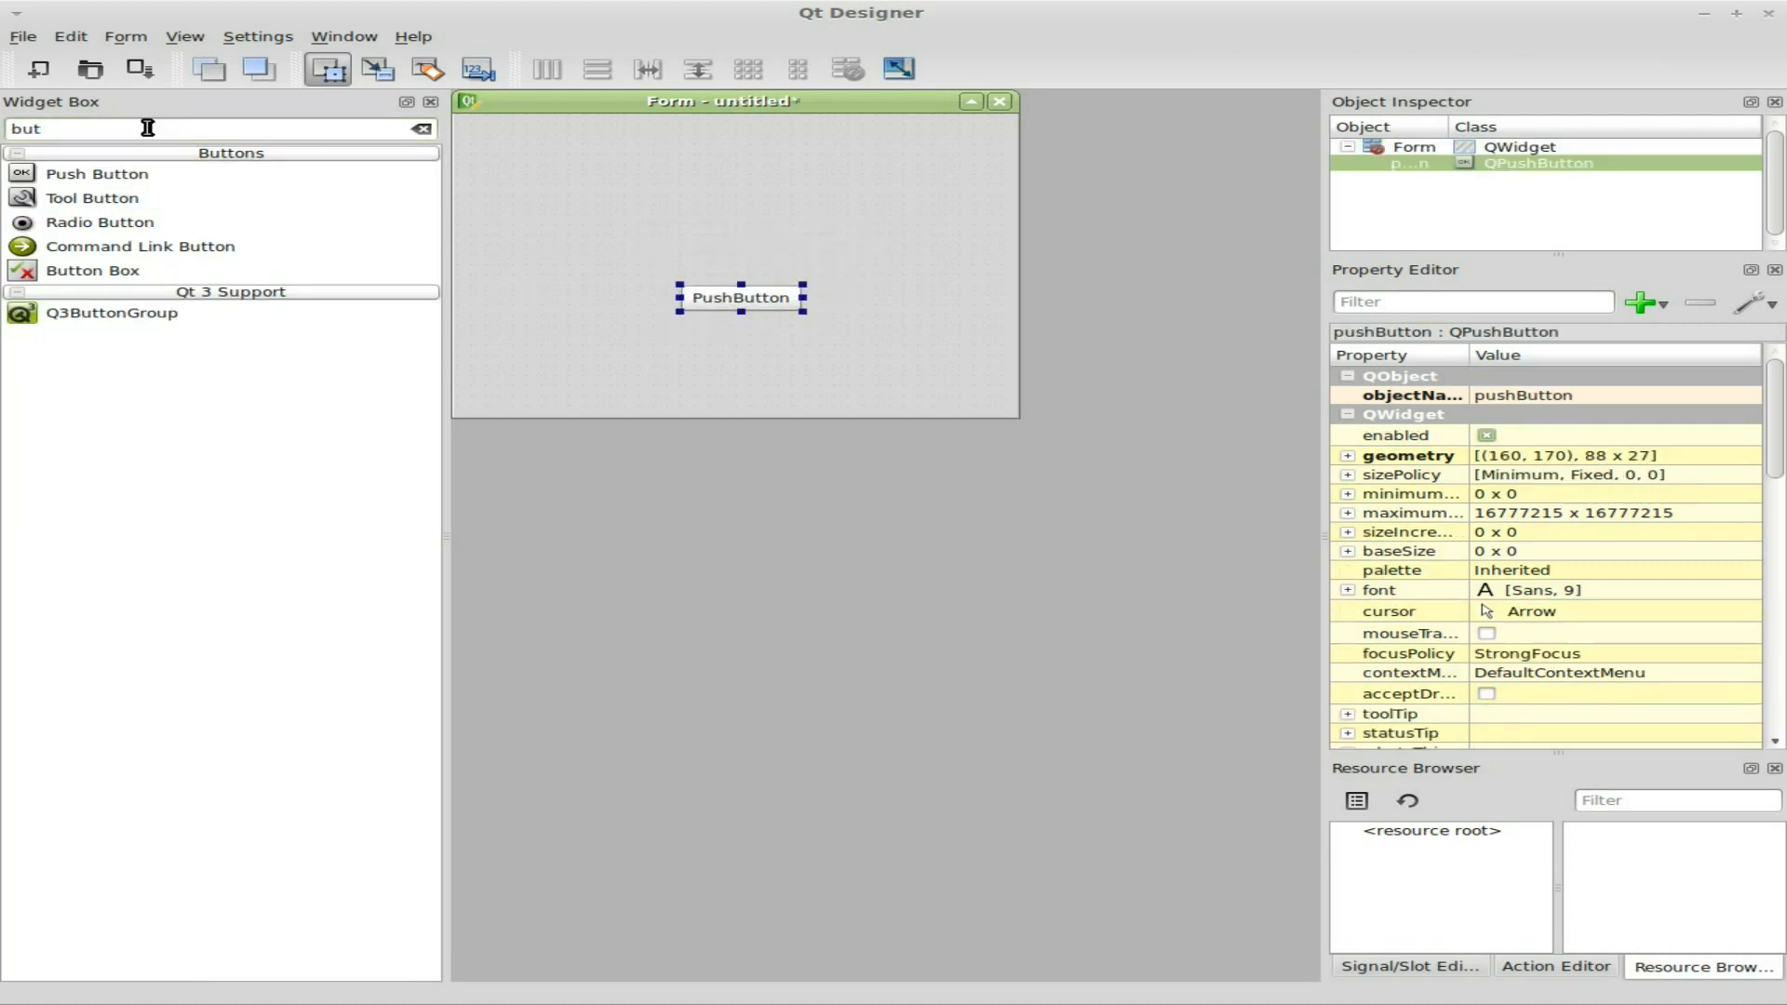
pyautogui.write('lab')
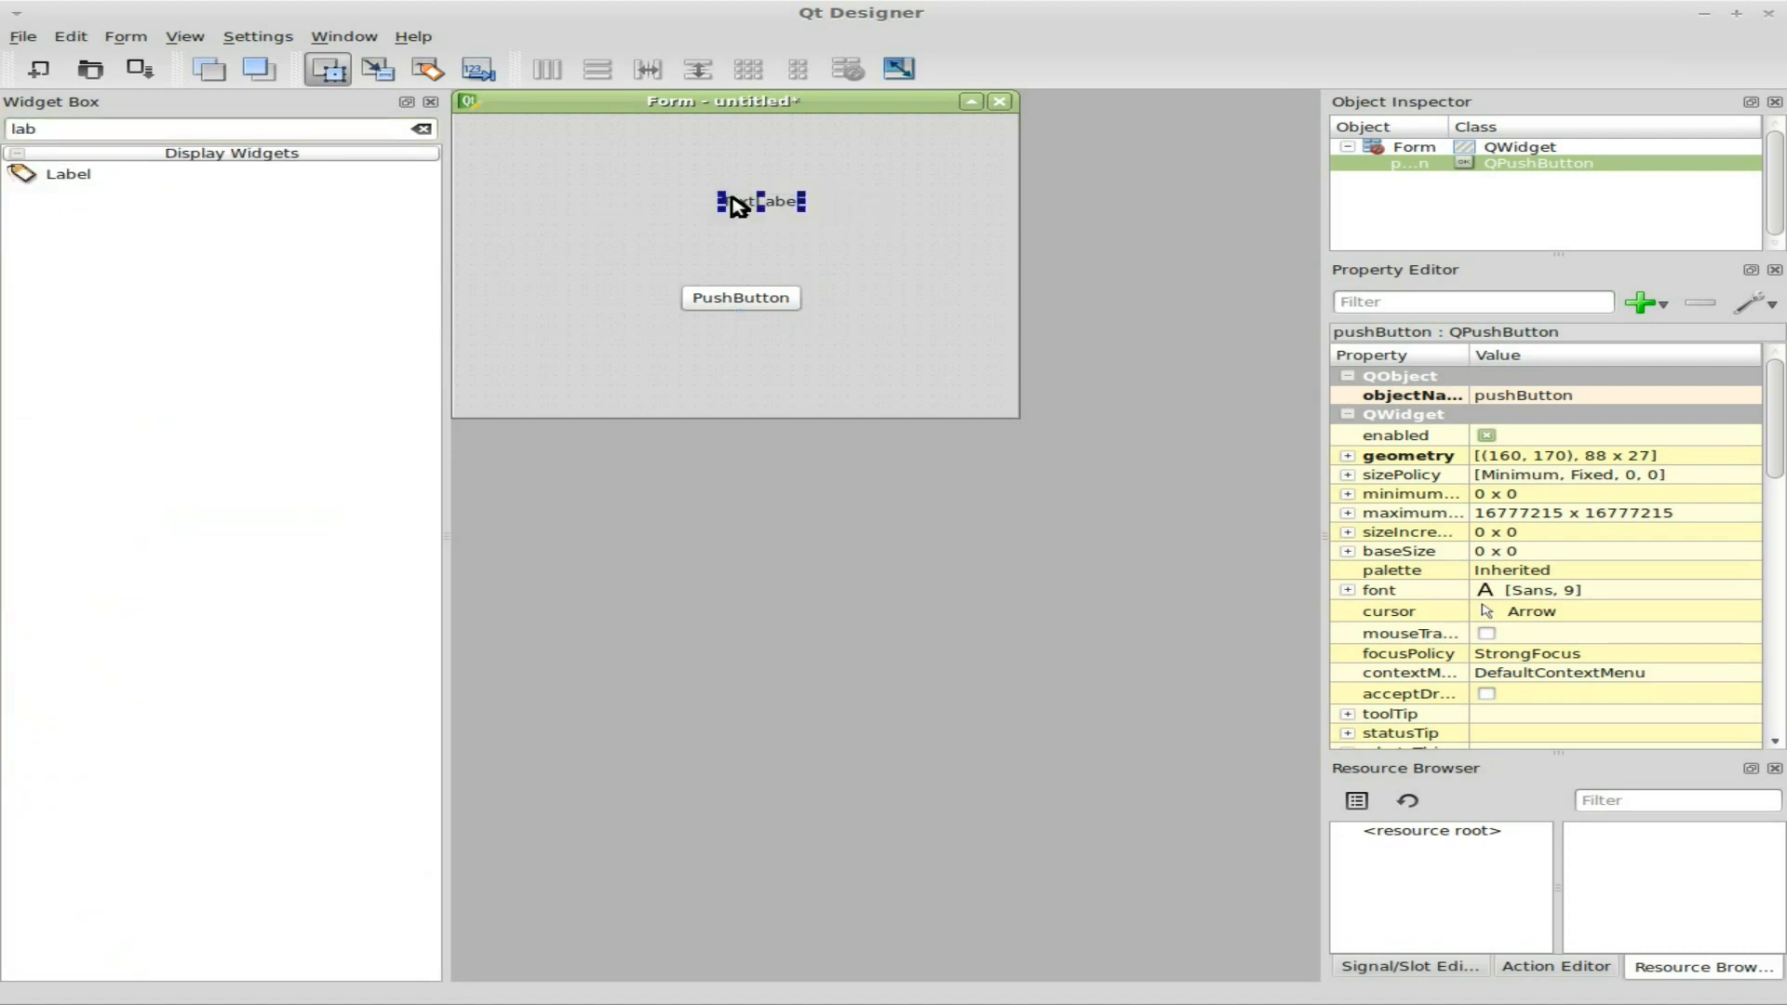
pyautogui.click(760, 201)
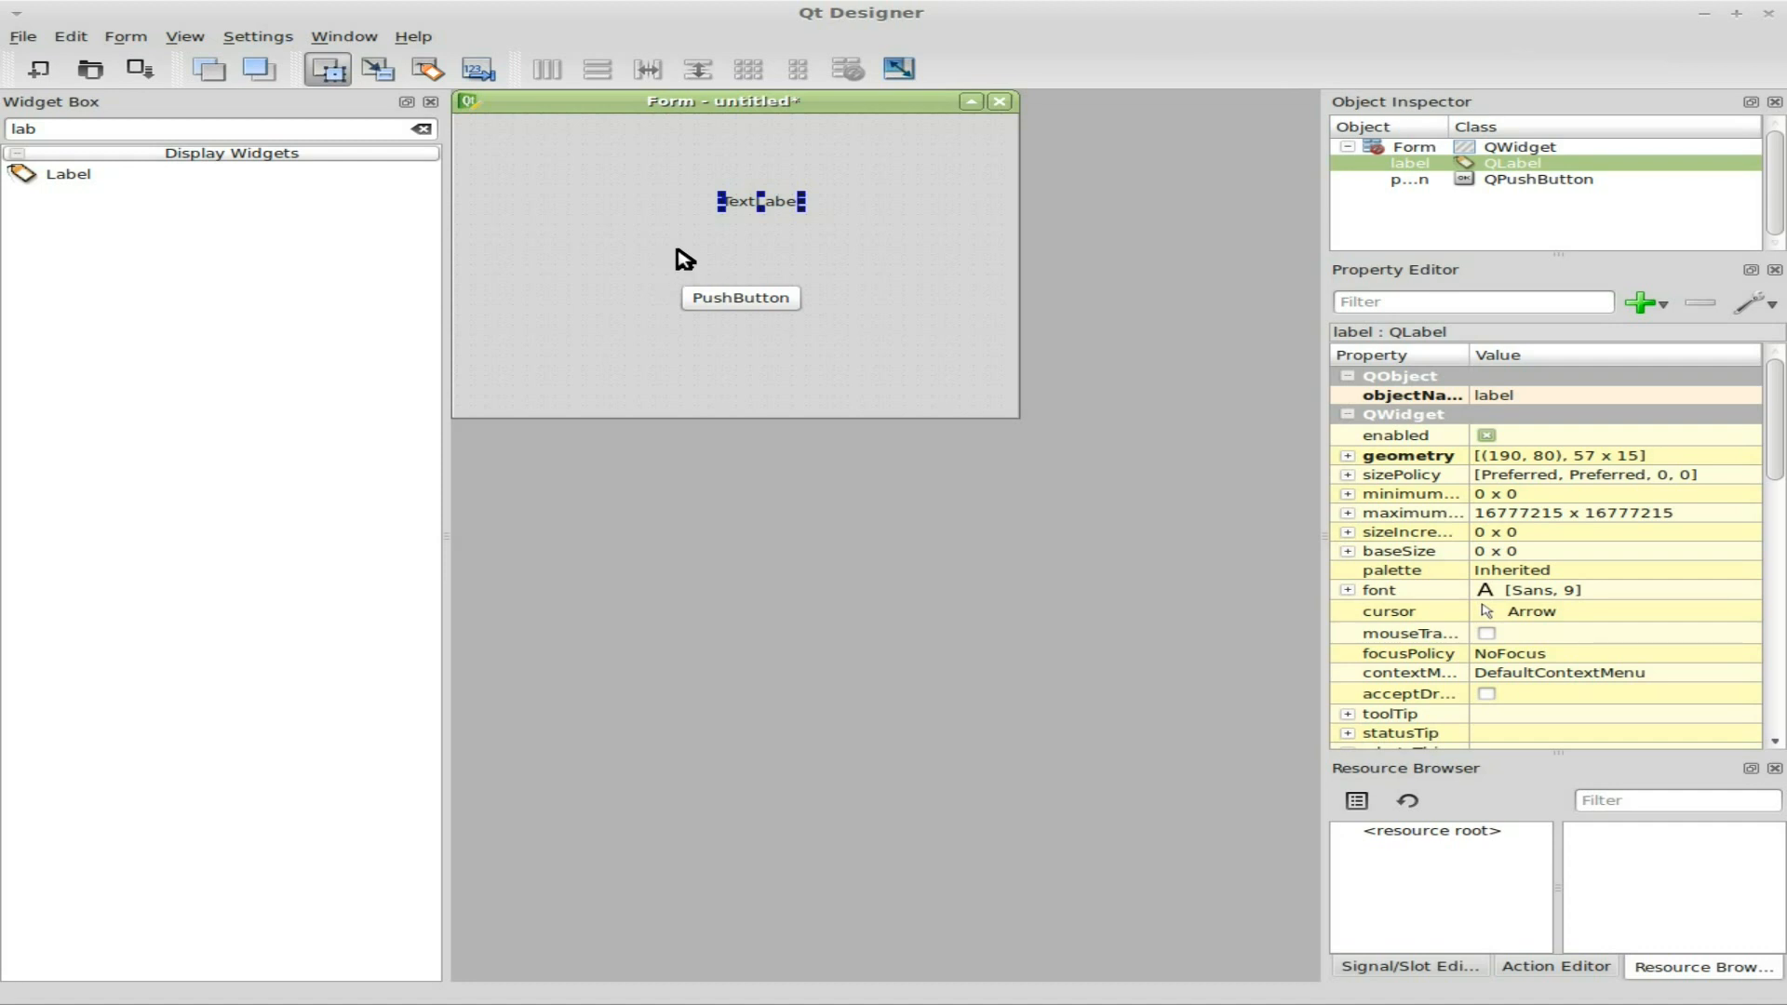
# - Wire the PushButton's clicked() signal to the TextLabel's clear() slot in Signals/Slots mode
pyautogui.click(378, 69)
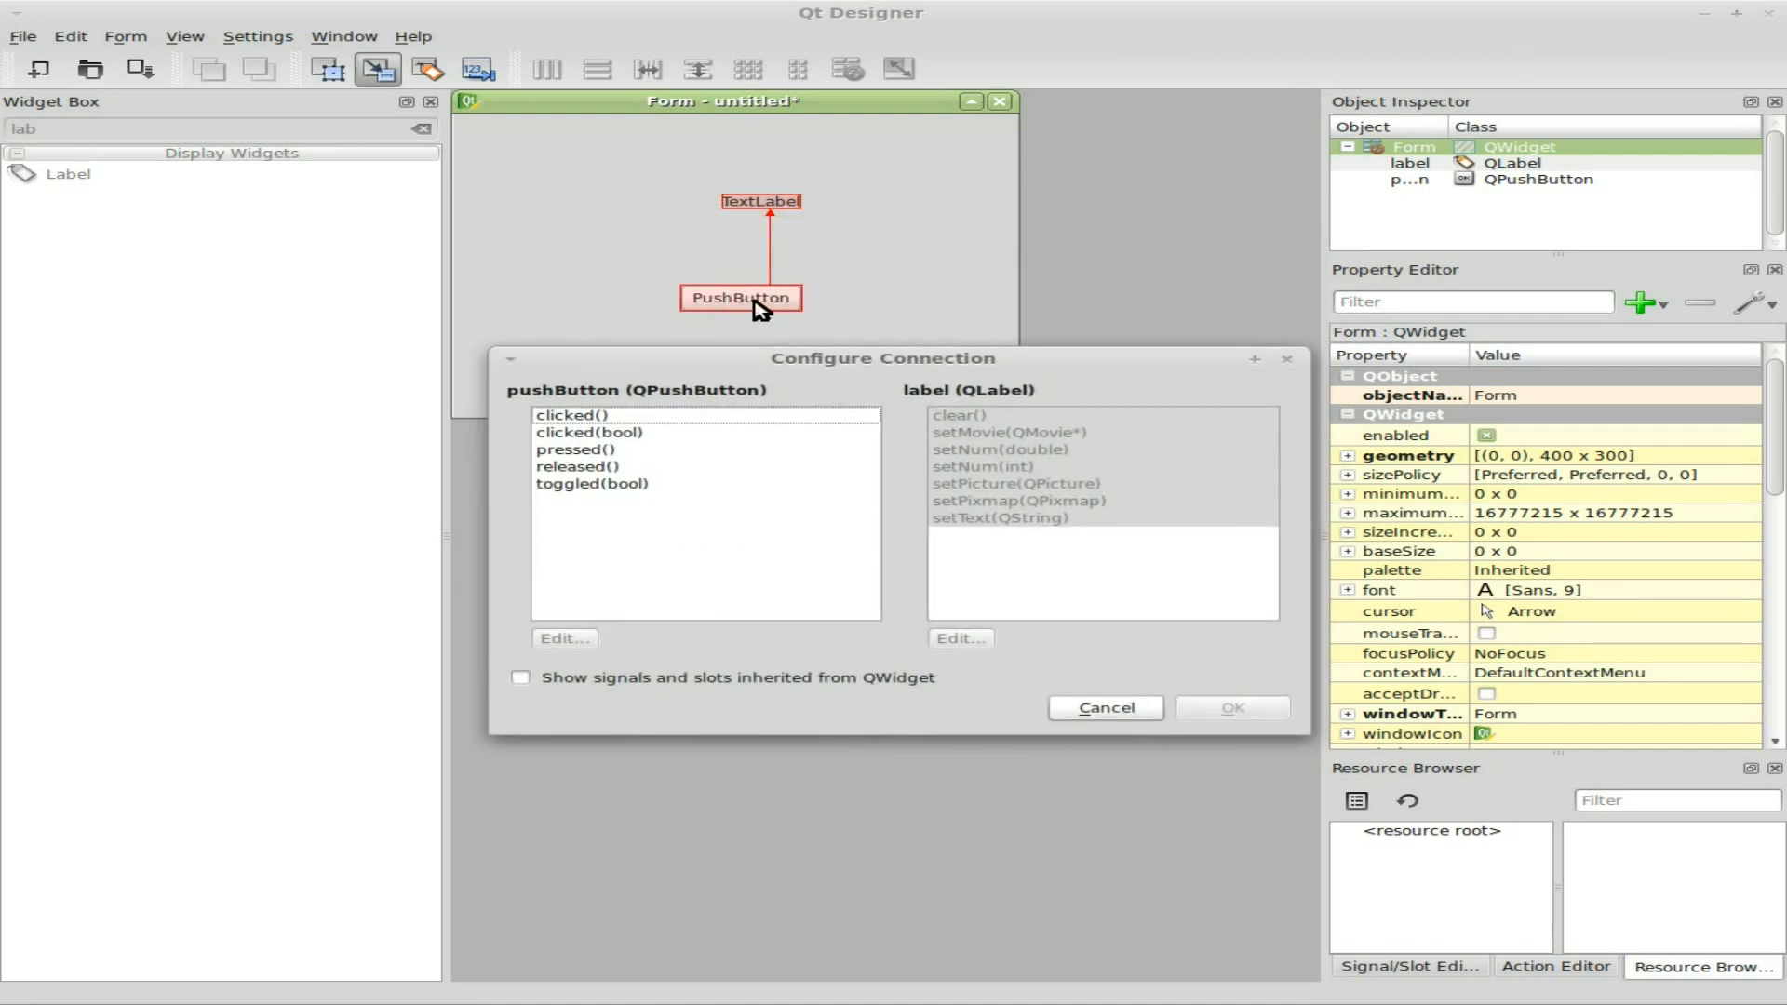
pyautogui.click(572, 415)
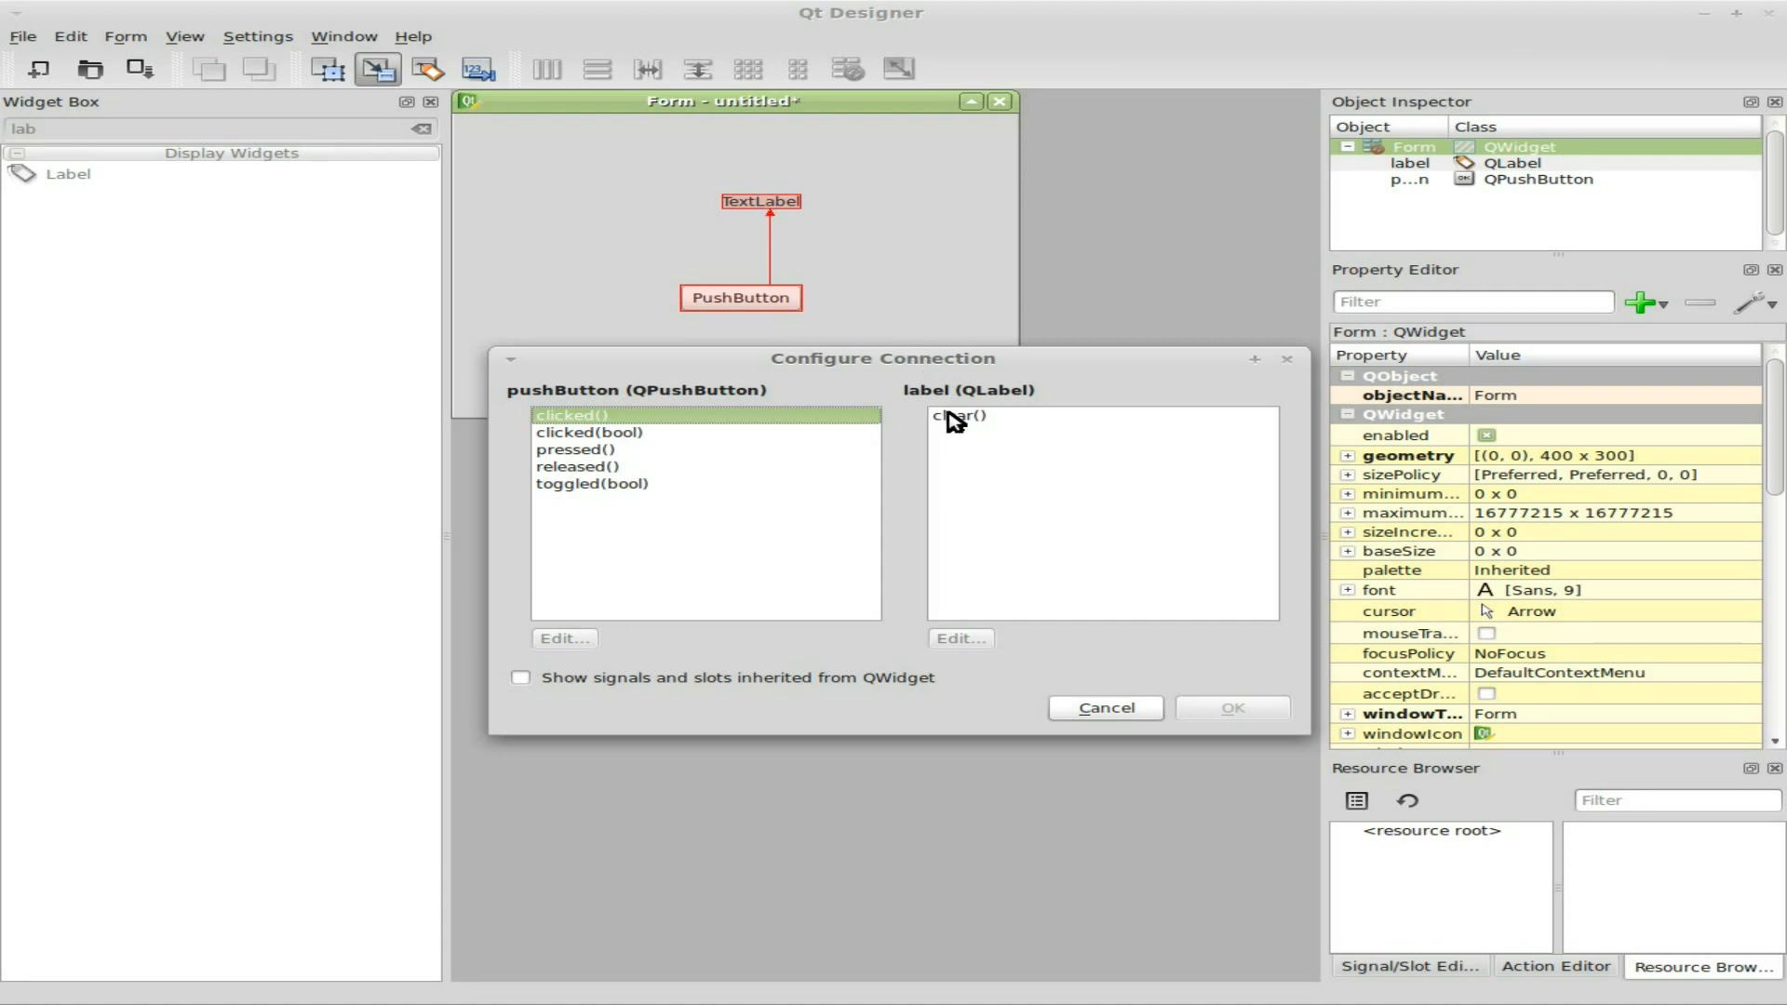
pyautogui.click(1230, 707)
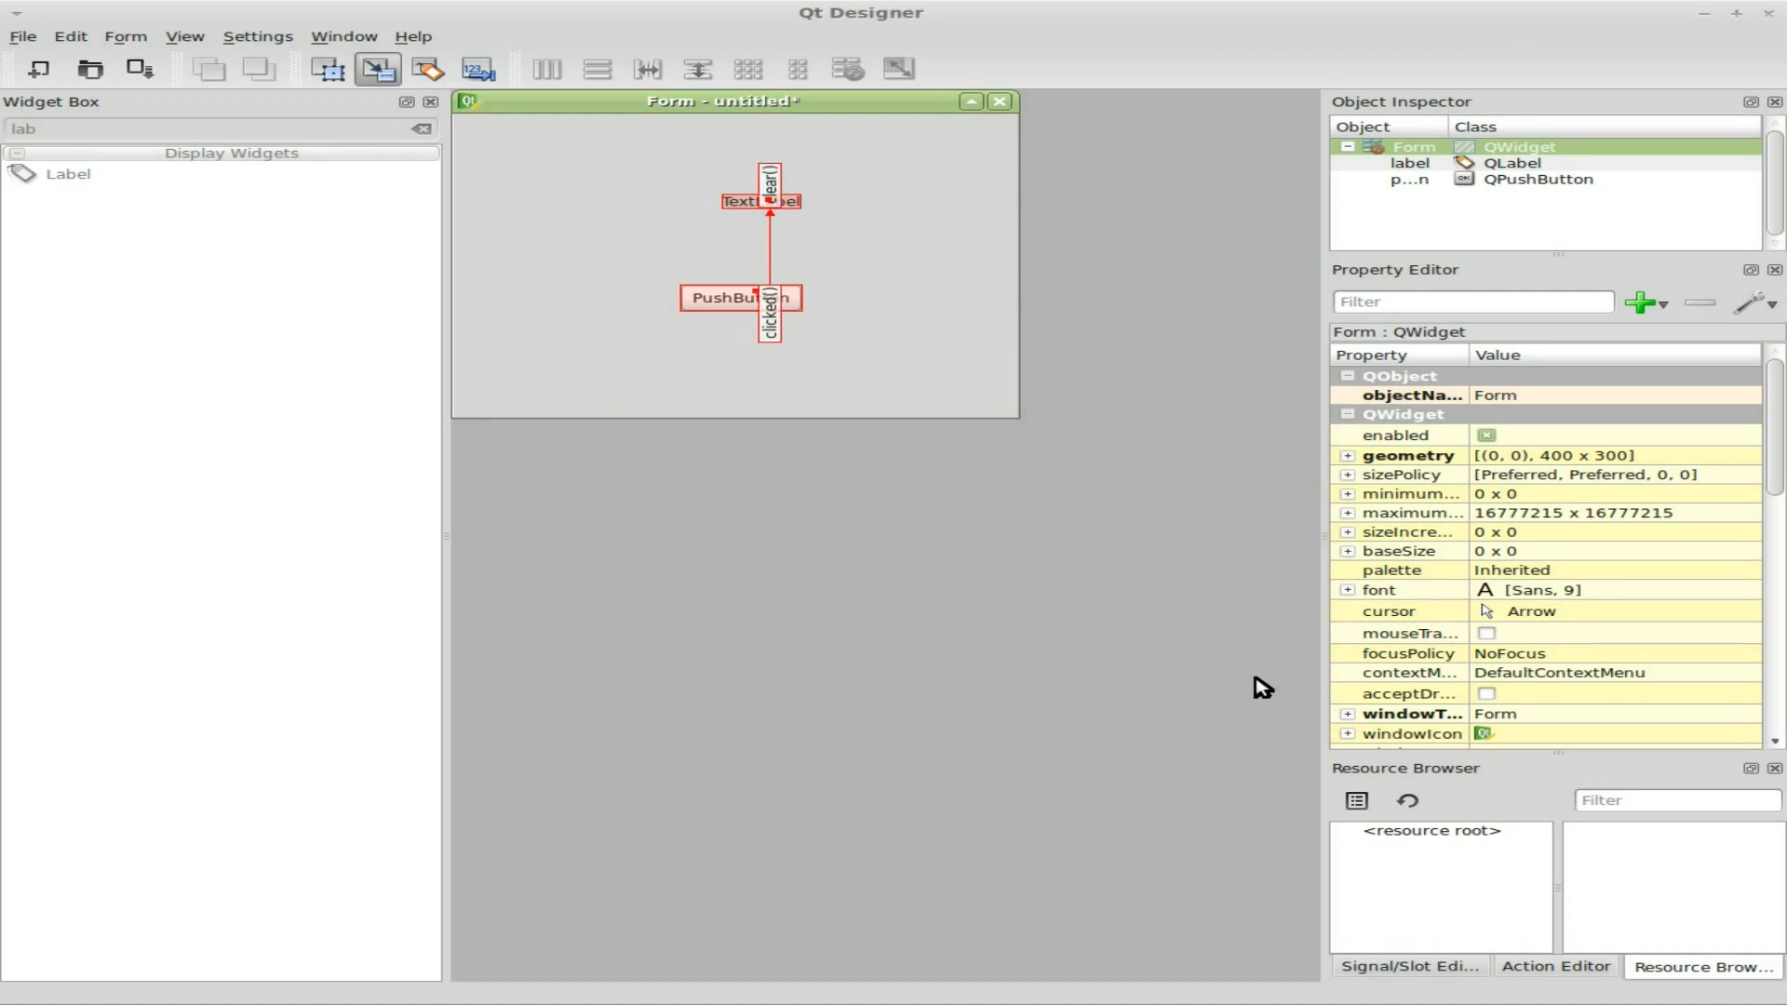
pyautogui.moveTo(1251, 696)
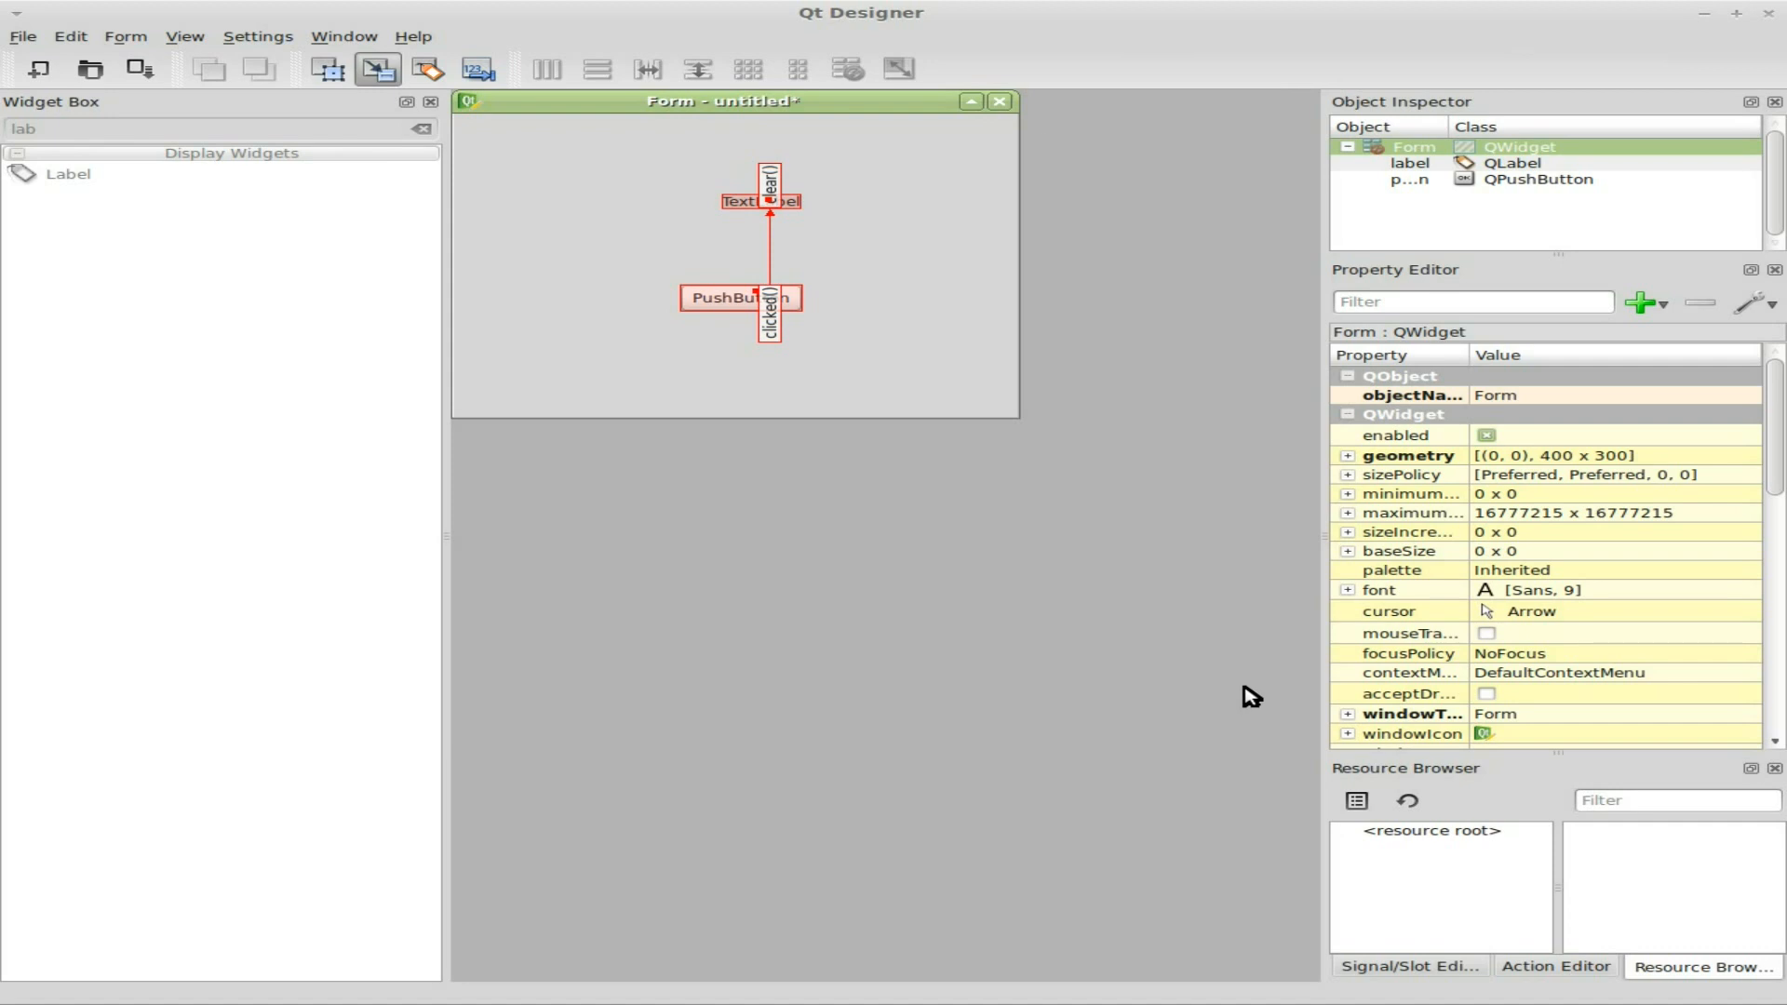
pyautogui.moveTo(23, 36)
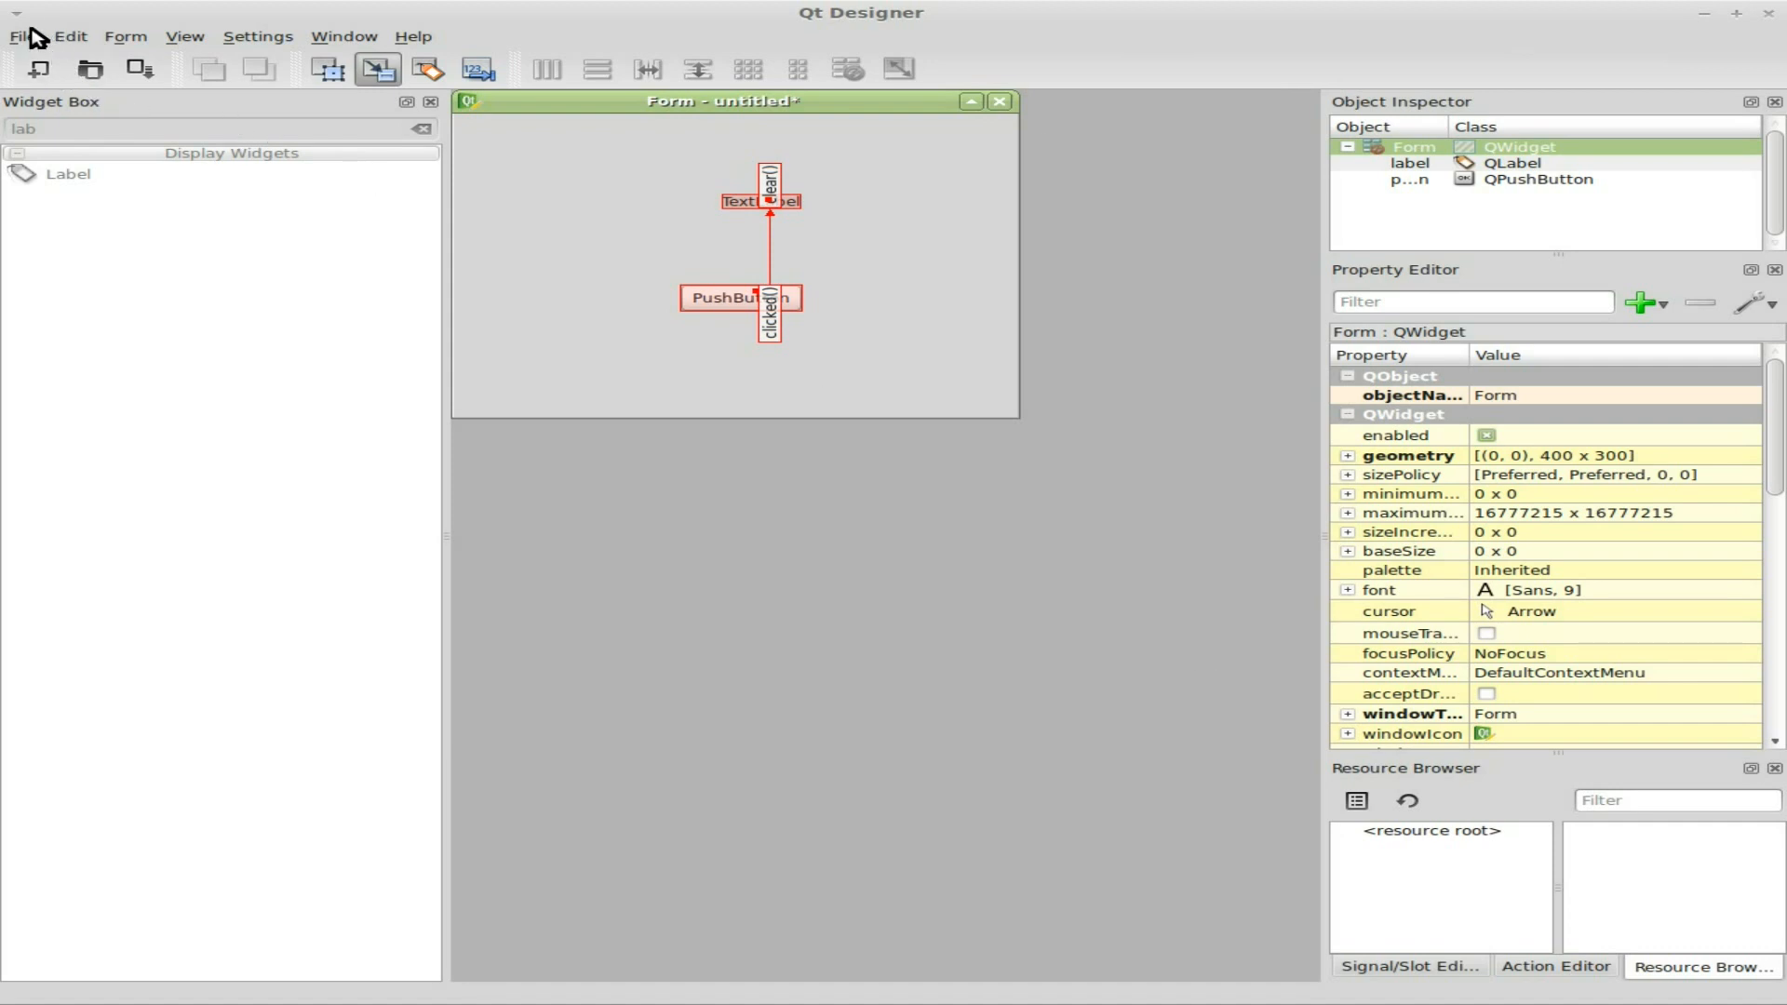
# - Save the form via Save As with the name /tmp/myui/myui as a Designer UI file
pyautogui.click(21, 37)
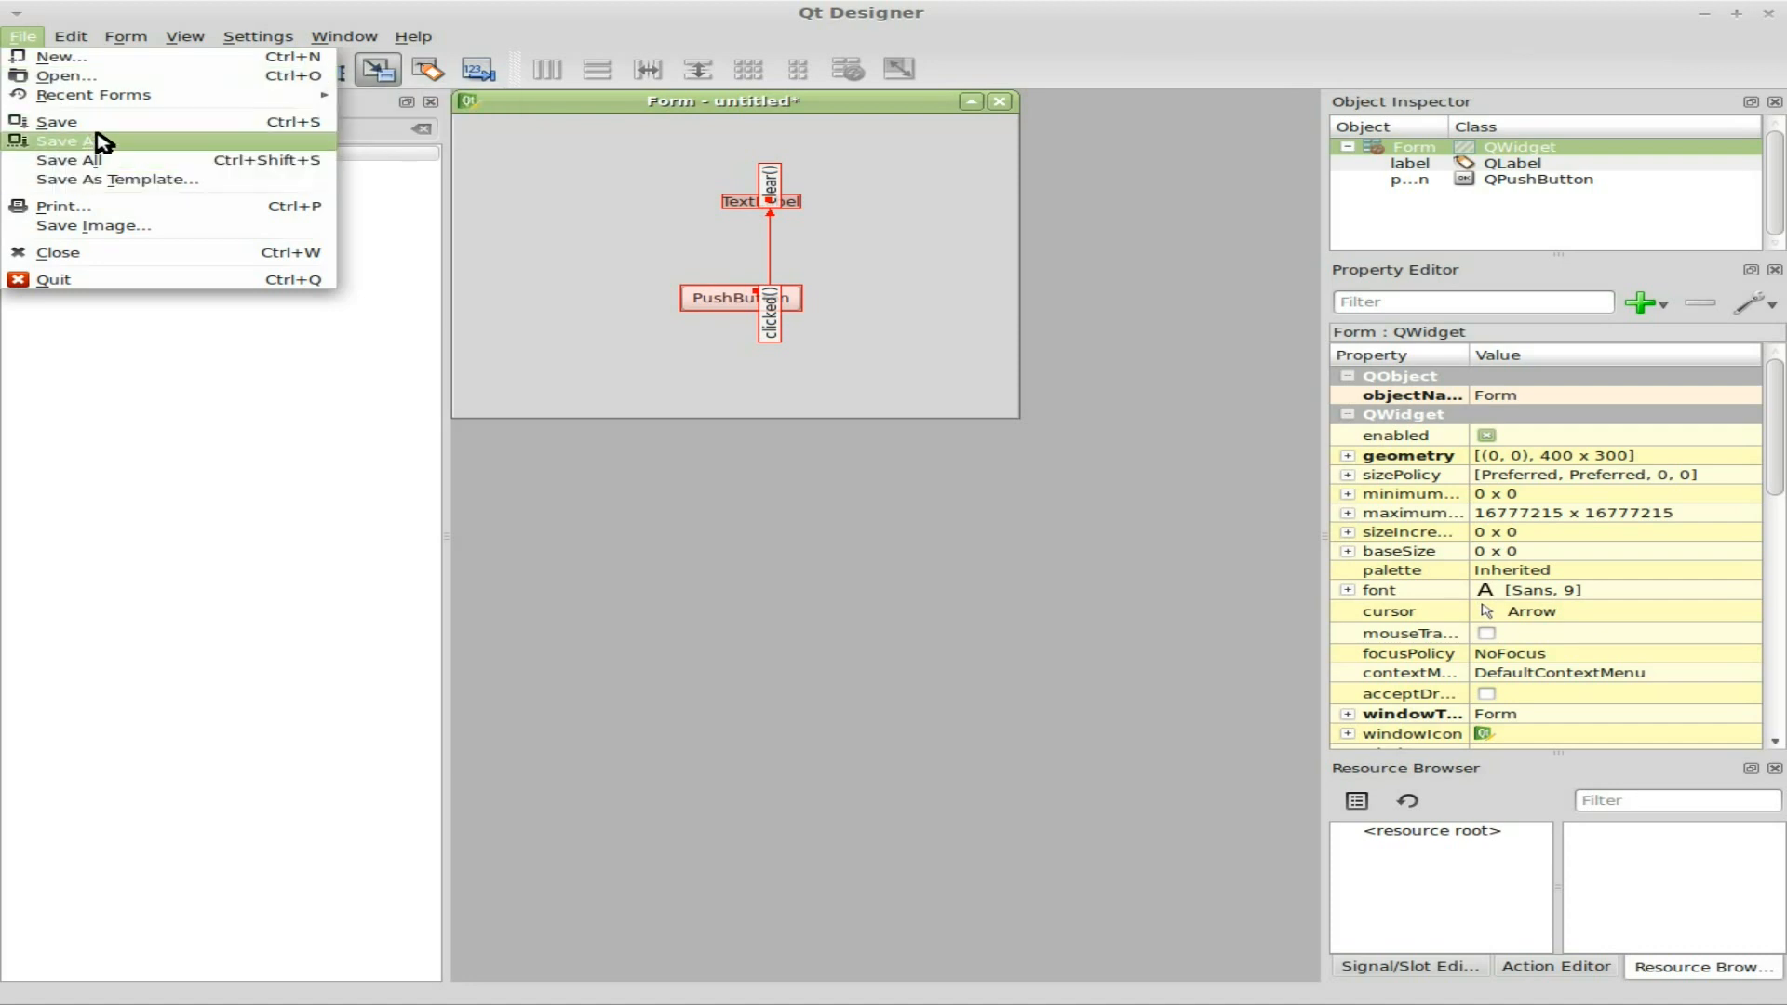
pyautogui.click(68, 141)
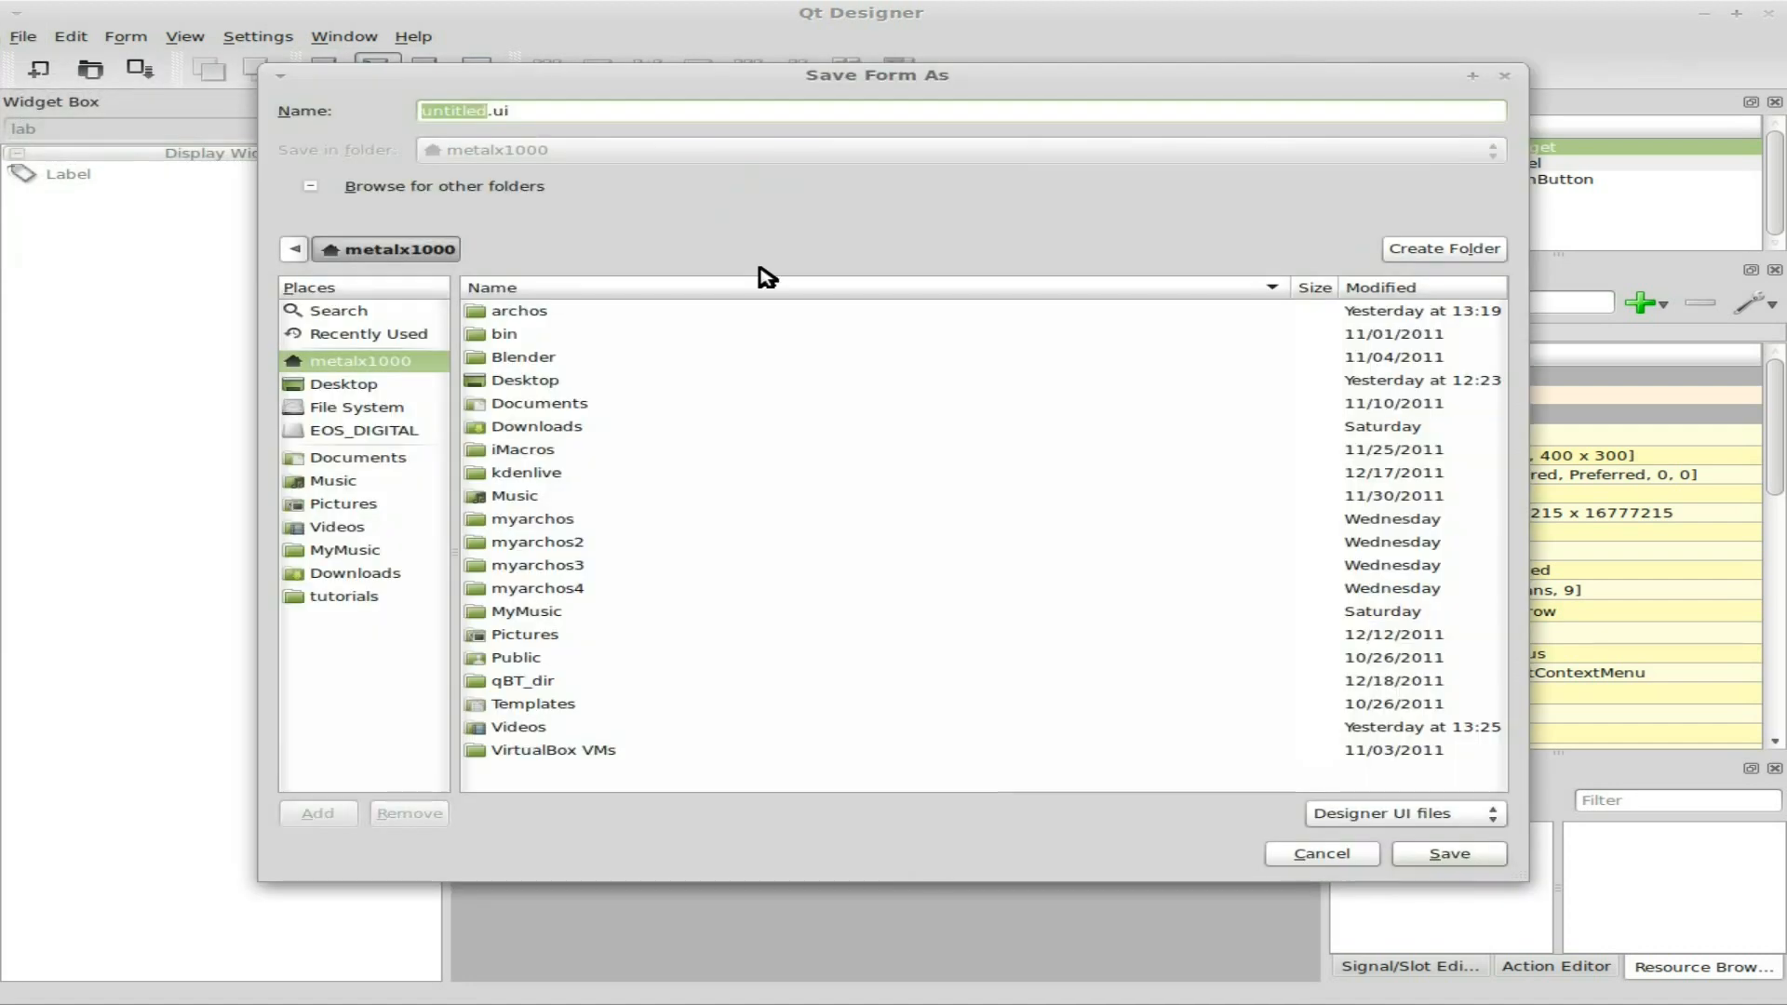
pyautogui.write('/tmp/')
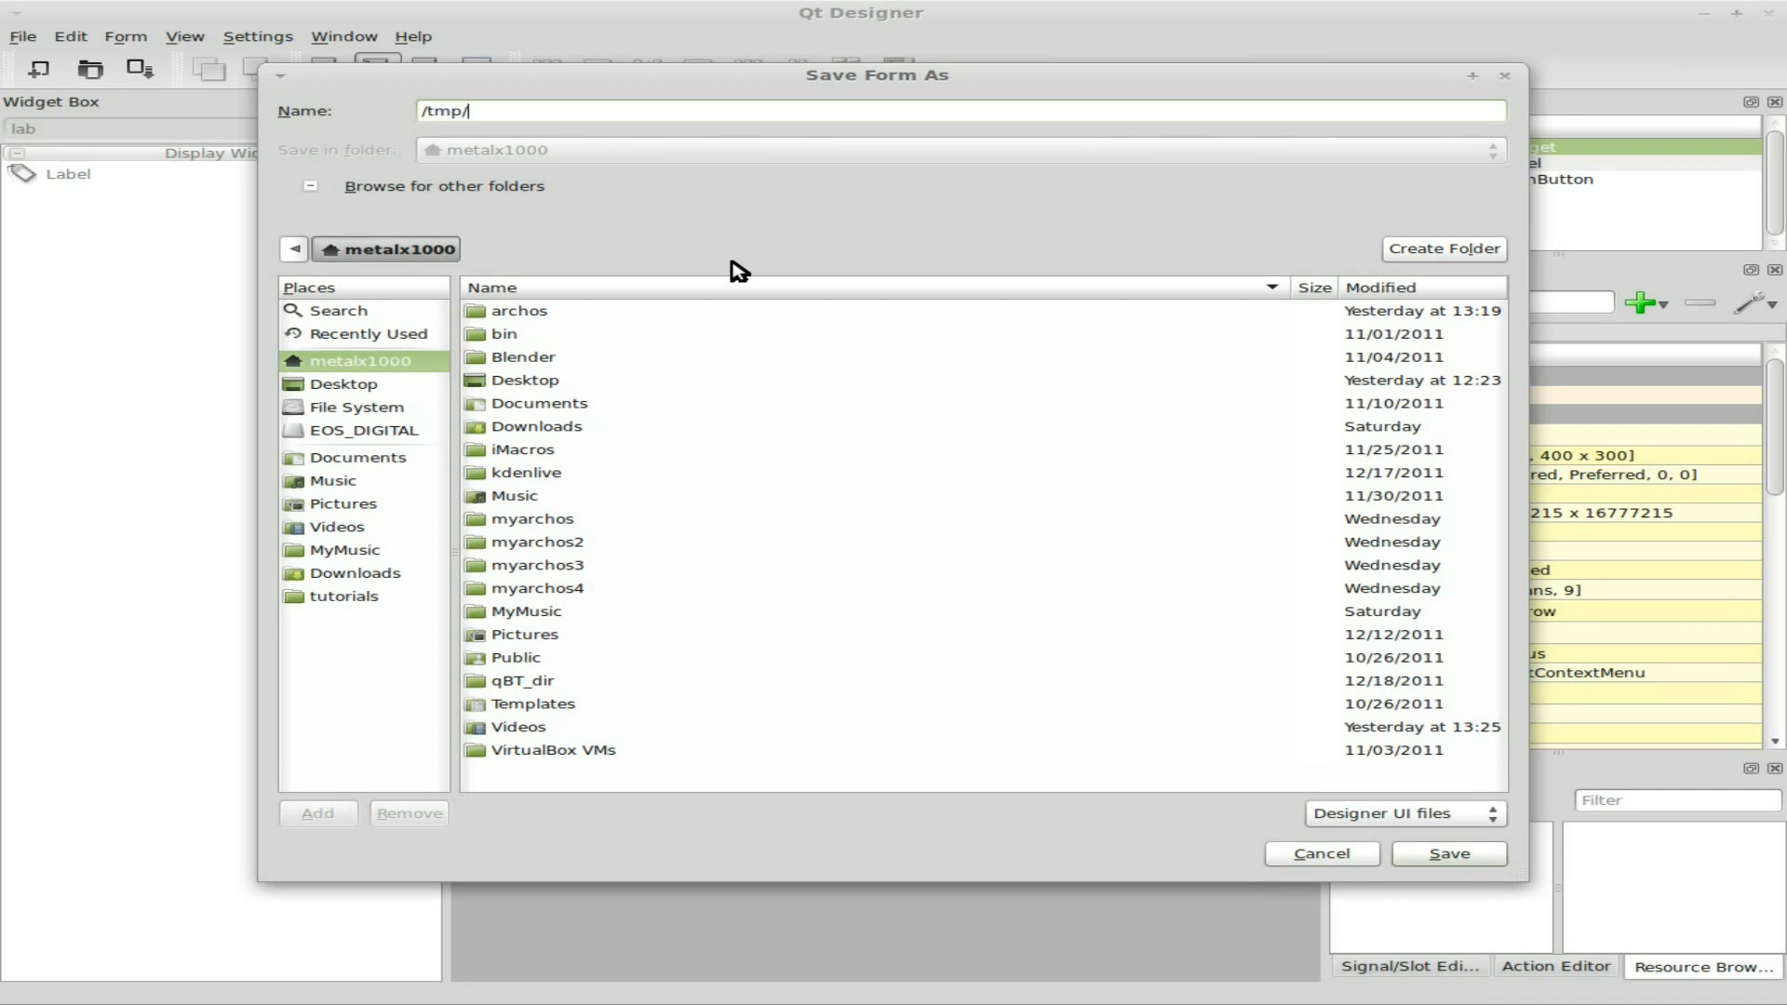
pyautogui.write('myui')
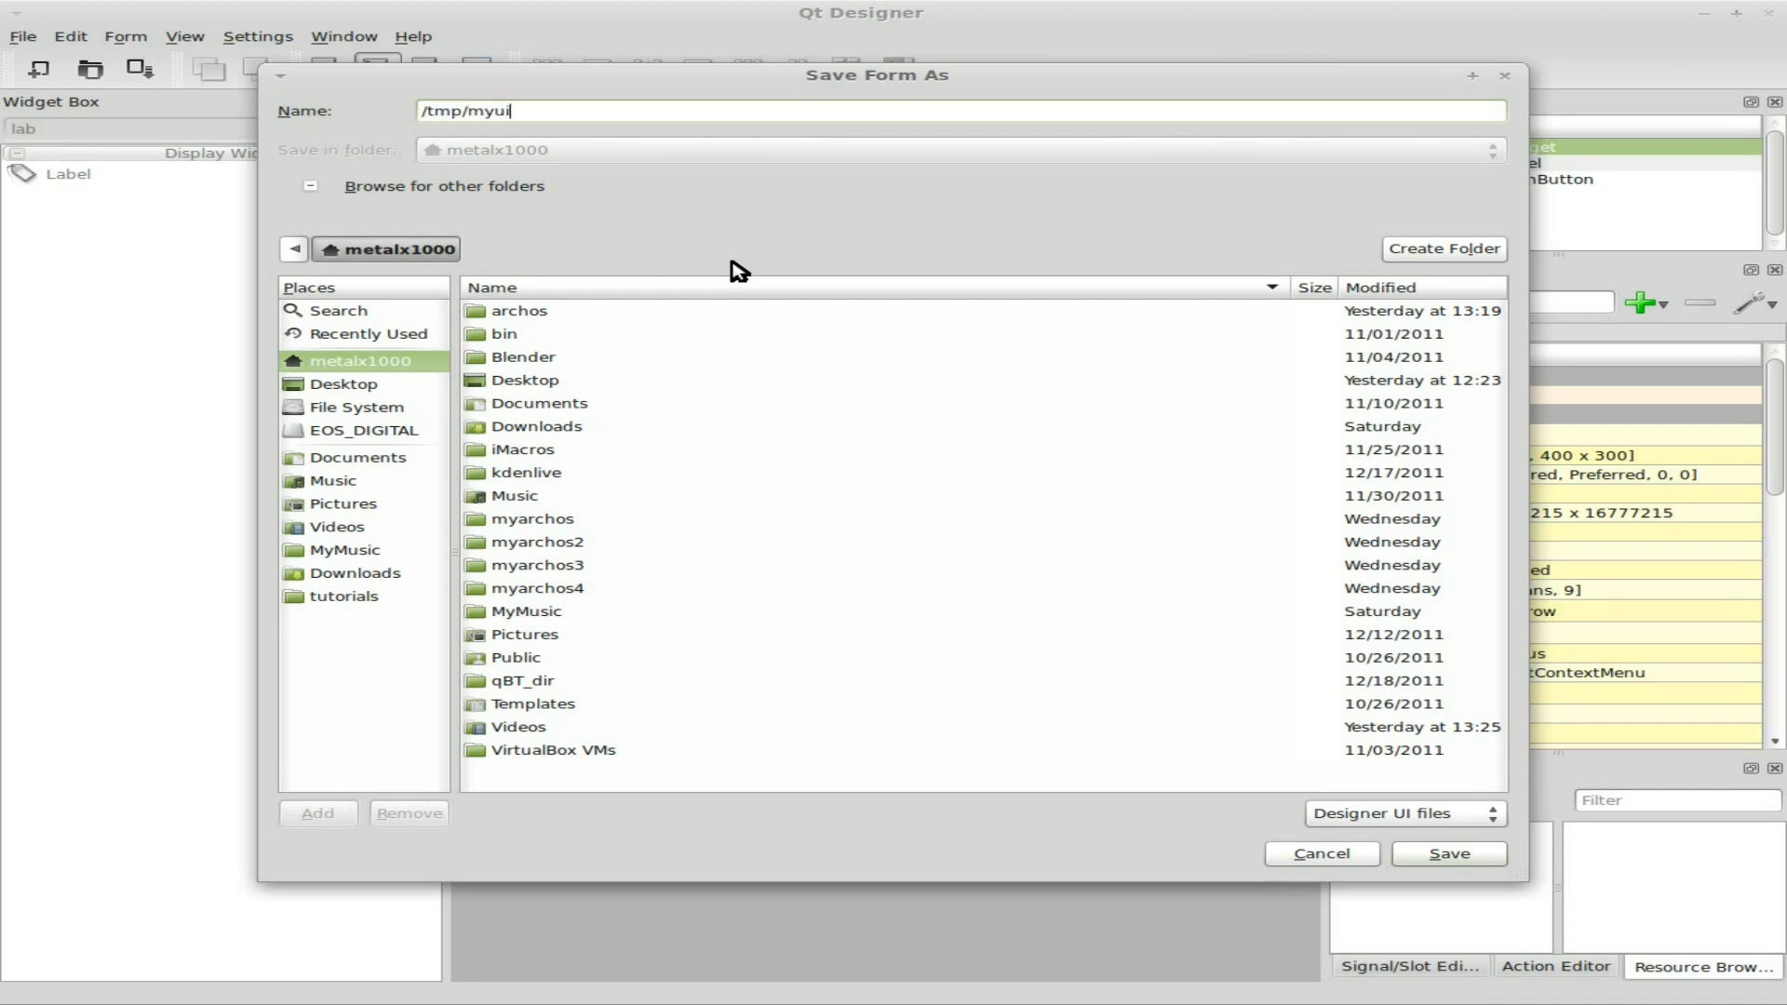
pyautogui.write('/m')
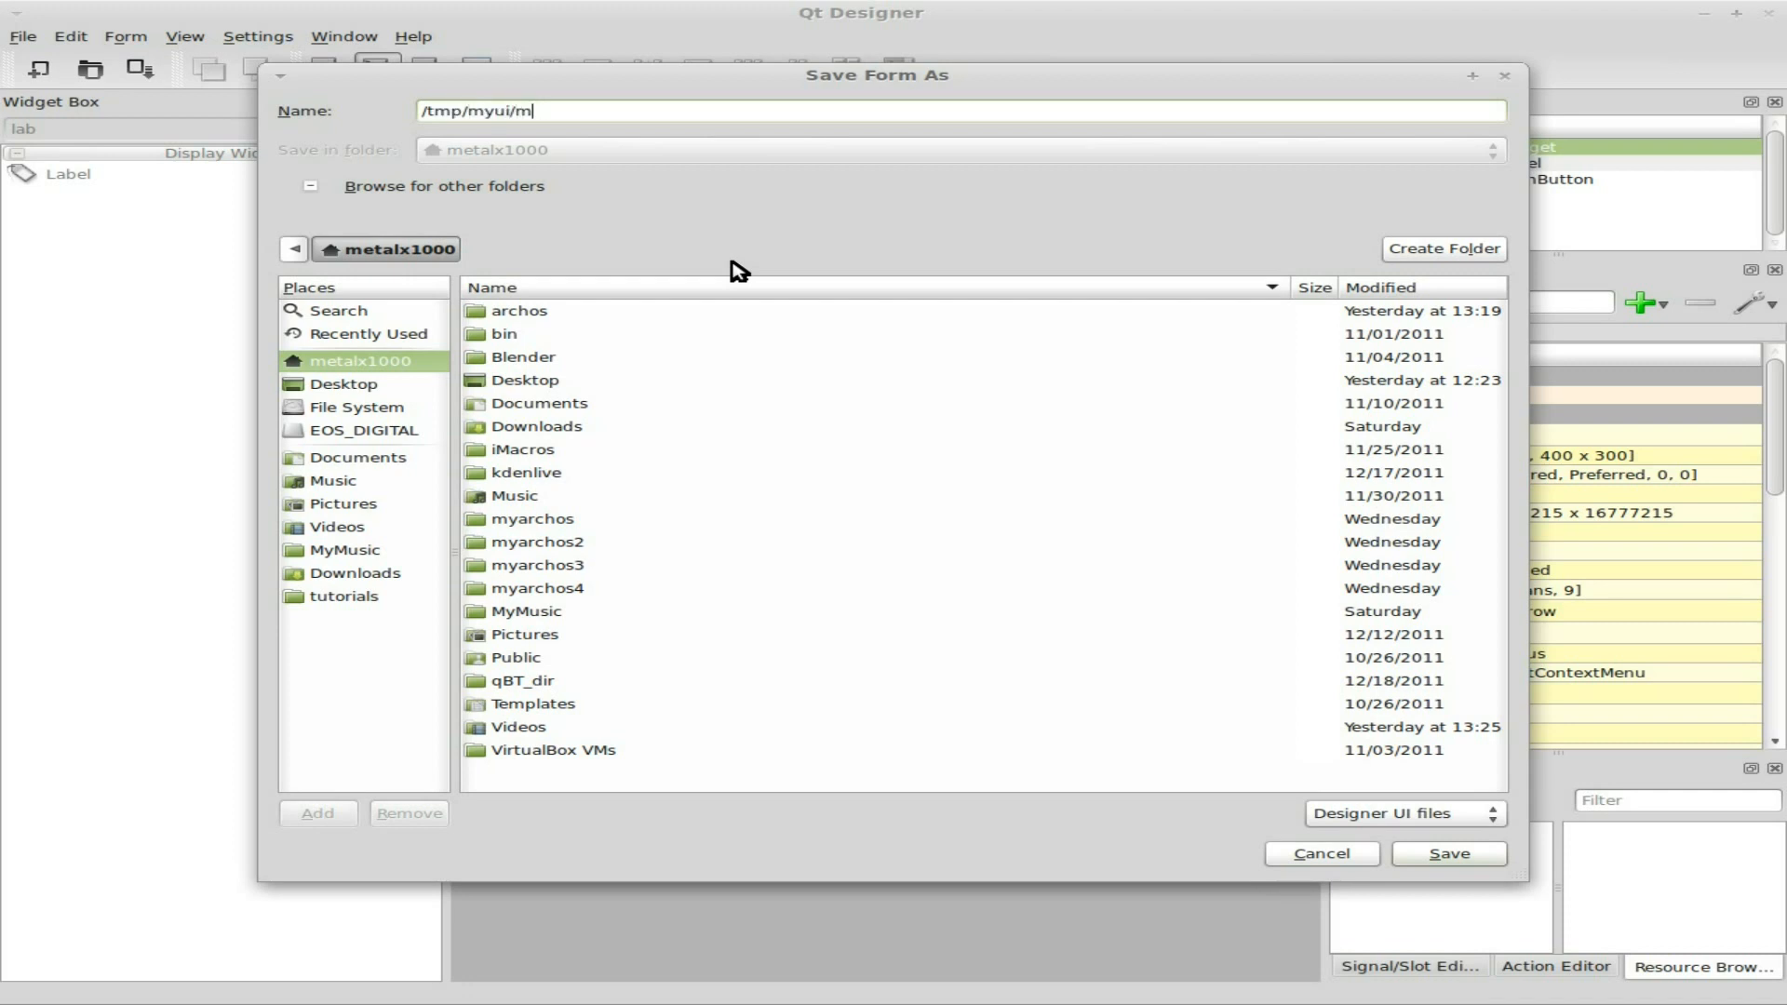
pyautogui.write('yui')
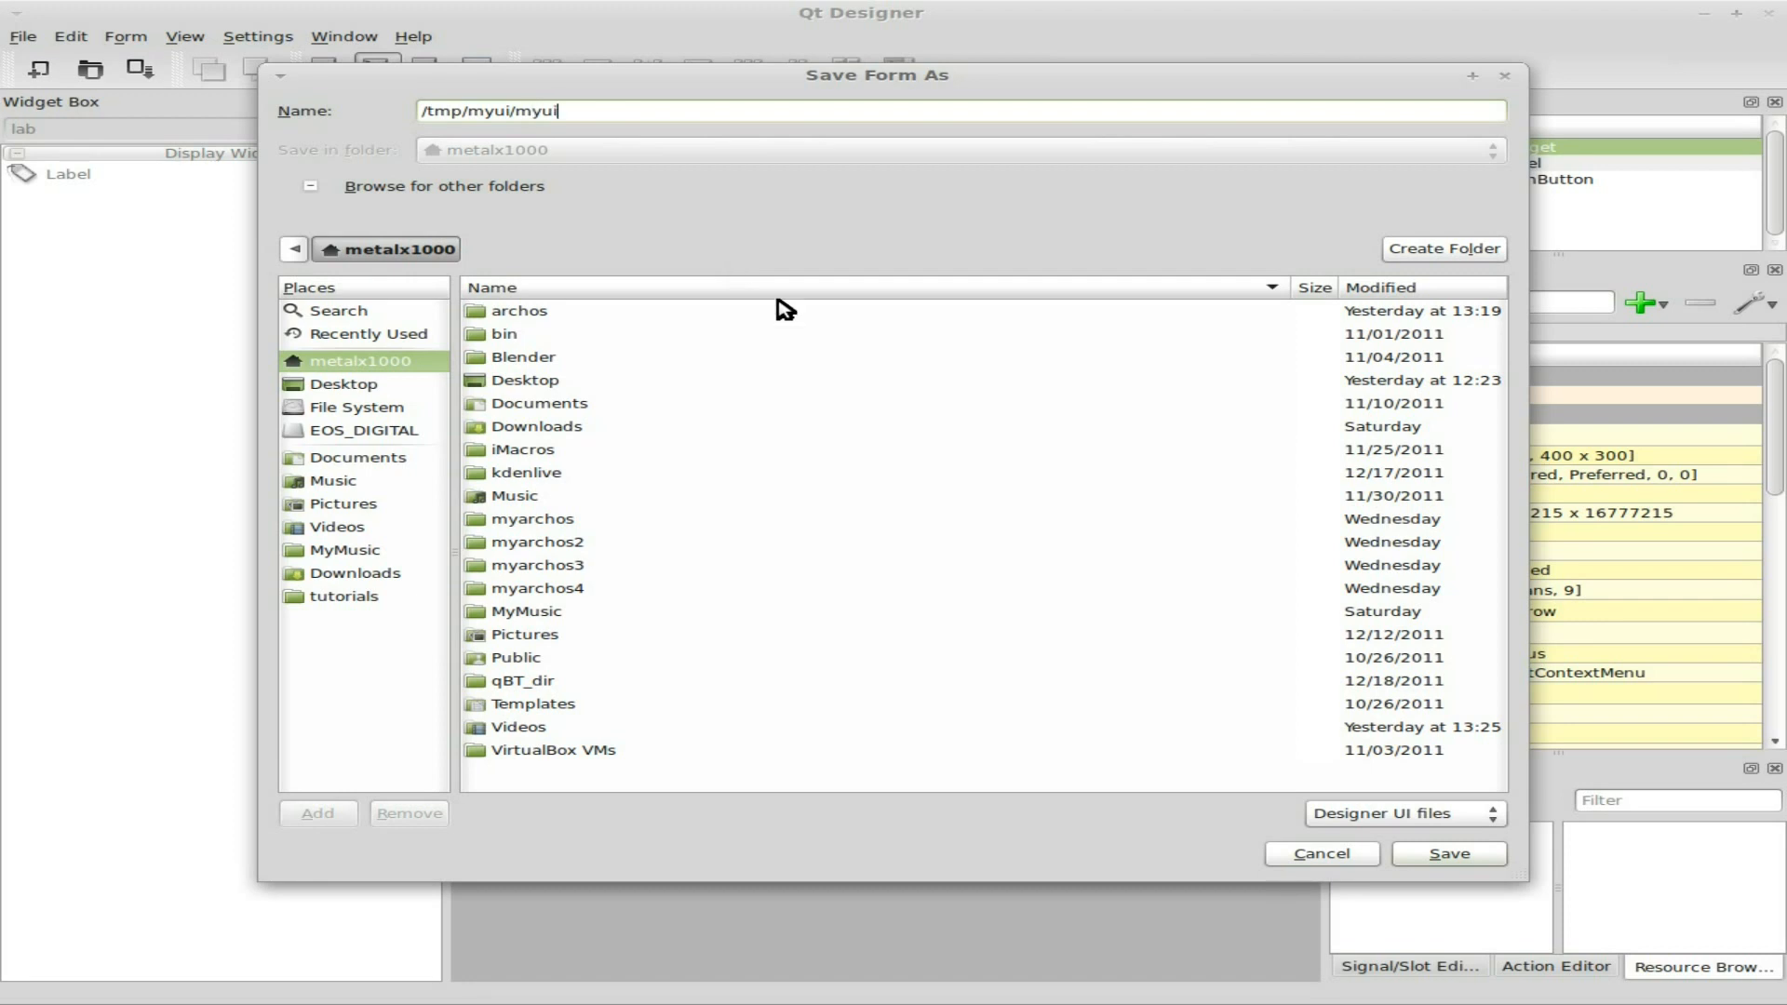
pyautogui.moveTo(1448, 855)
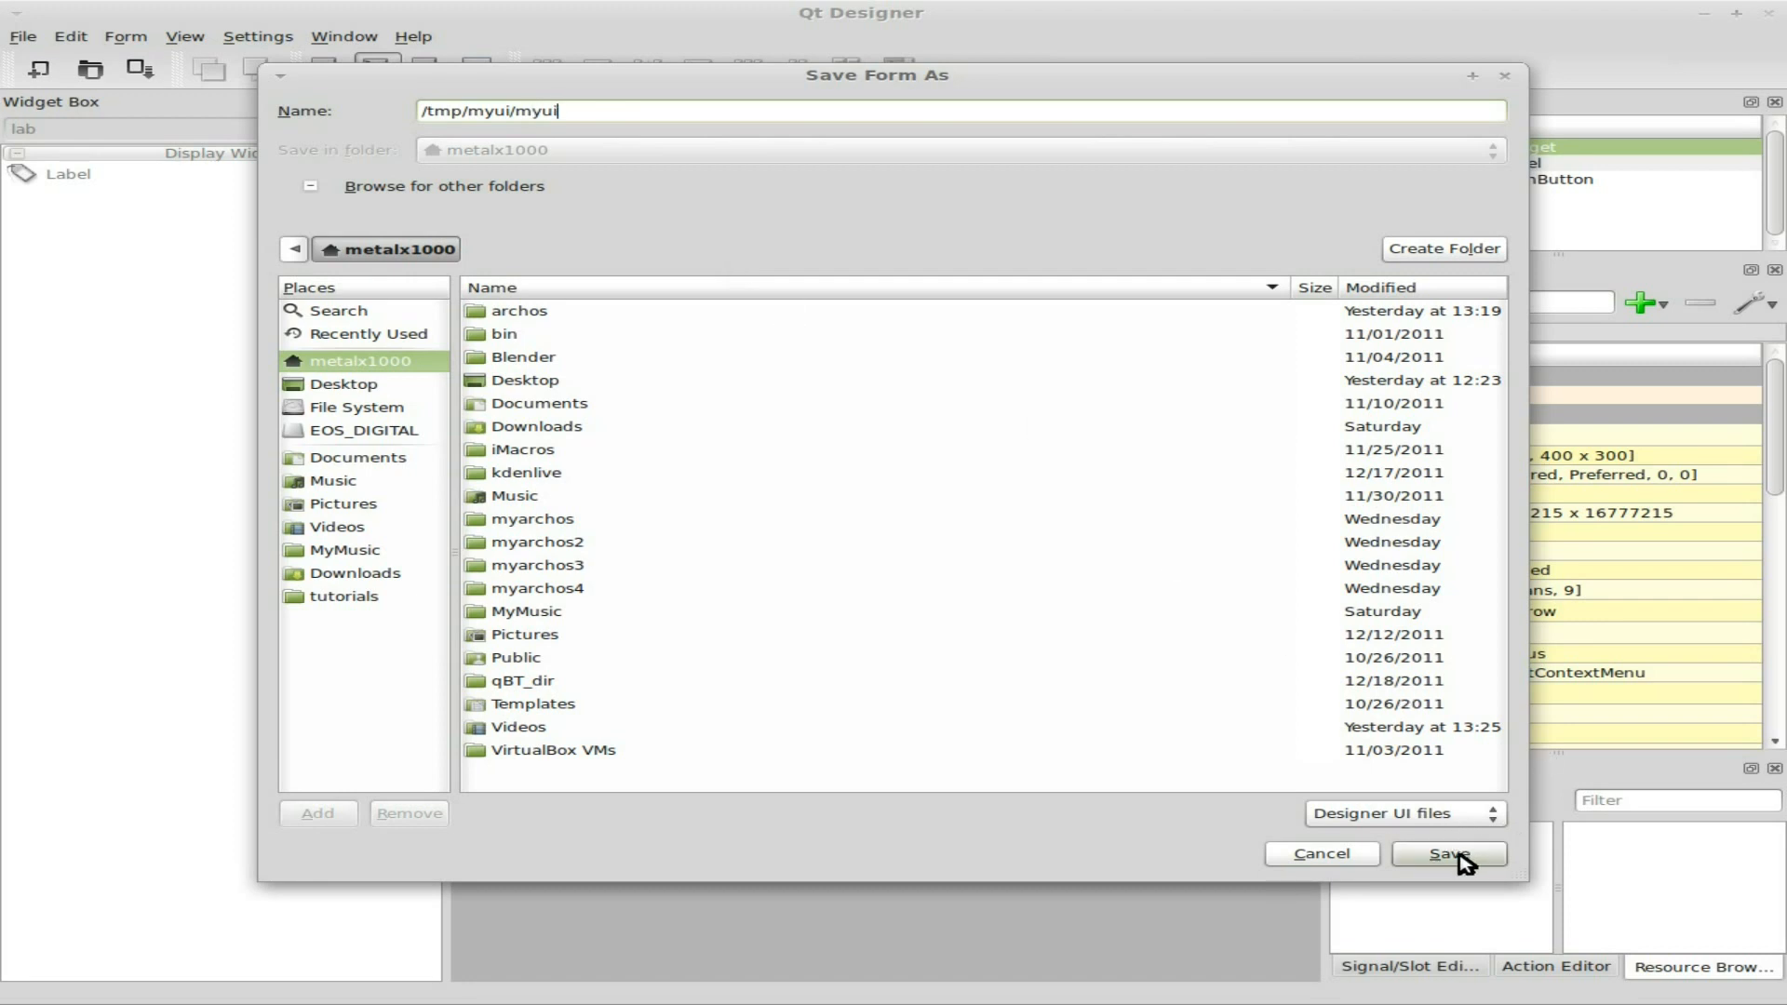
pyautogui.click(1448, 854)
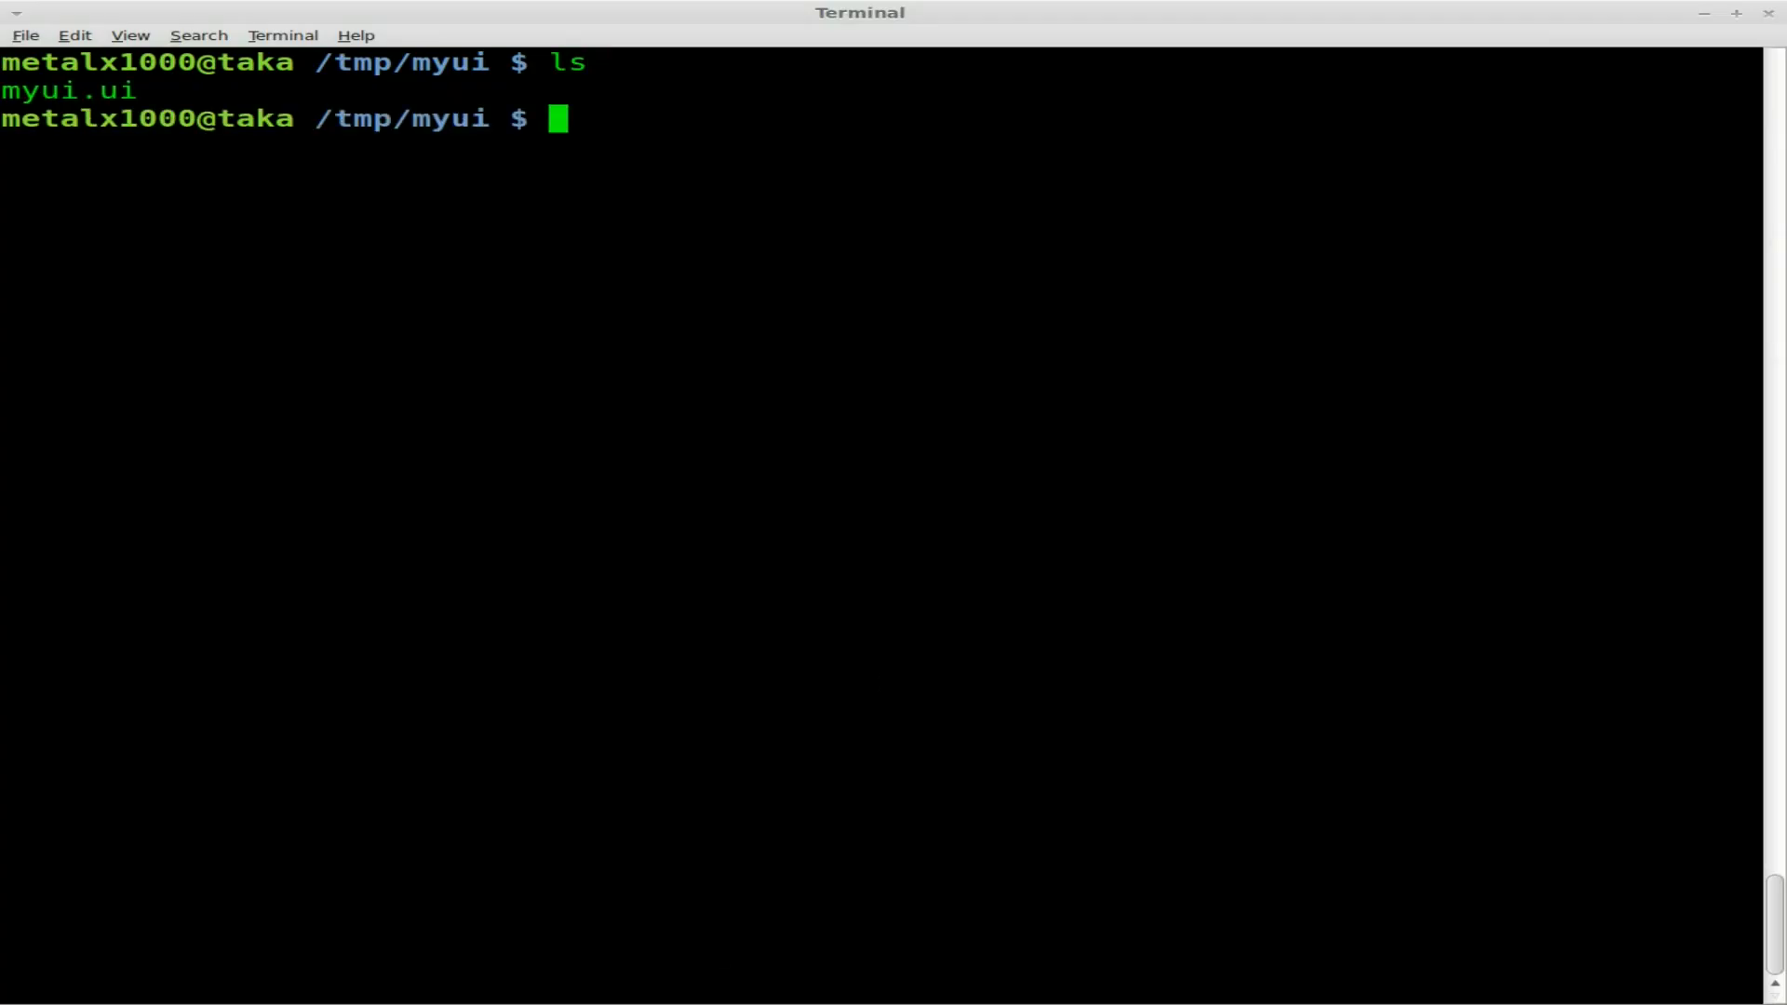
# - List the /tmp/myui folder to confirm myui.ui exists and clear the terminal
pyautogui.write('cat')
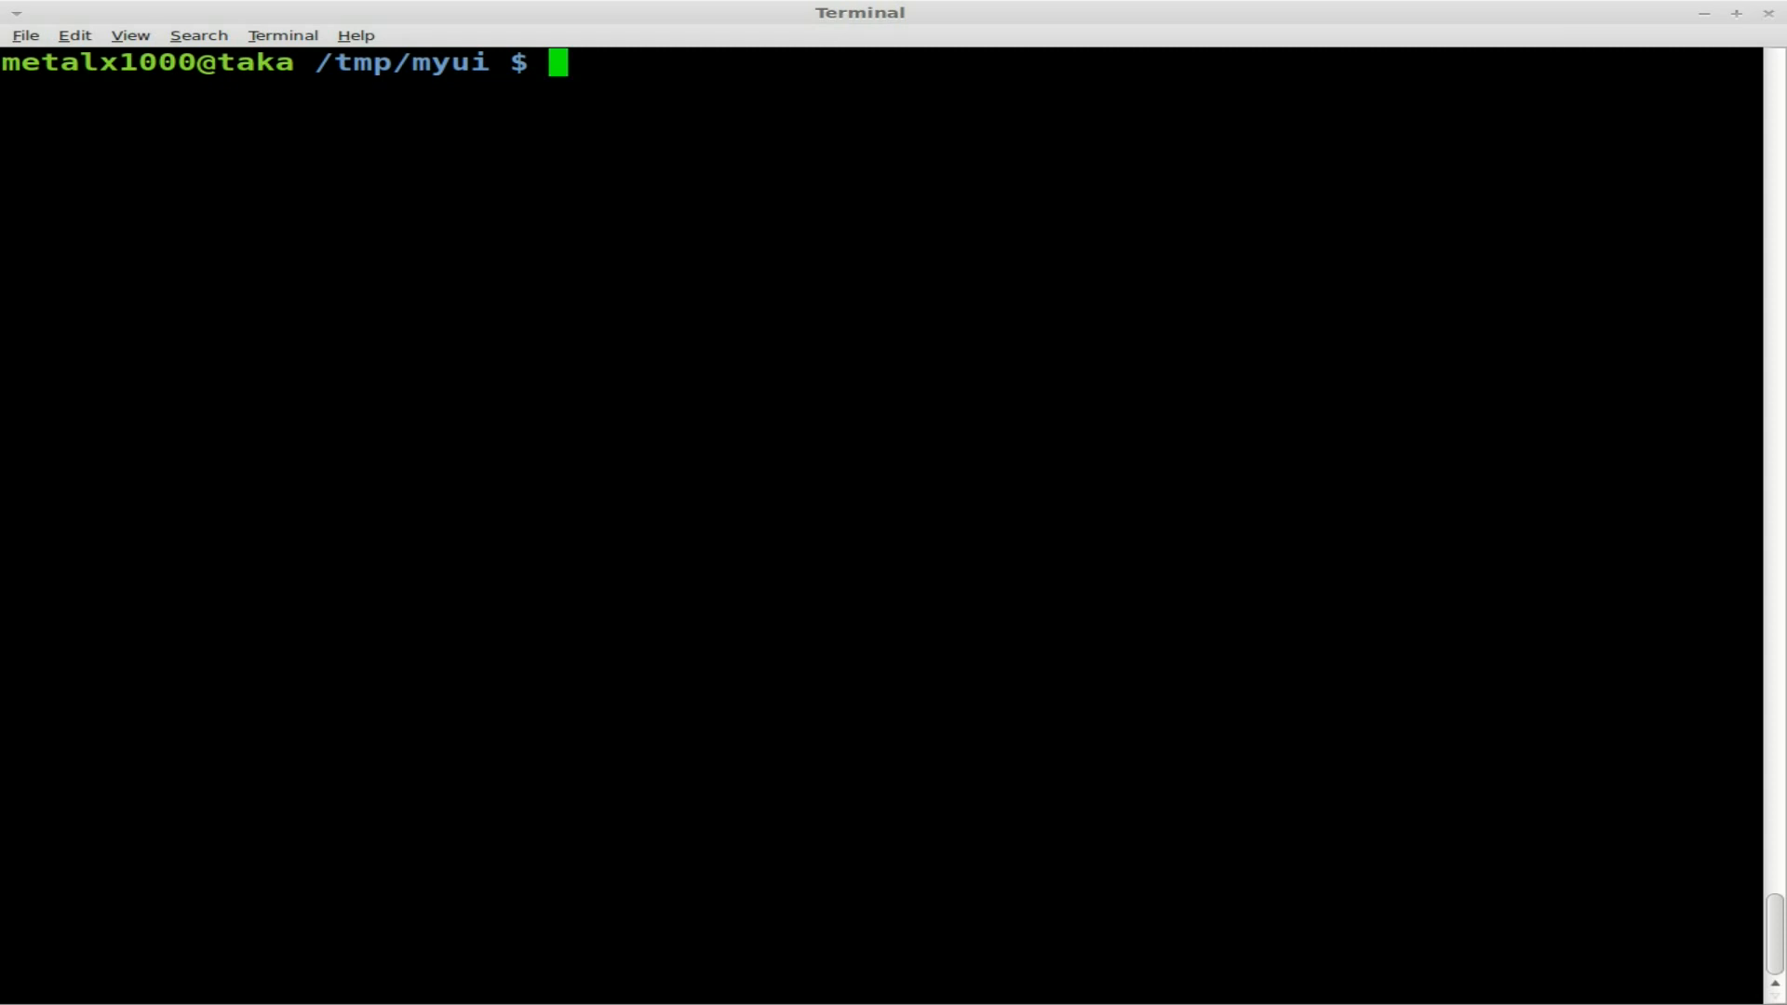
# - Convert the form with pyuic4 -x myui.ui -o myui.py into an executable Python script
pyautogui.write('py')
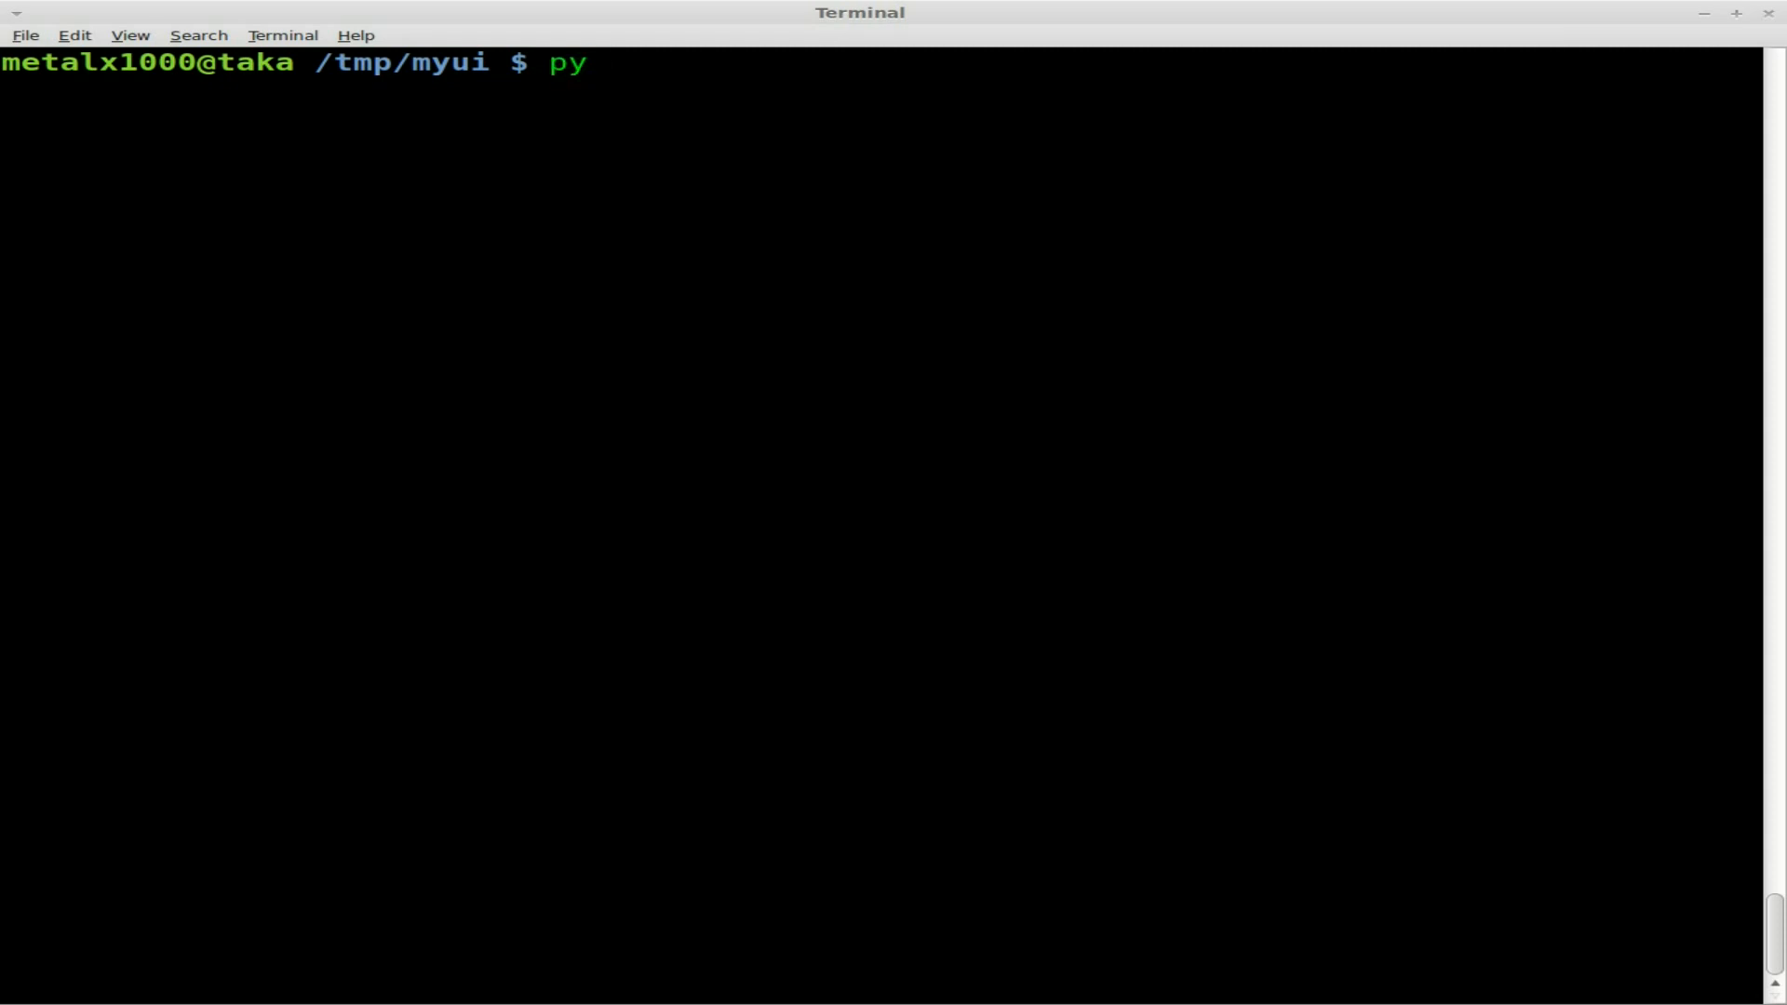
pyautogui.write('uic4 myui')
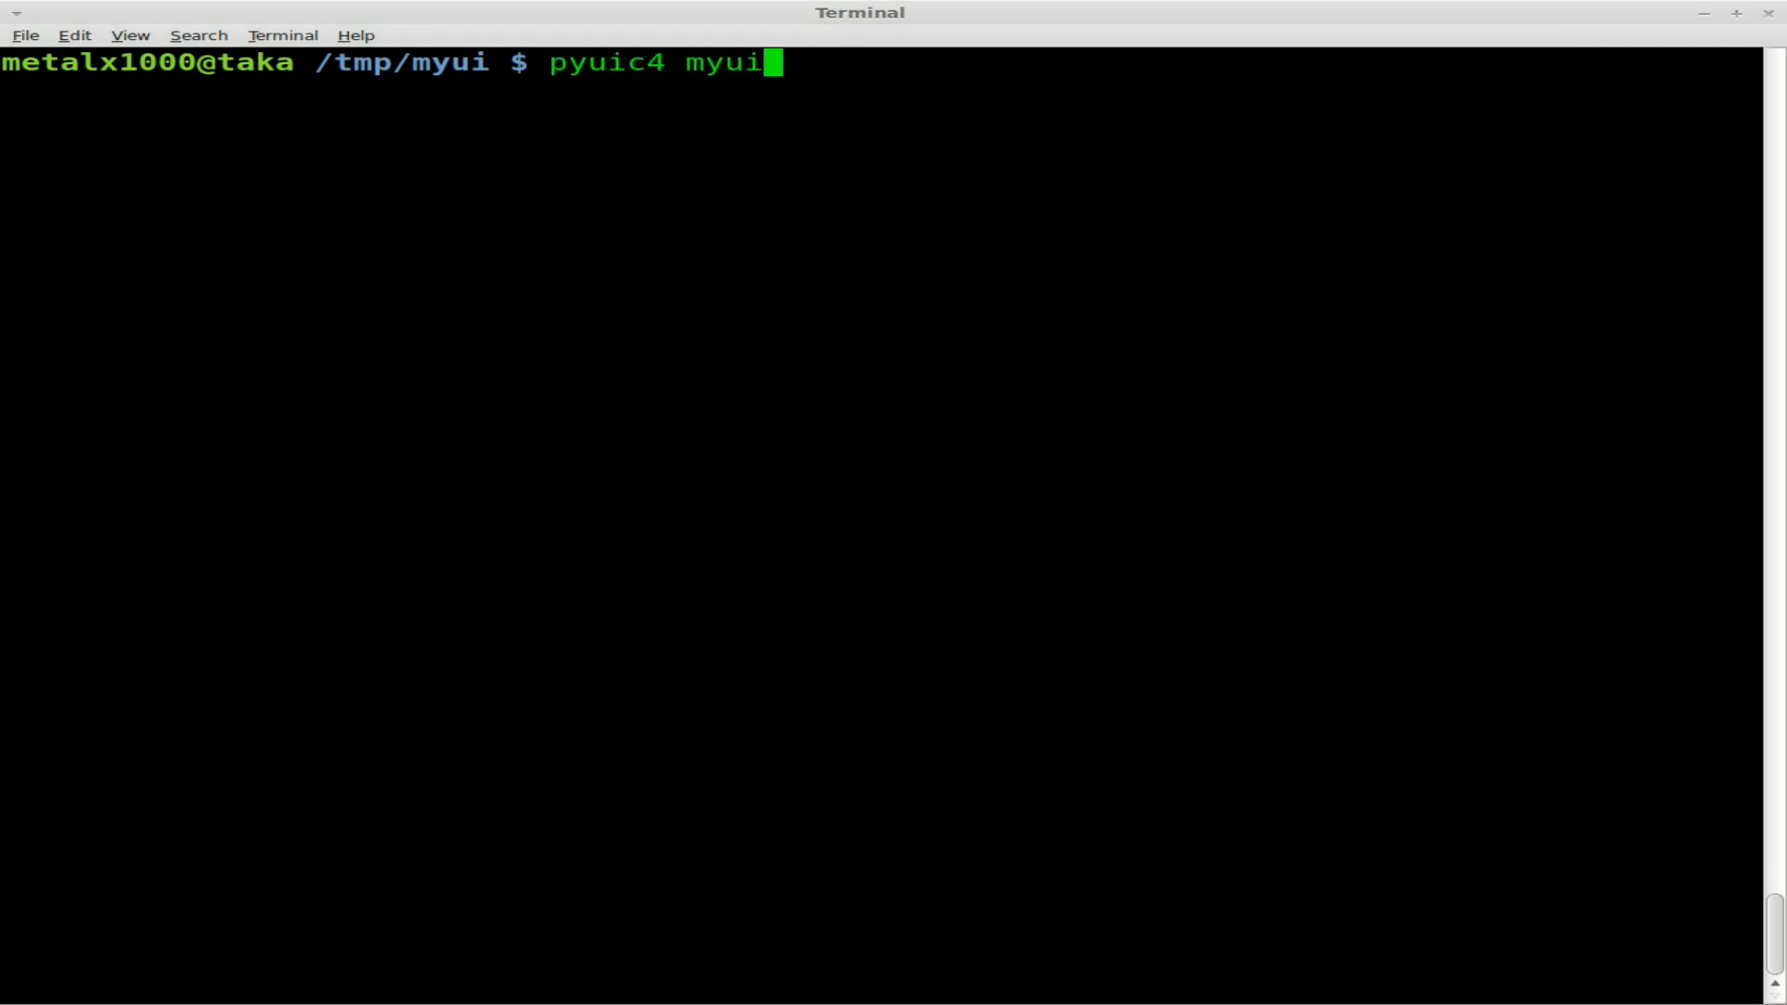
pyautogui.press('BackSpace')
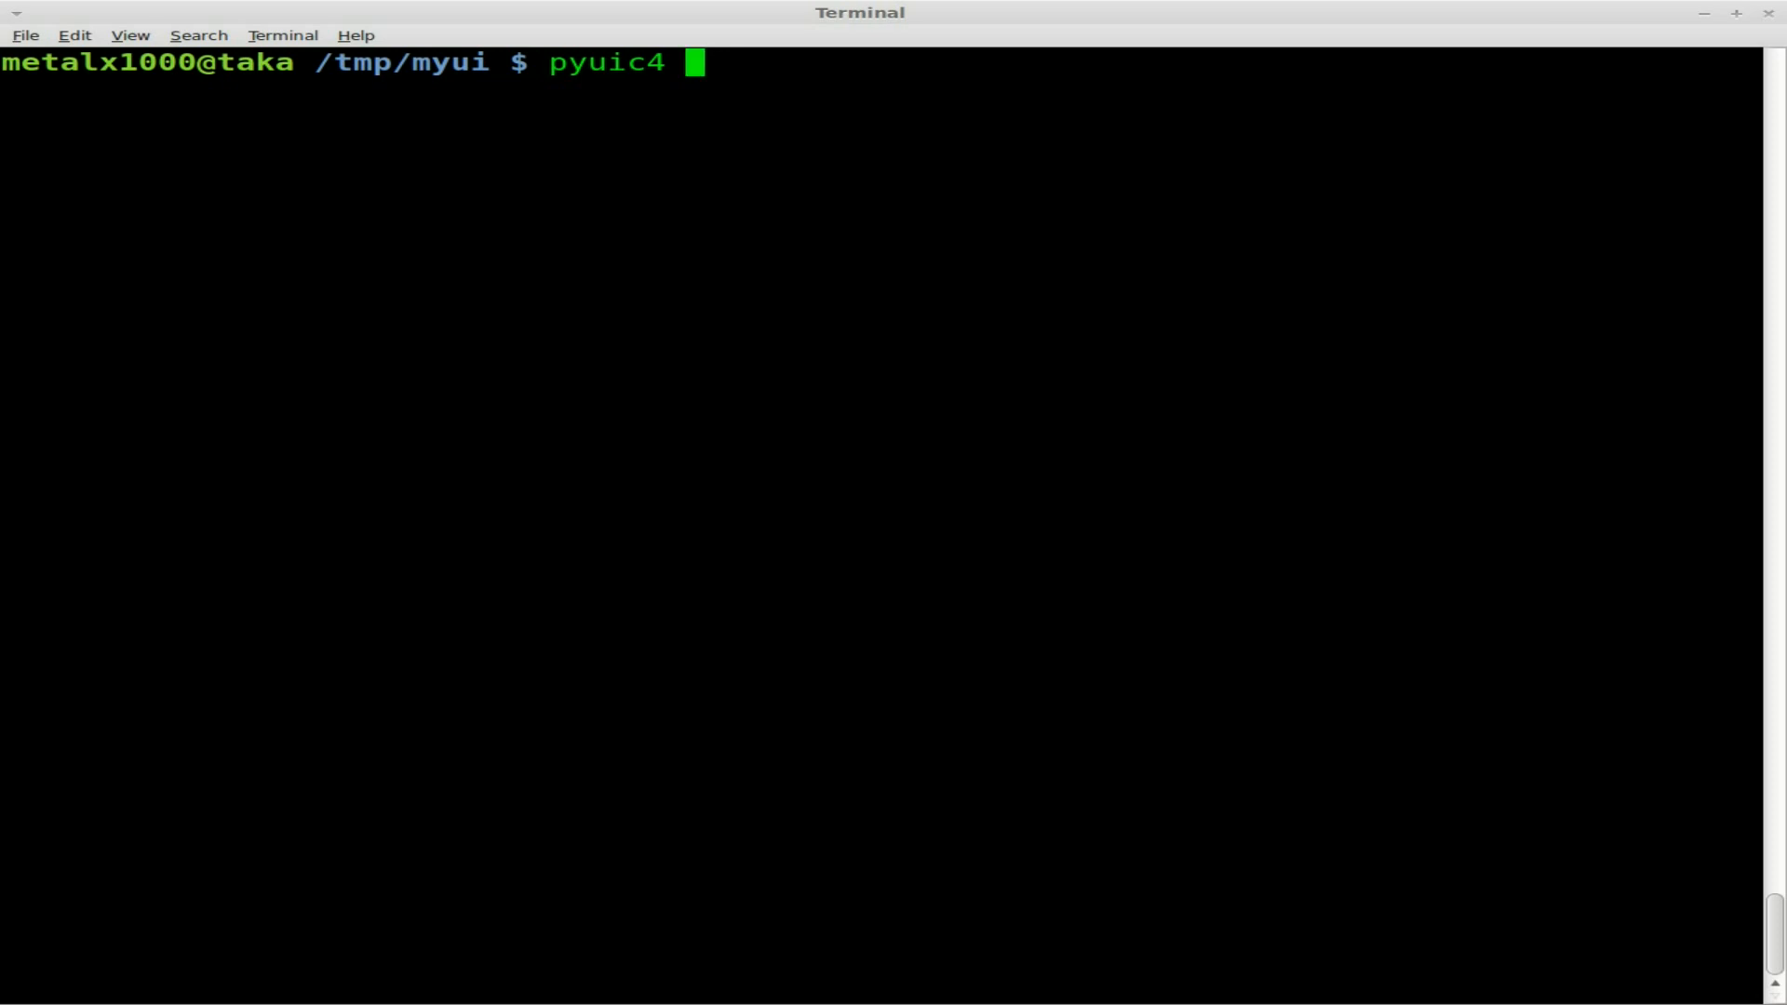
pyautogui.write('myui.ui -o')
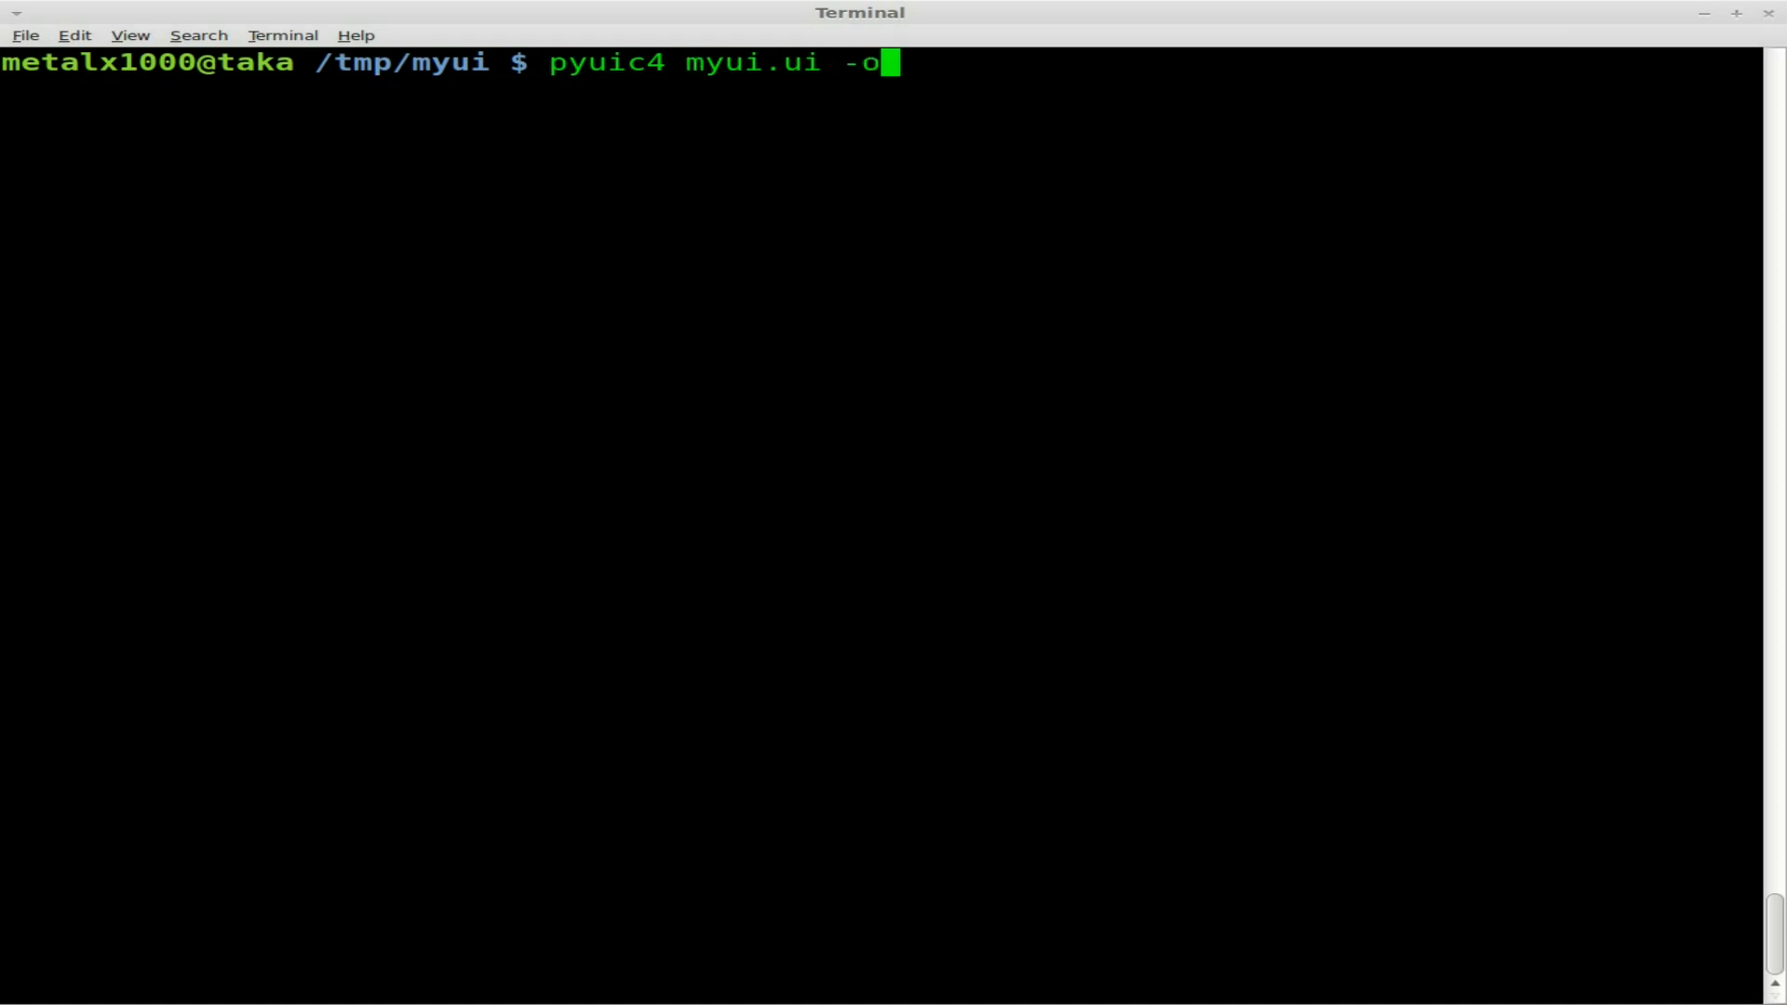
pyautogui.write('myui.')
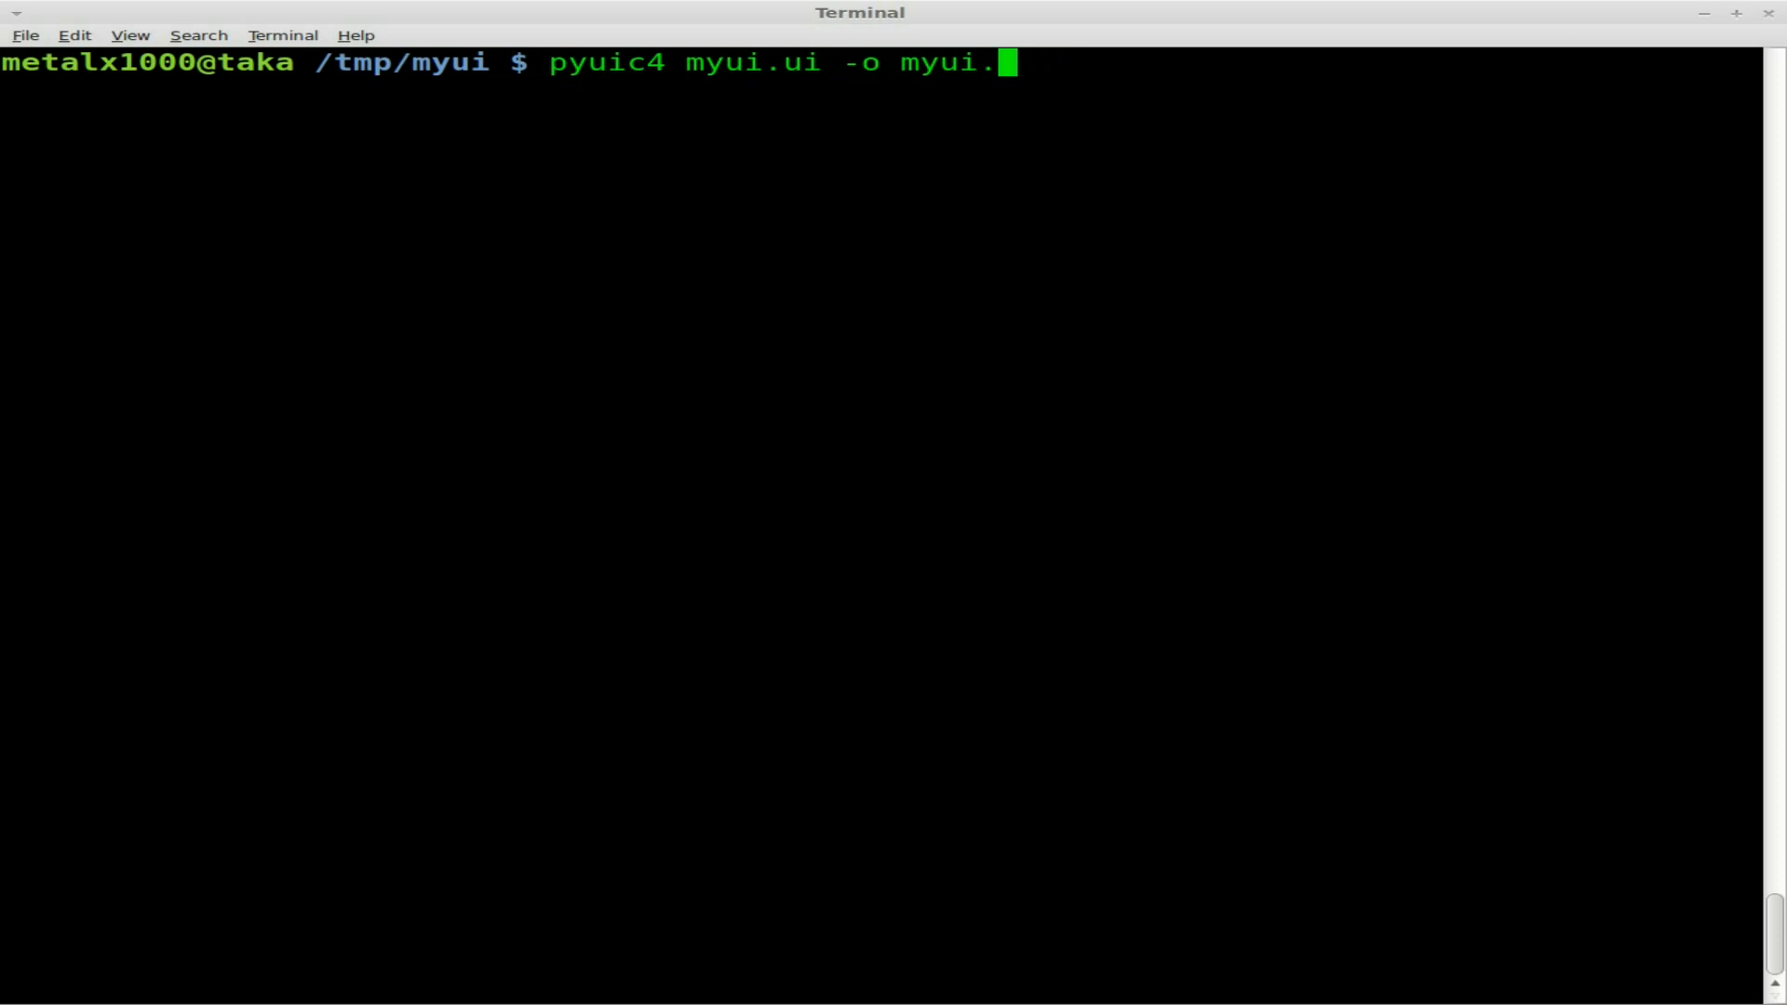
pyautogui.write('py')
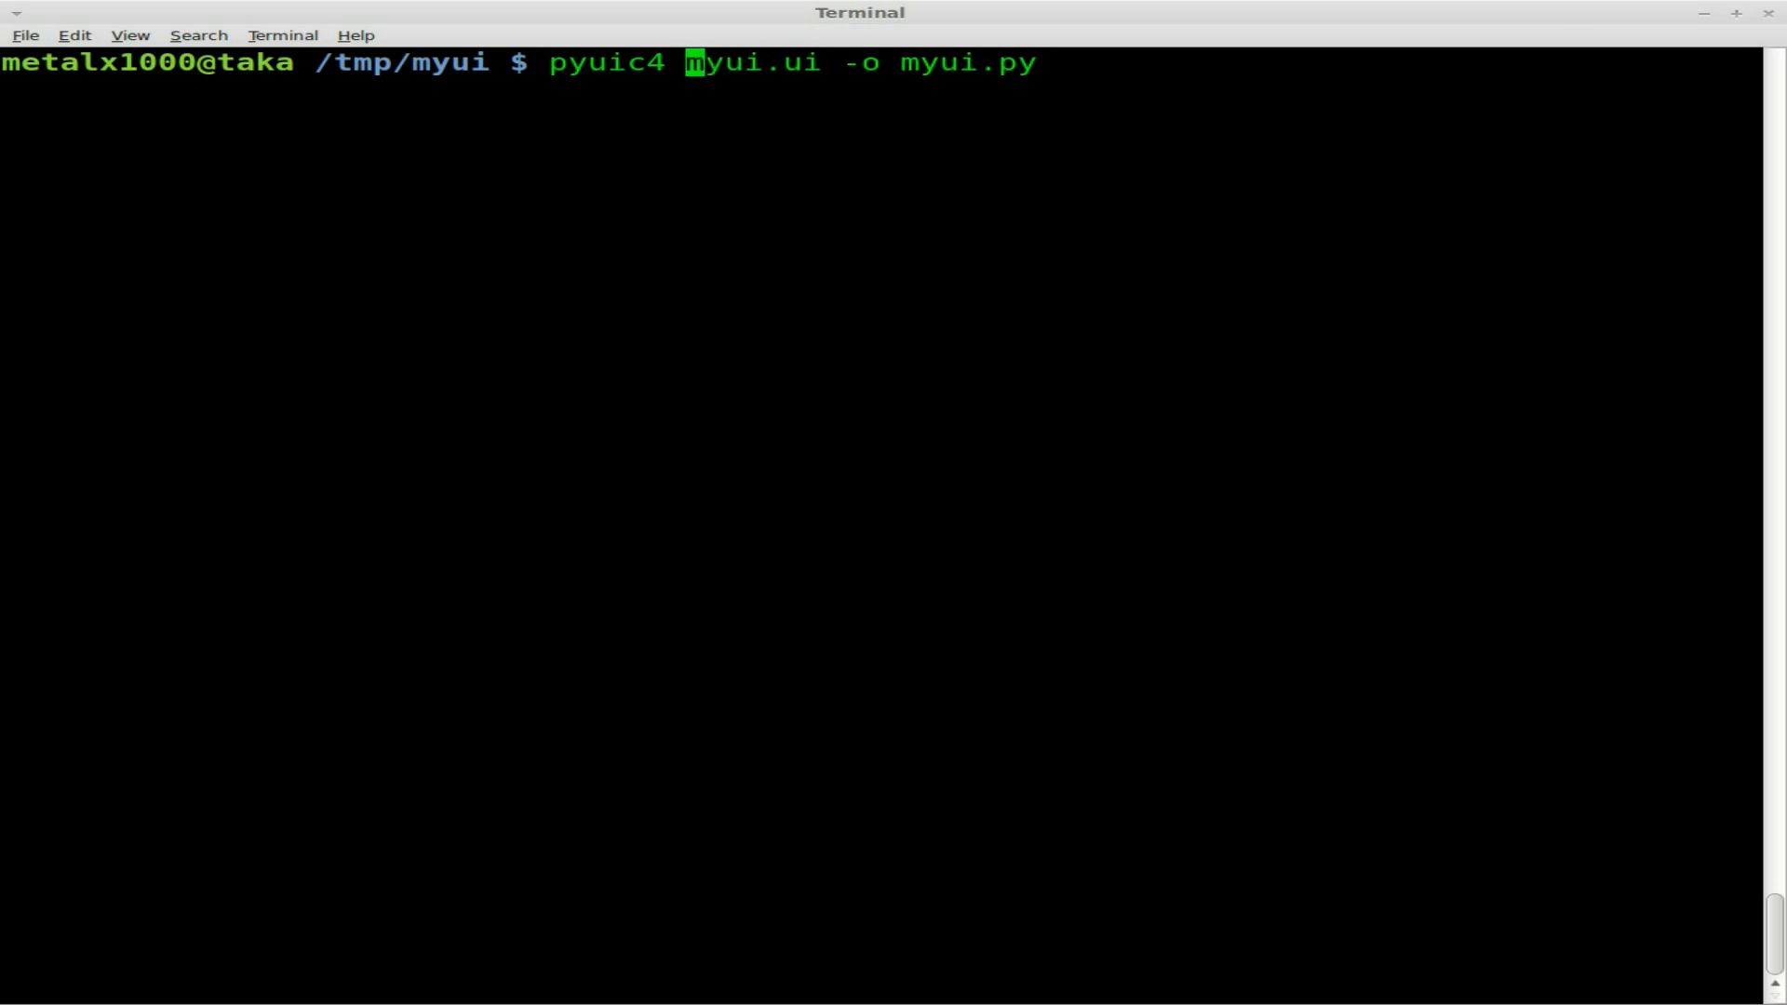
pyautogui.write('-x')
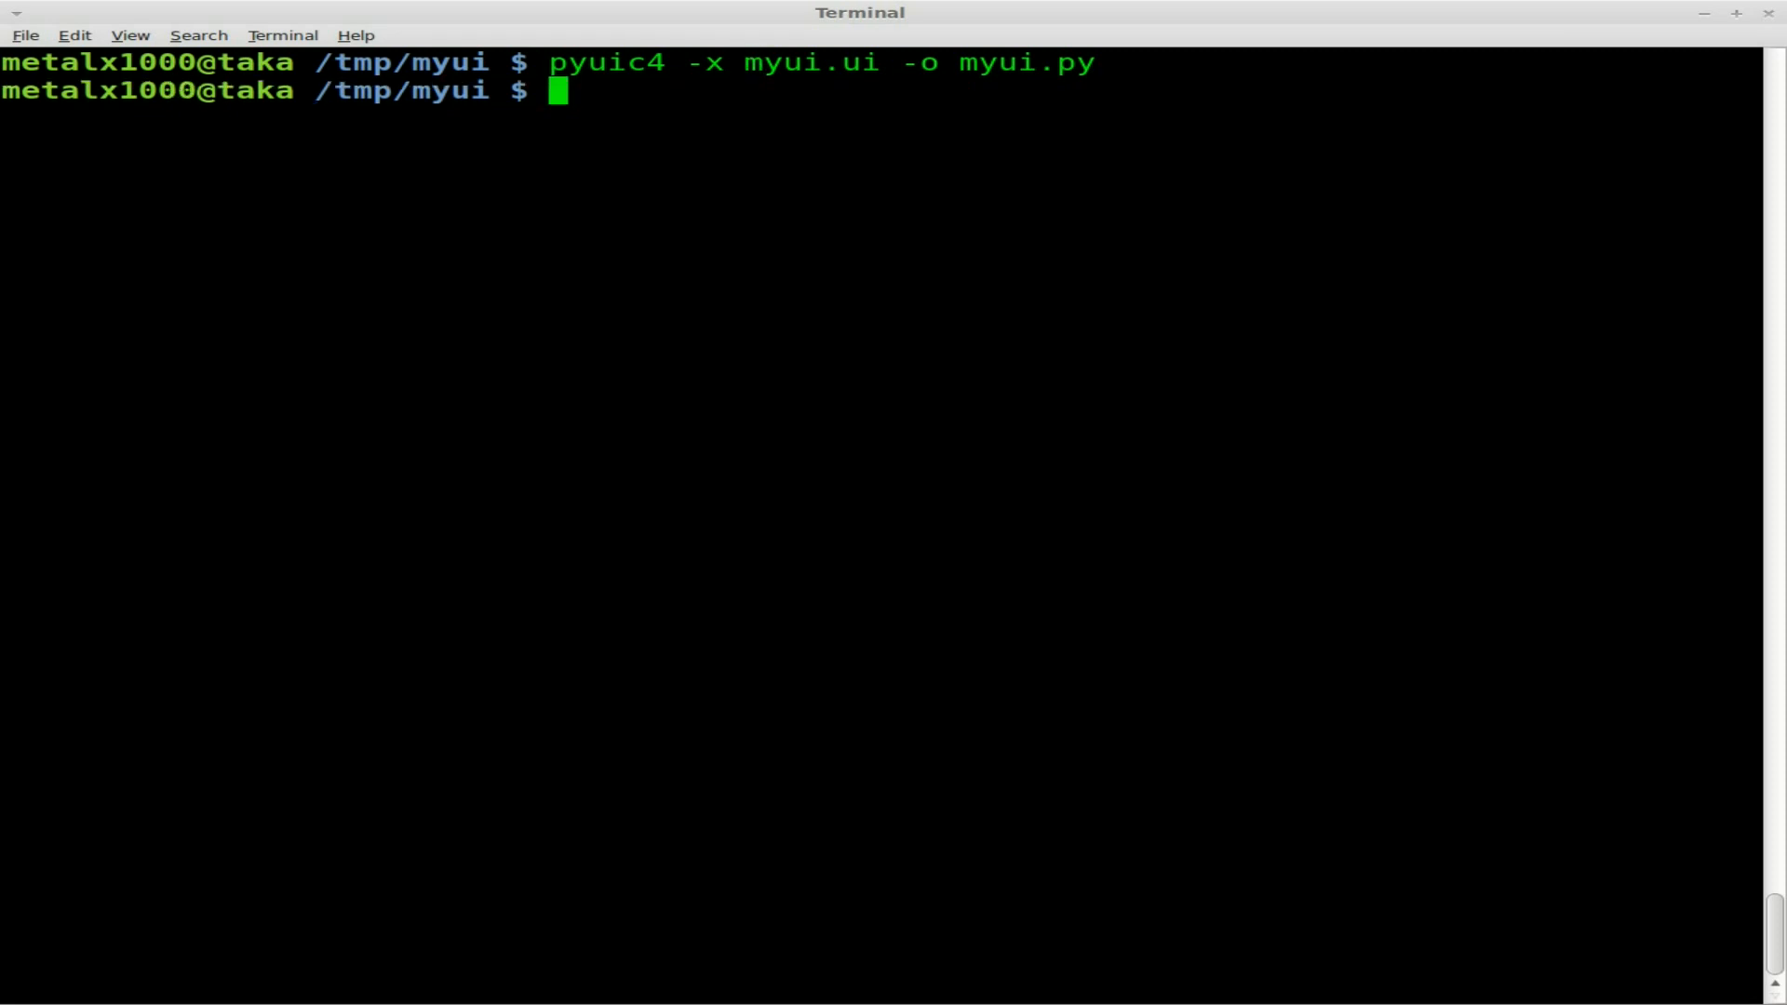
# - Display the generated PyQt4 code with cat myui.py and scroll through it
pyautogui.write('cat')
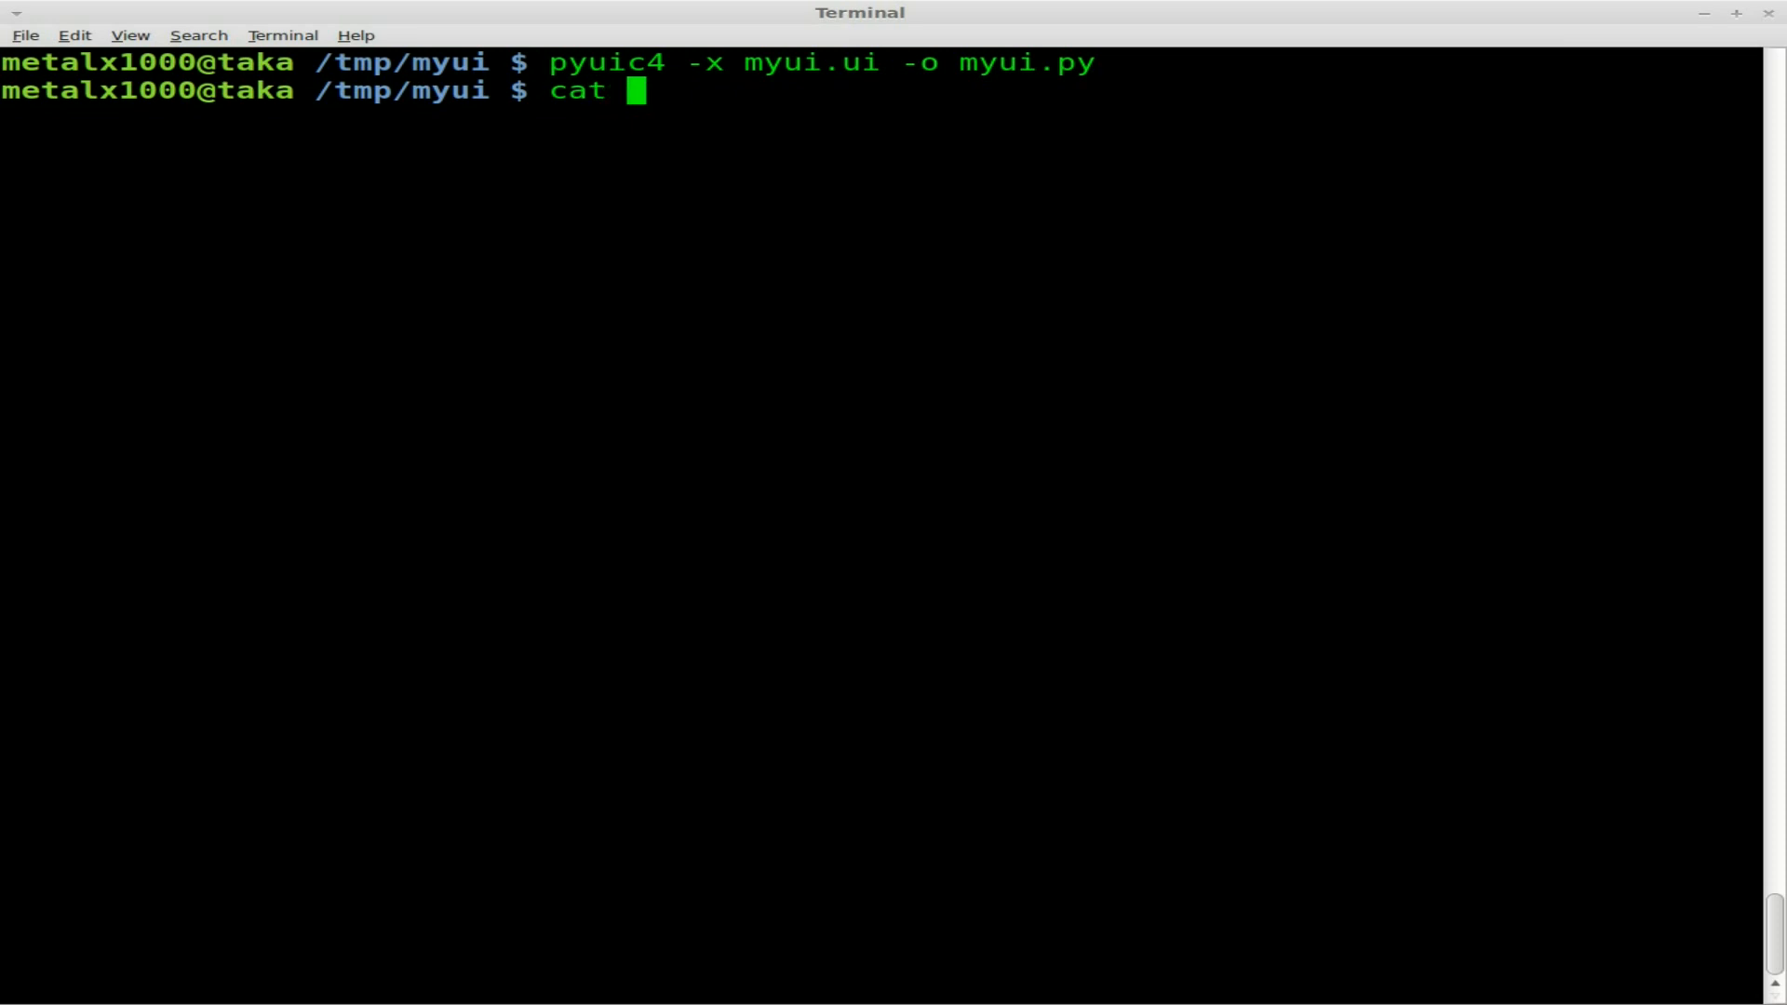
pyautogui.write('myui.py')
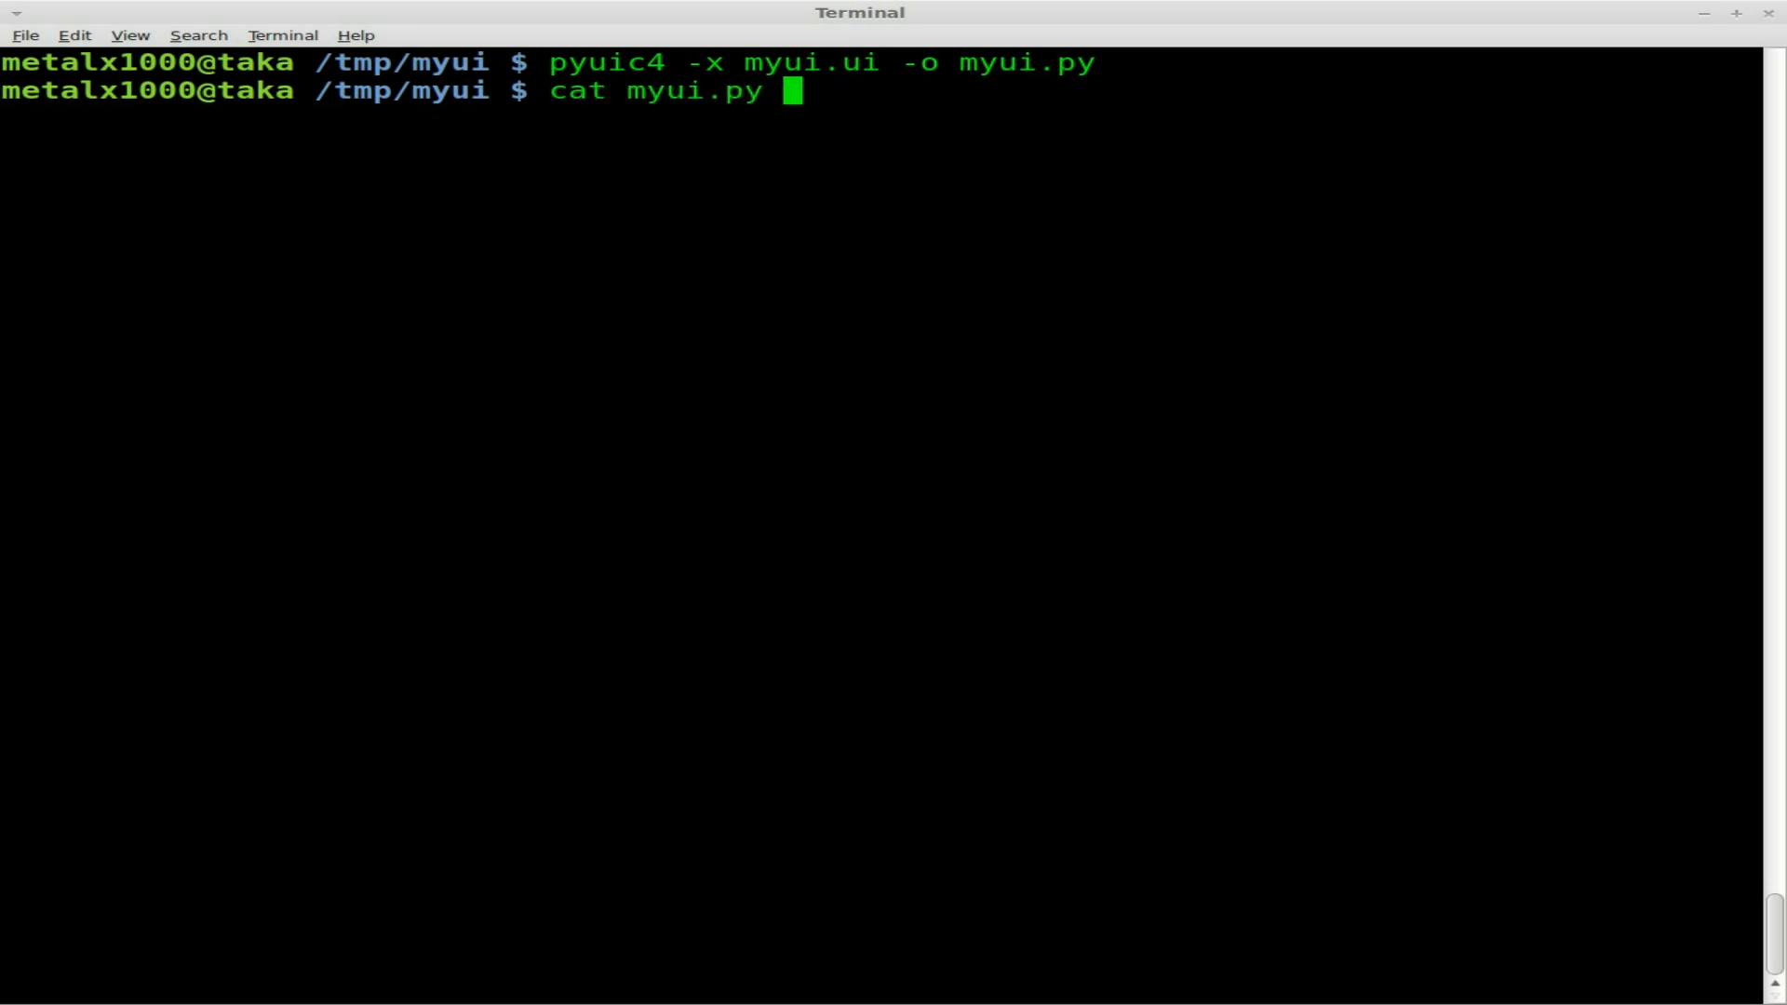
pyautogui.press('Return')
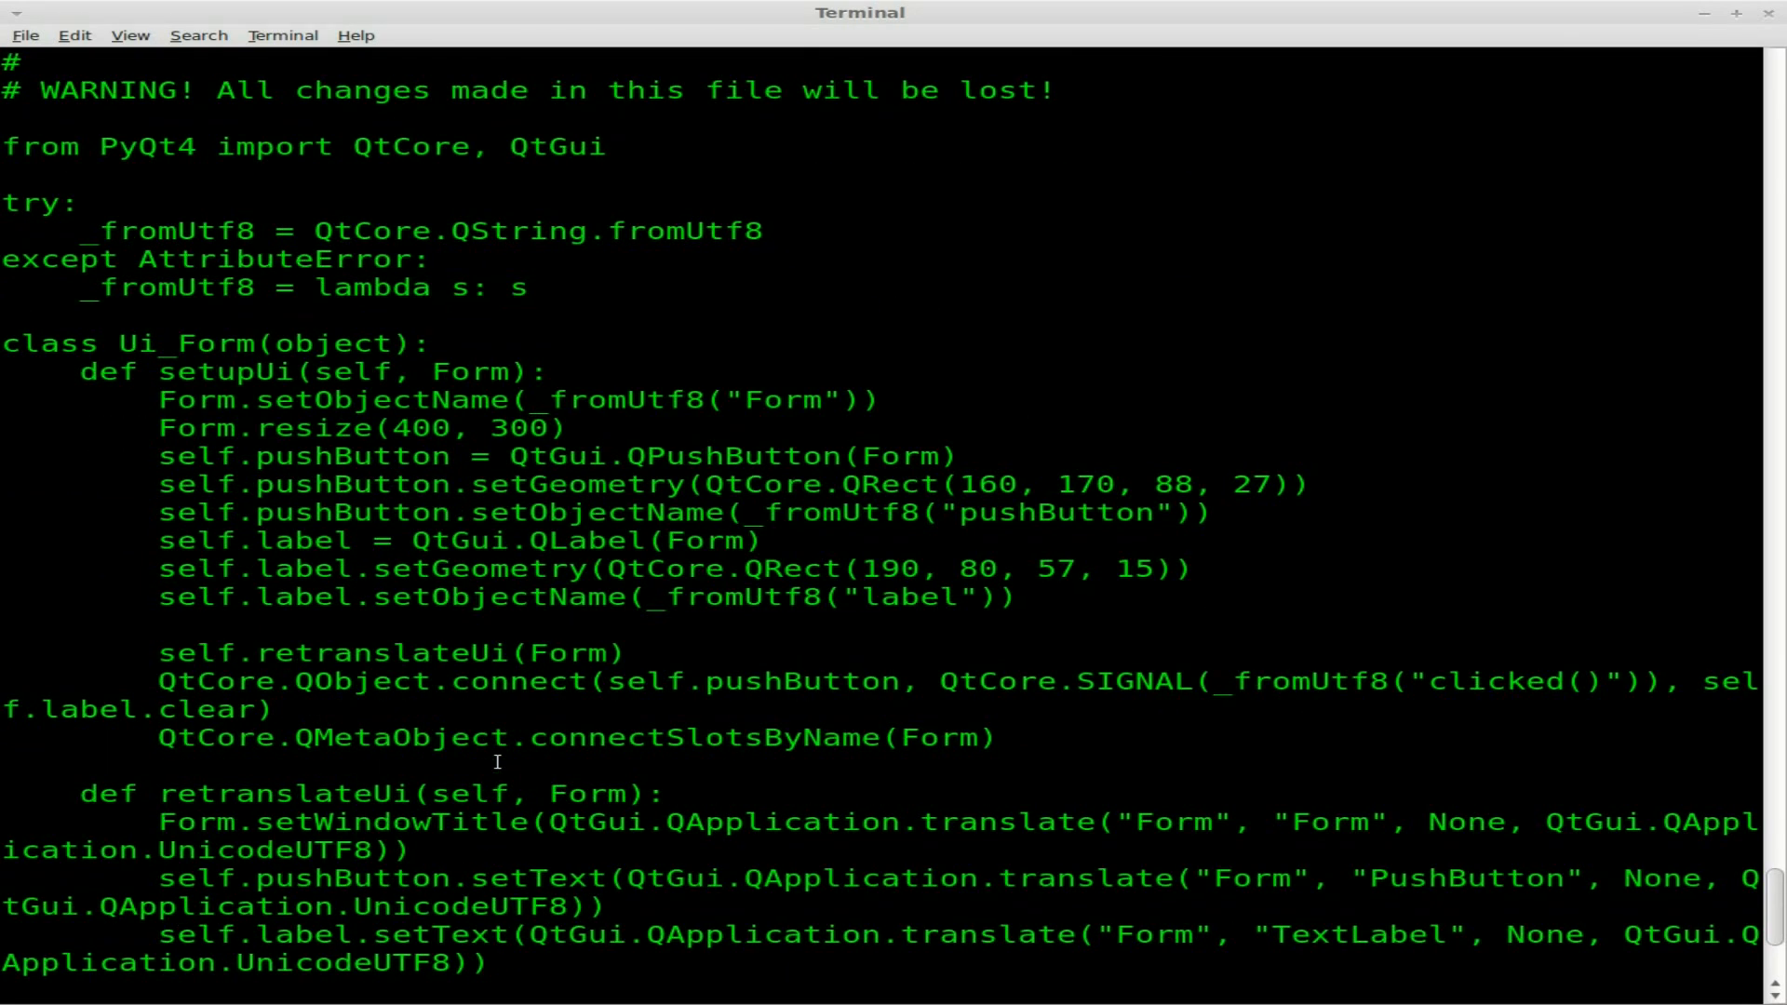
pyautogui.scroll(-3)
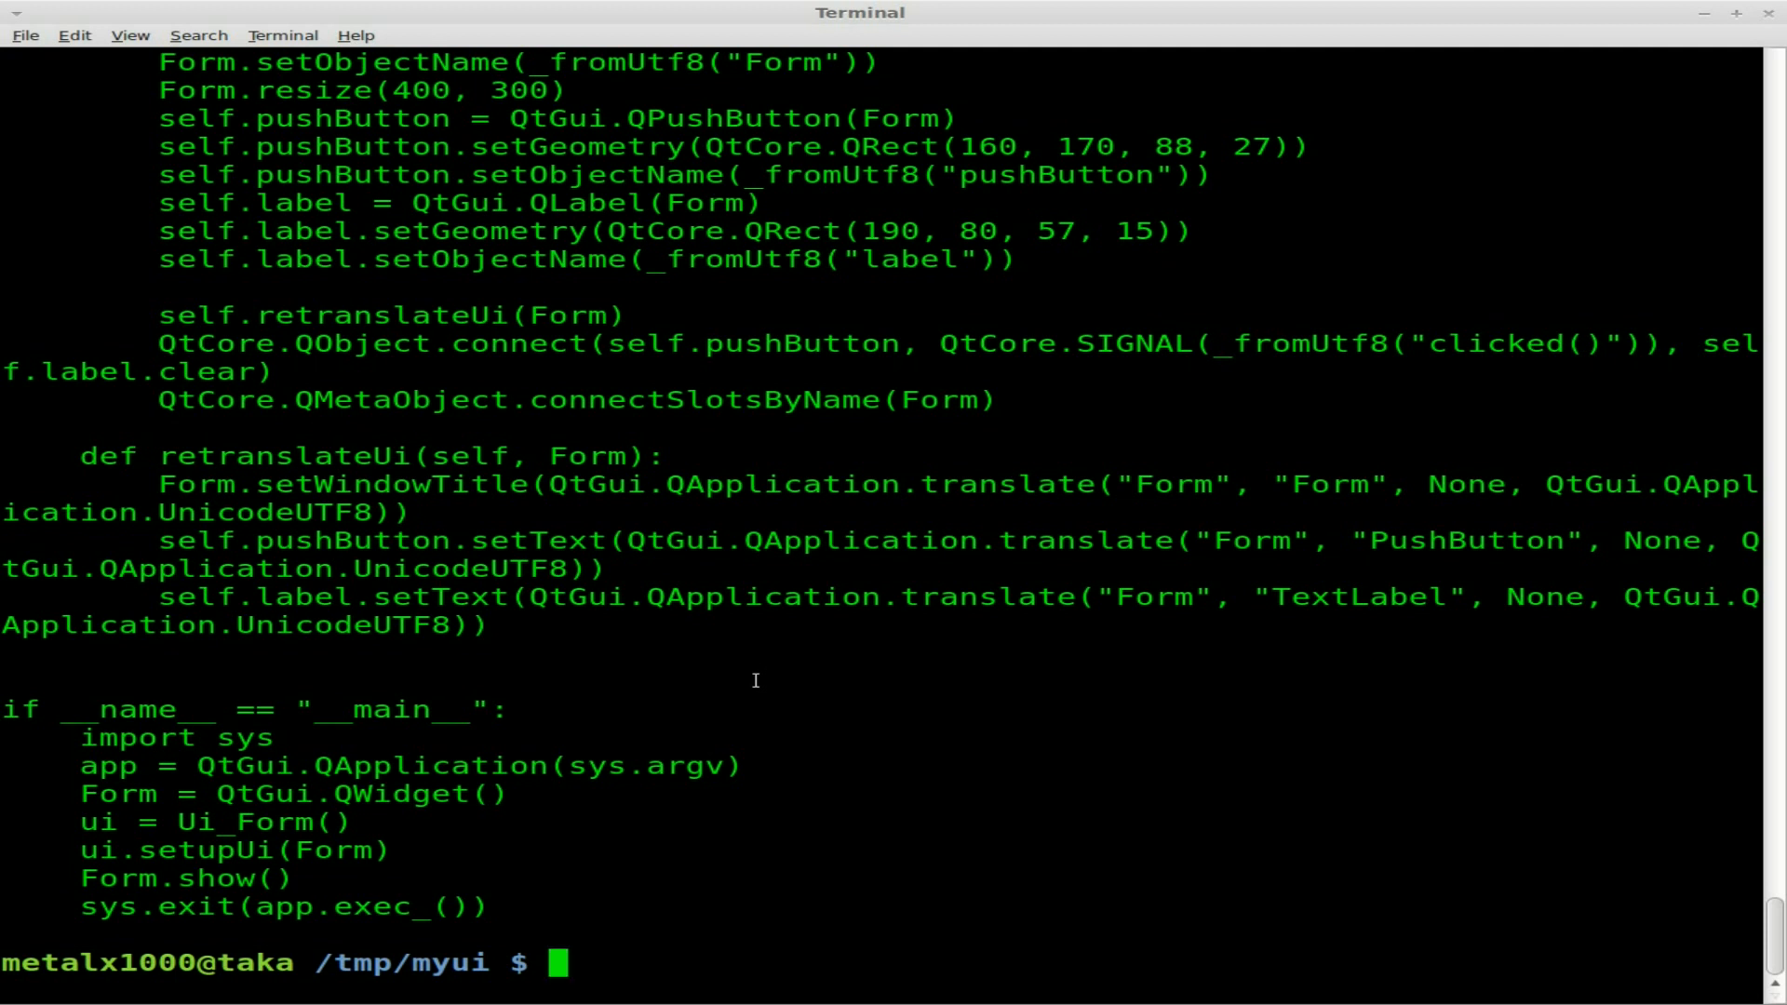
# - Make myui.py executable with chmod +x, run ./myui.py to see the shell errors, and open it in vi
pyautogui.write('chmod +x')
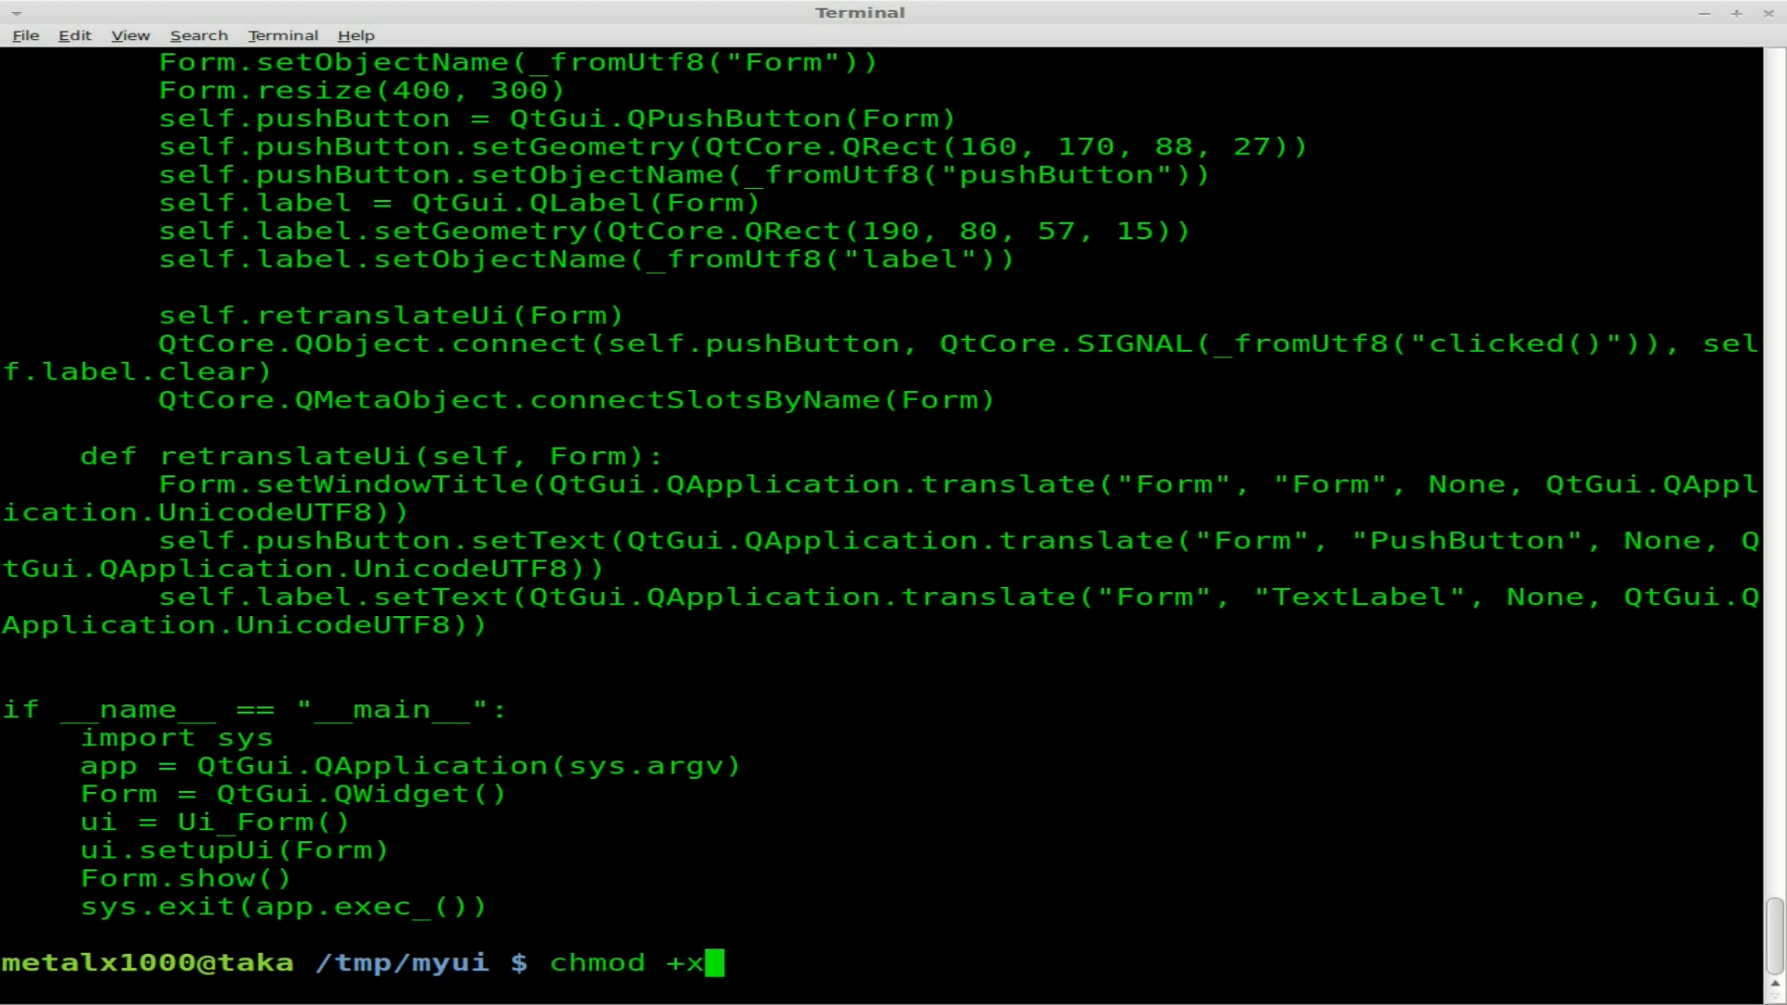
pyautogui.write('myui.py')
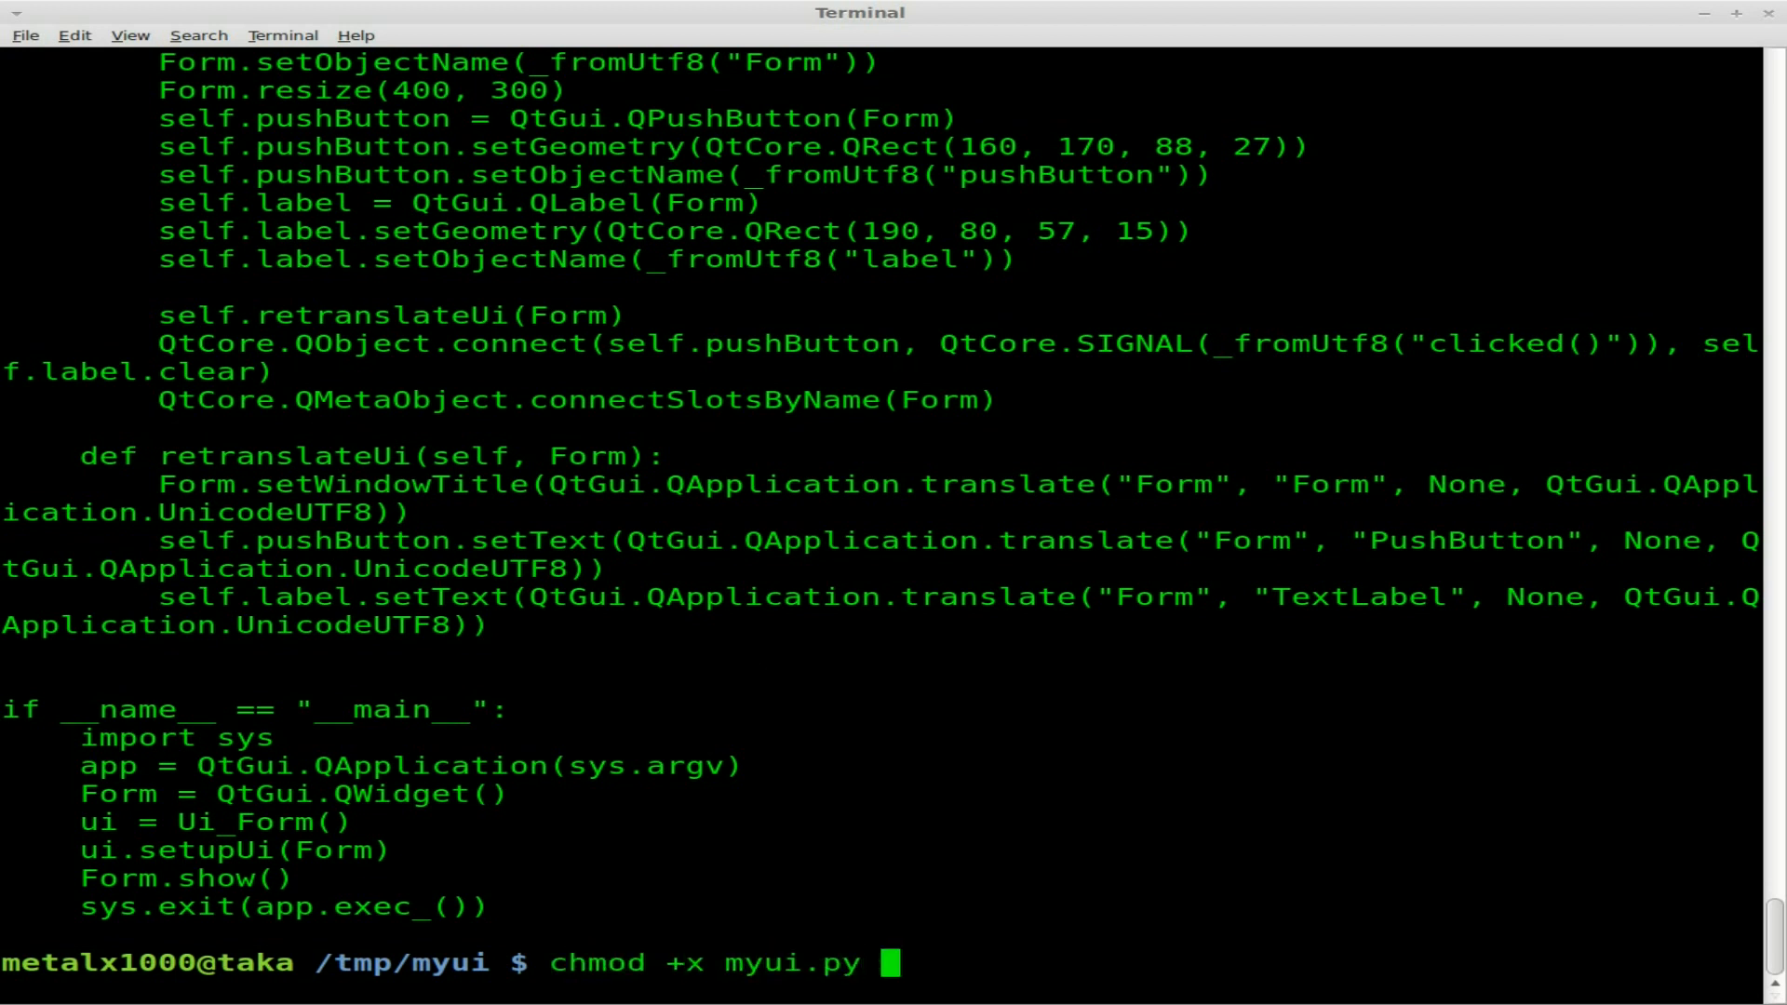
pyautogui.write('./myui.py')
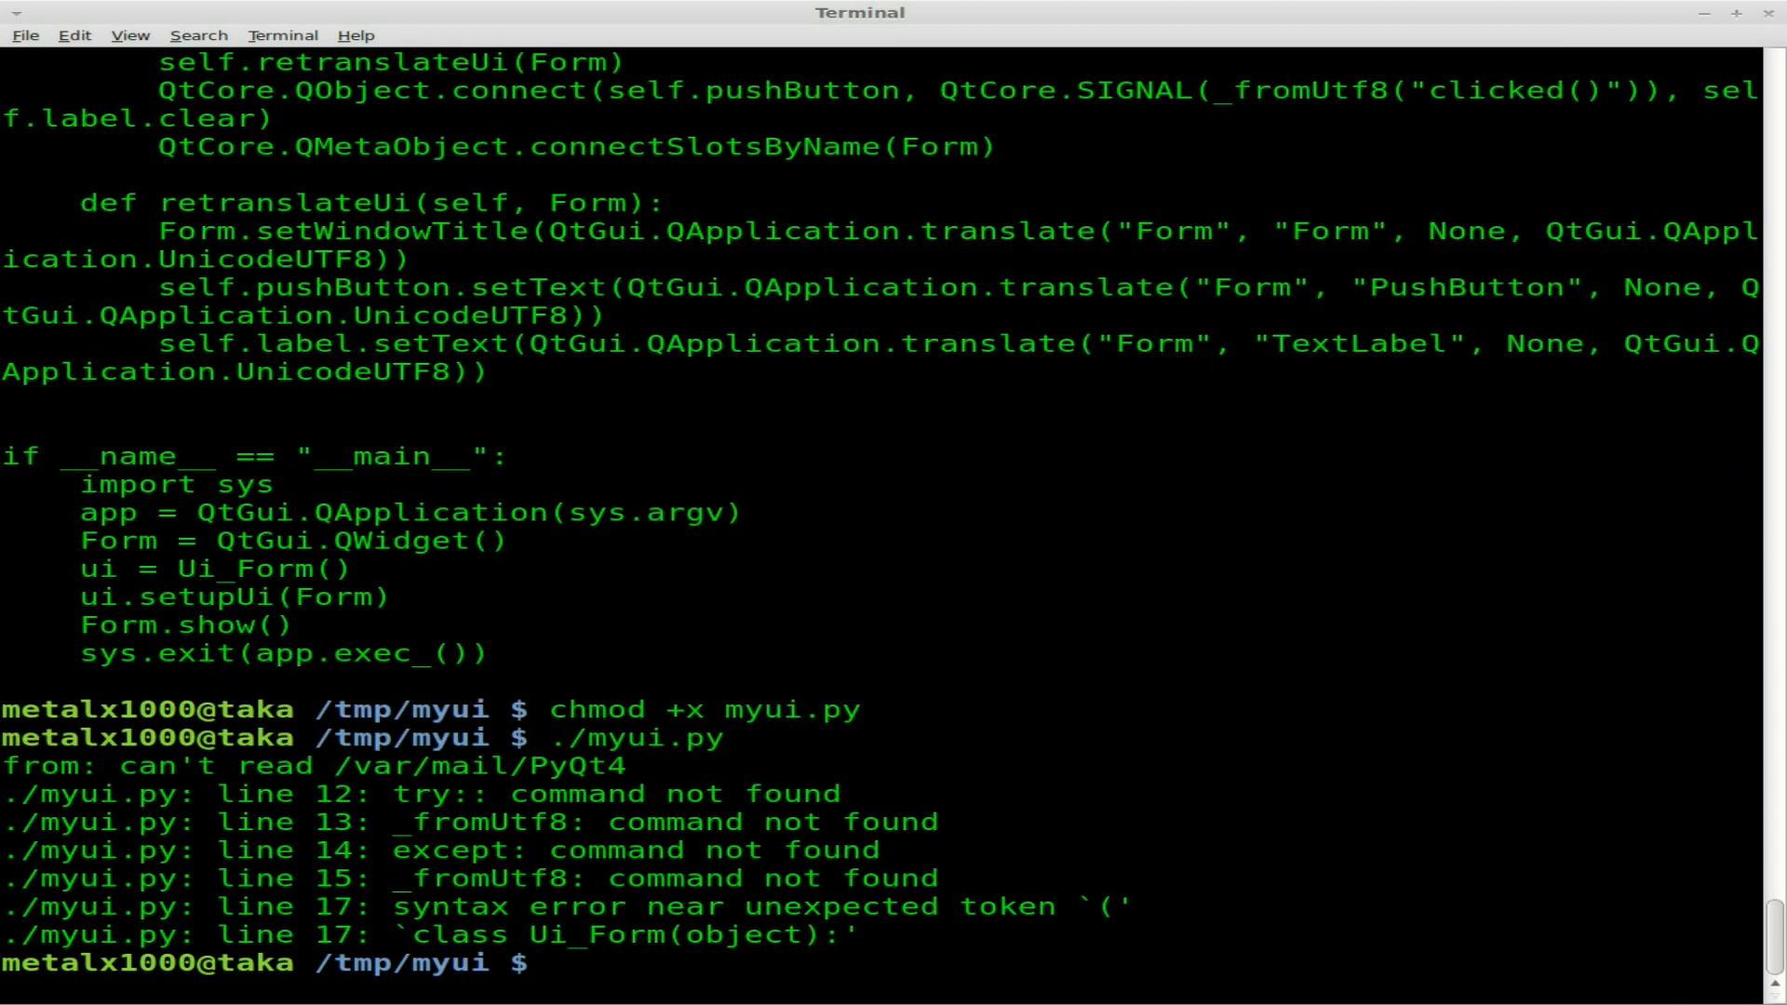
pyautogui.write('vi')
pyautogui.write('#!')
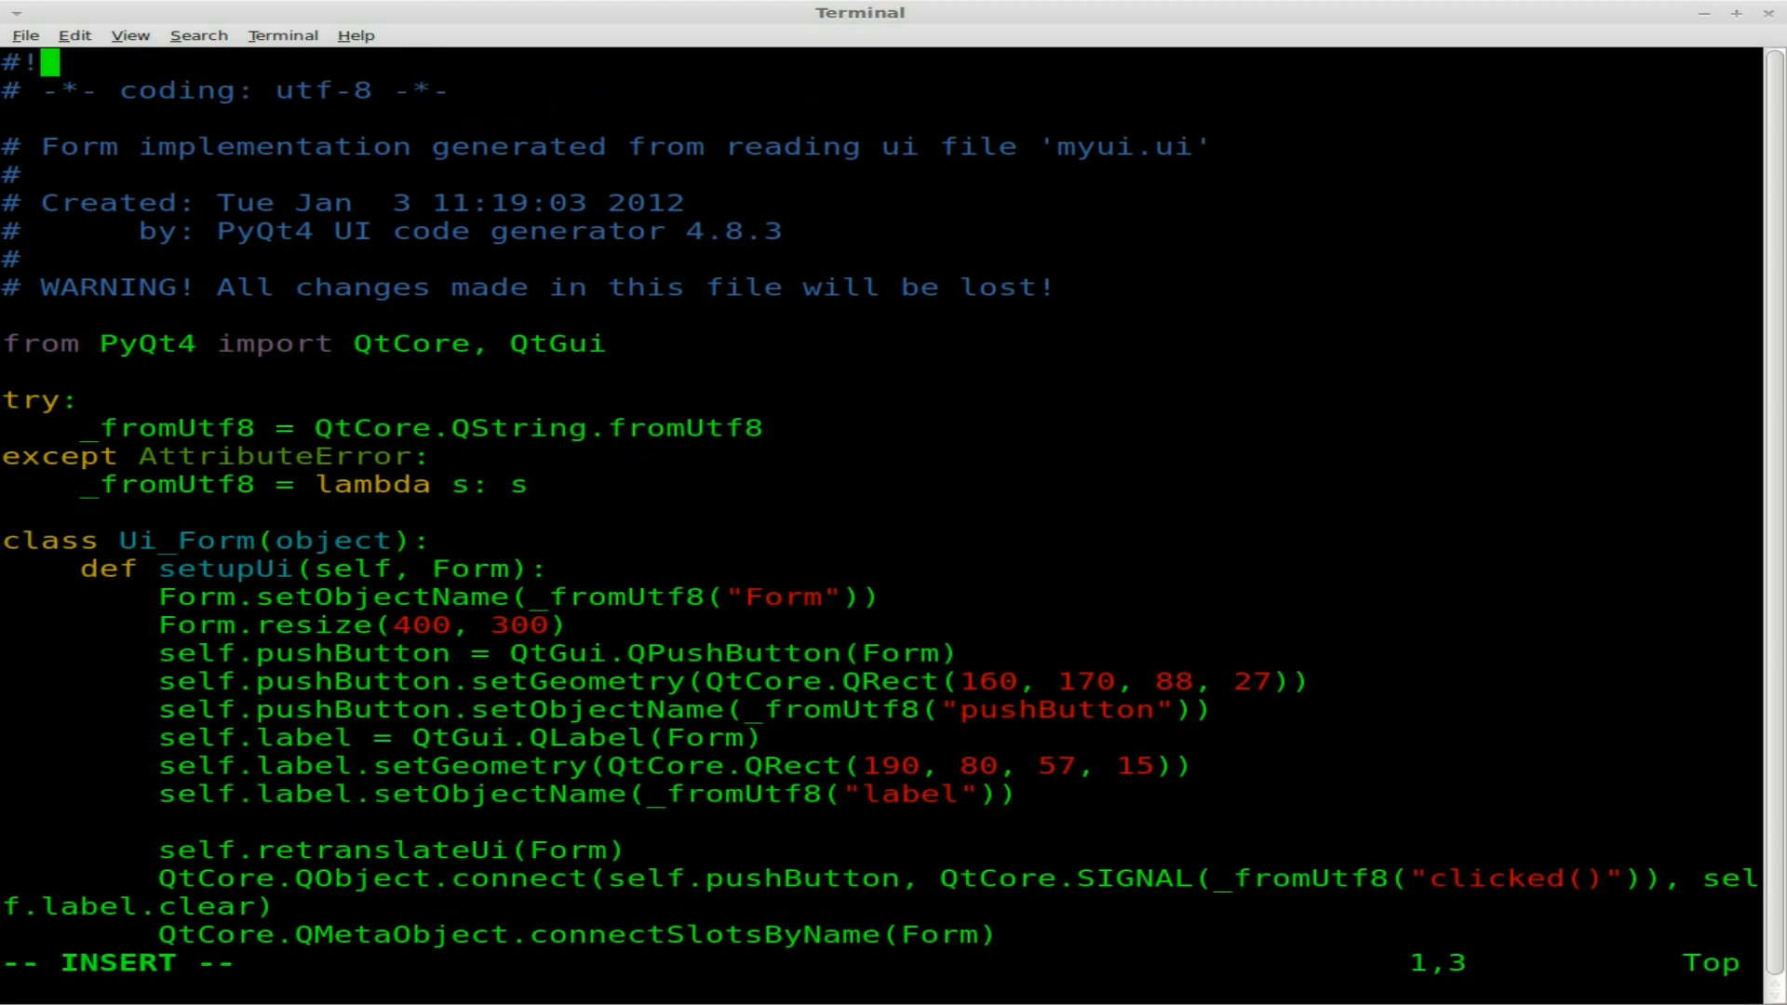
# - Add a #!/usr/bin/env python shebang as the first line of myui.py and save with :wq
pyautogui.write('/')
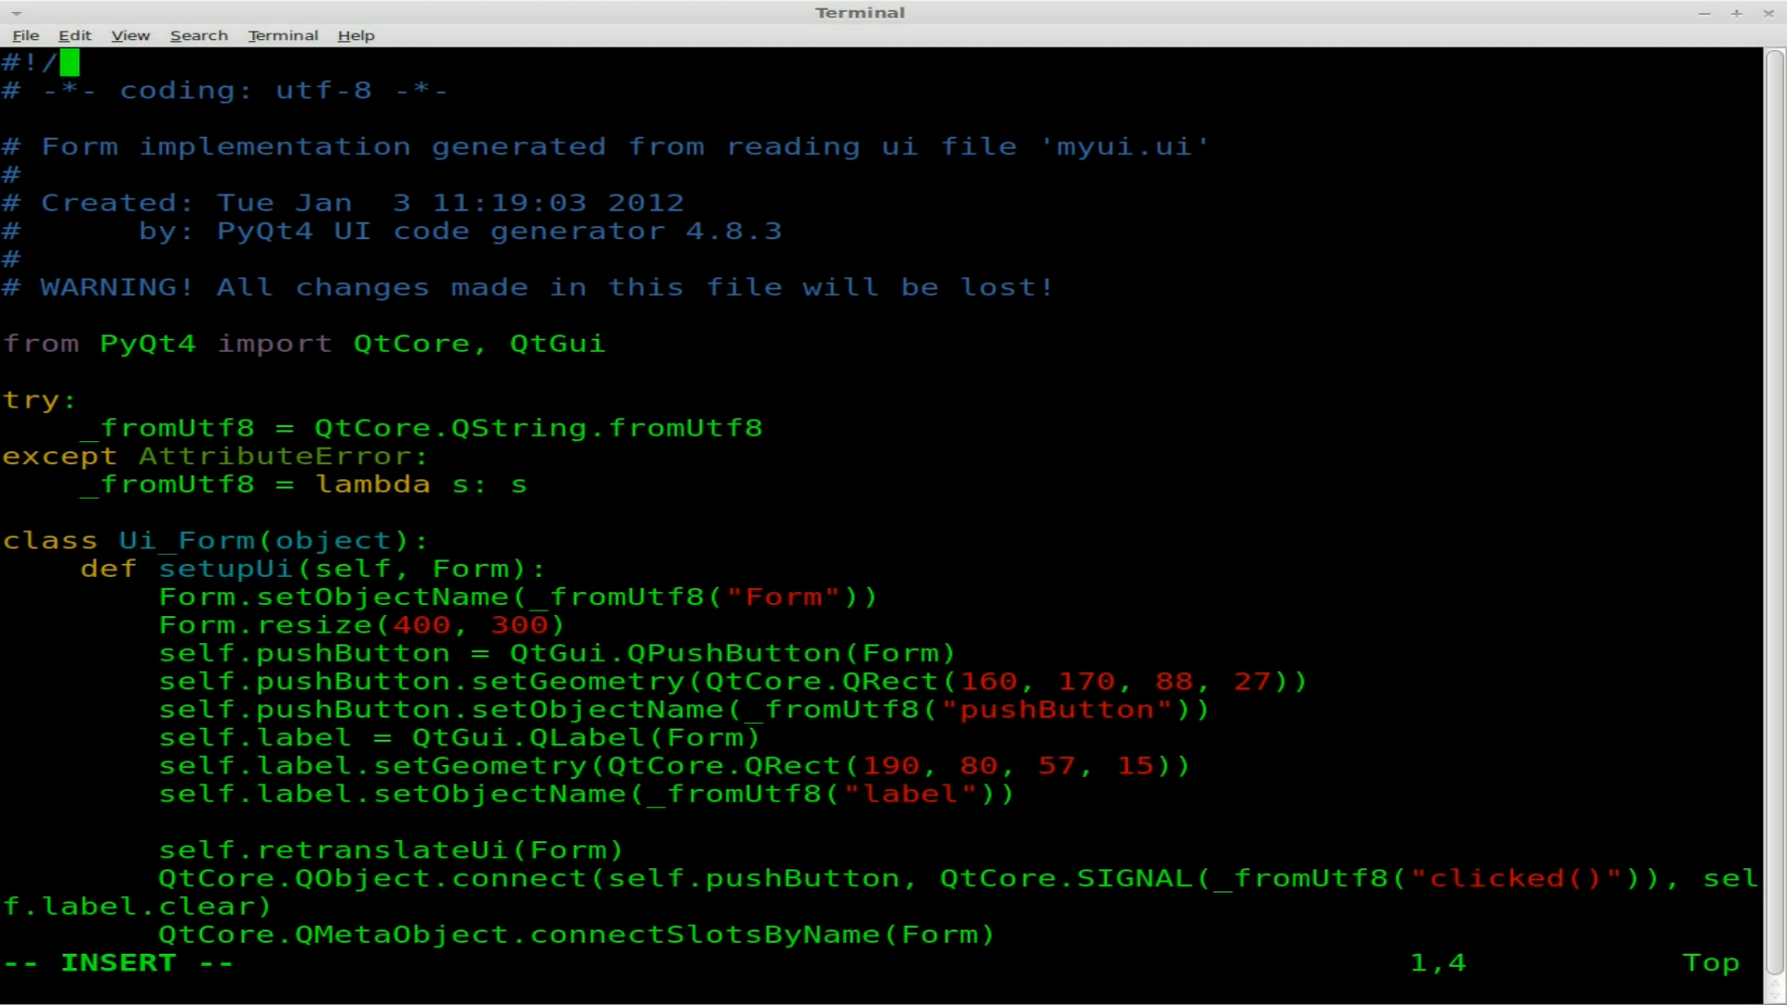
pyautogui.write('us')
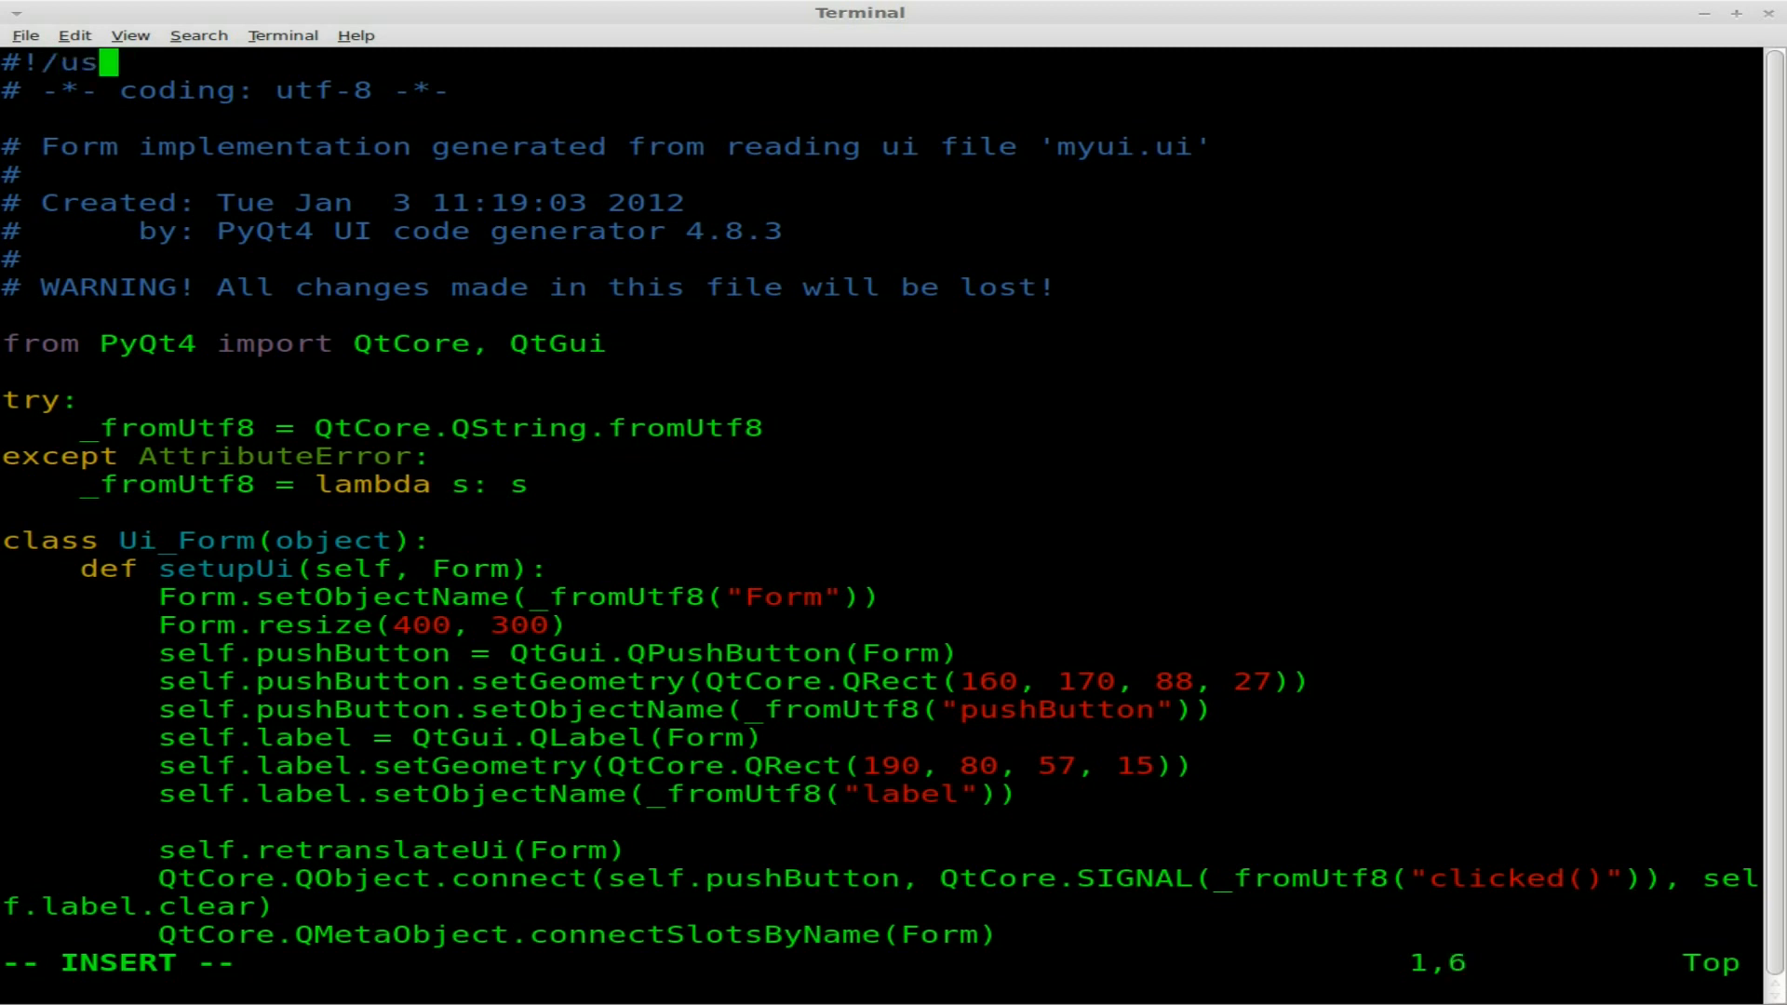
pyautogui.write('r/bin.')
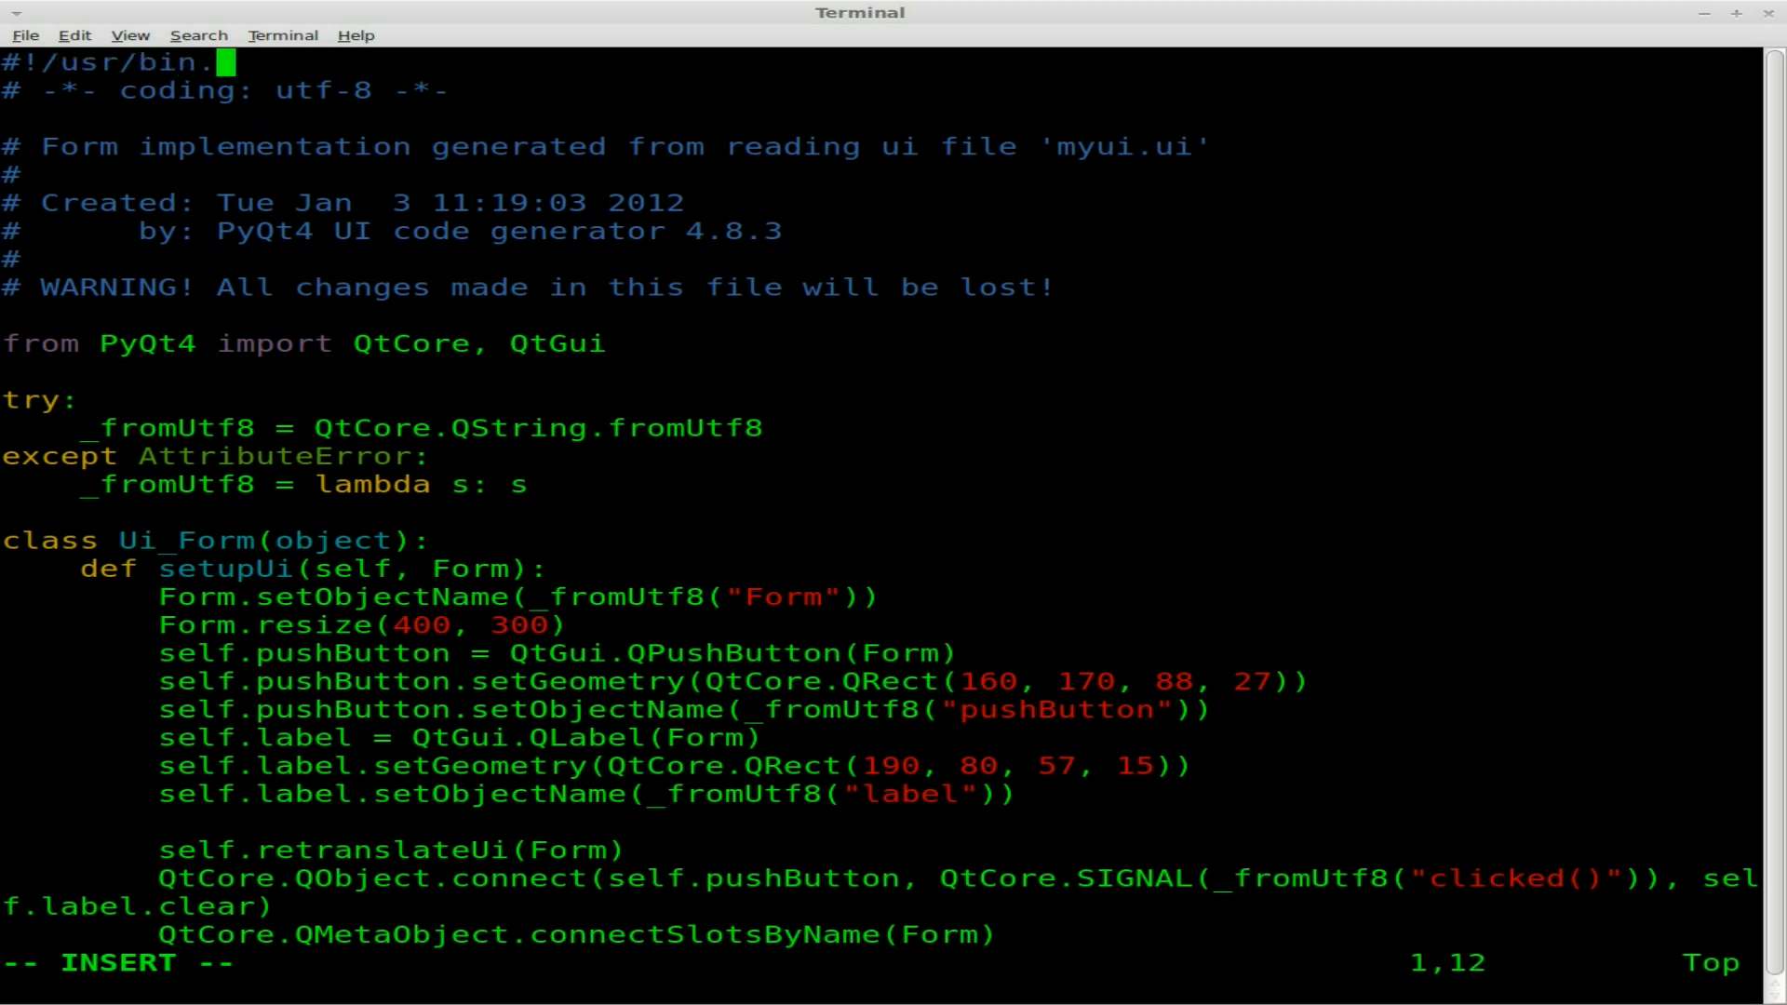
pyautogui.write('env')
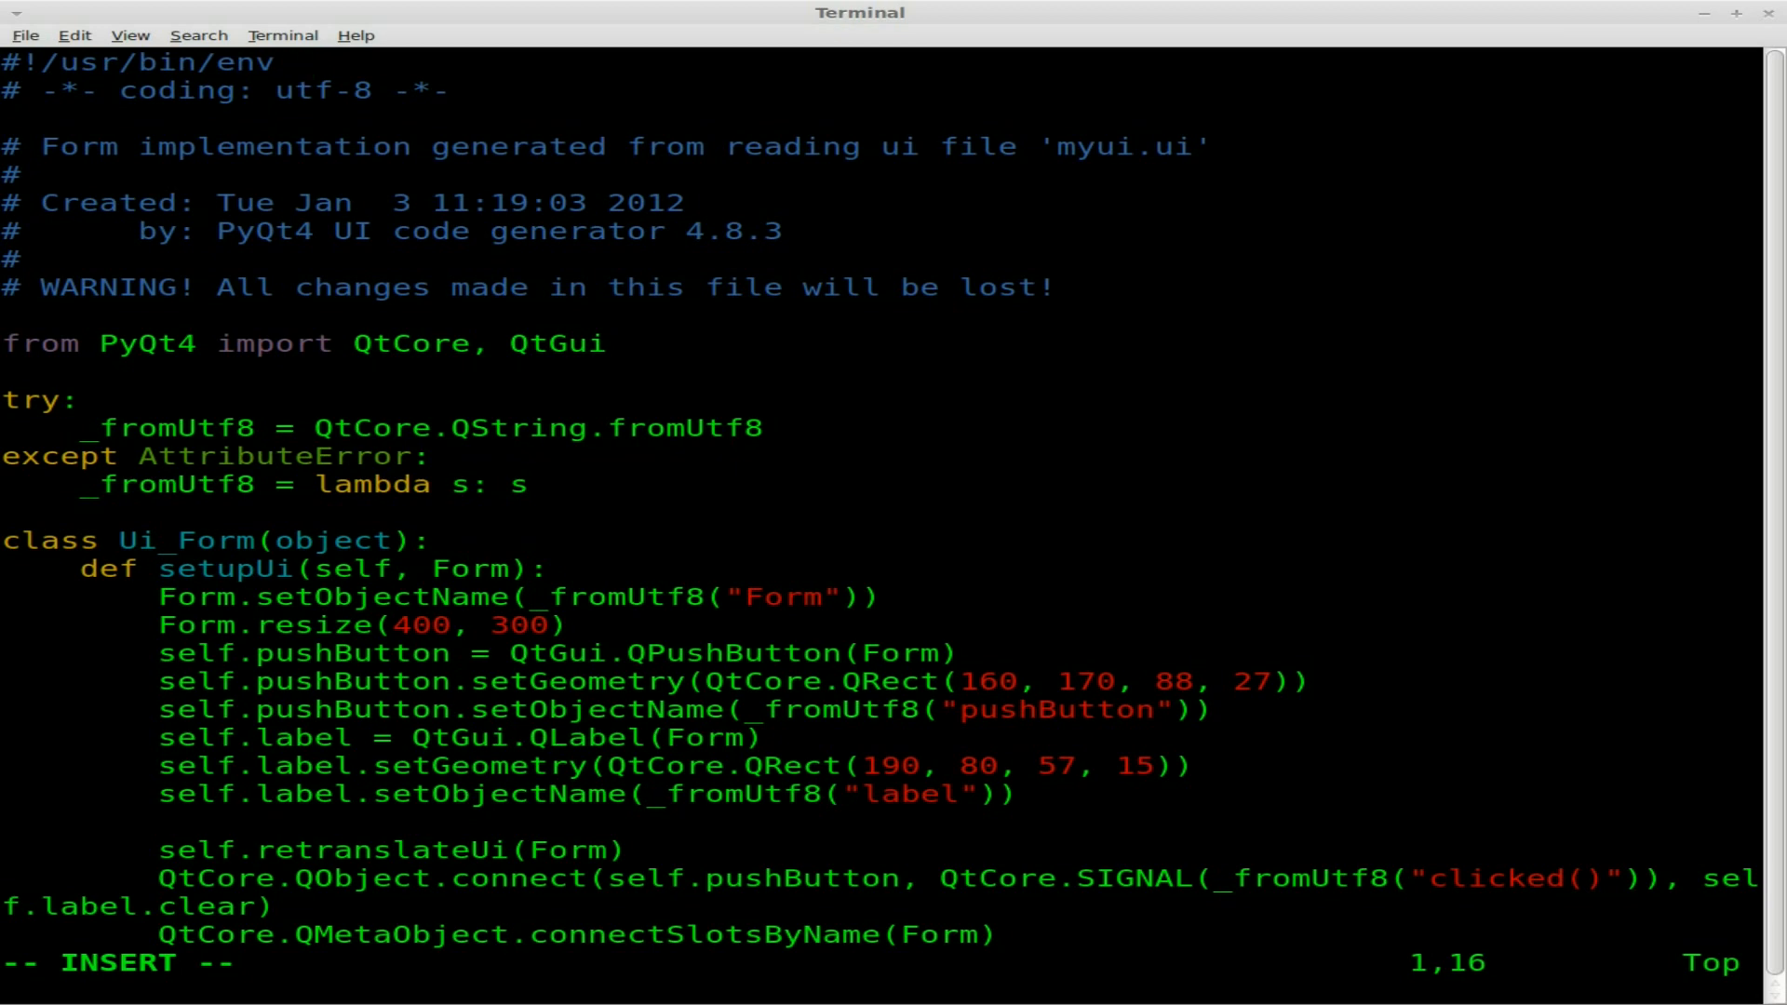
pyautogui.write('py')
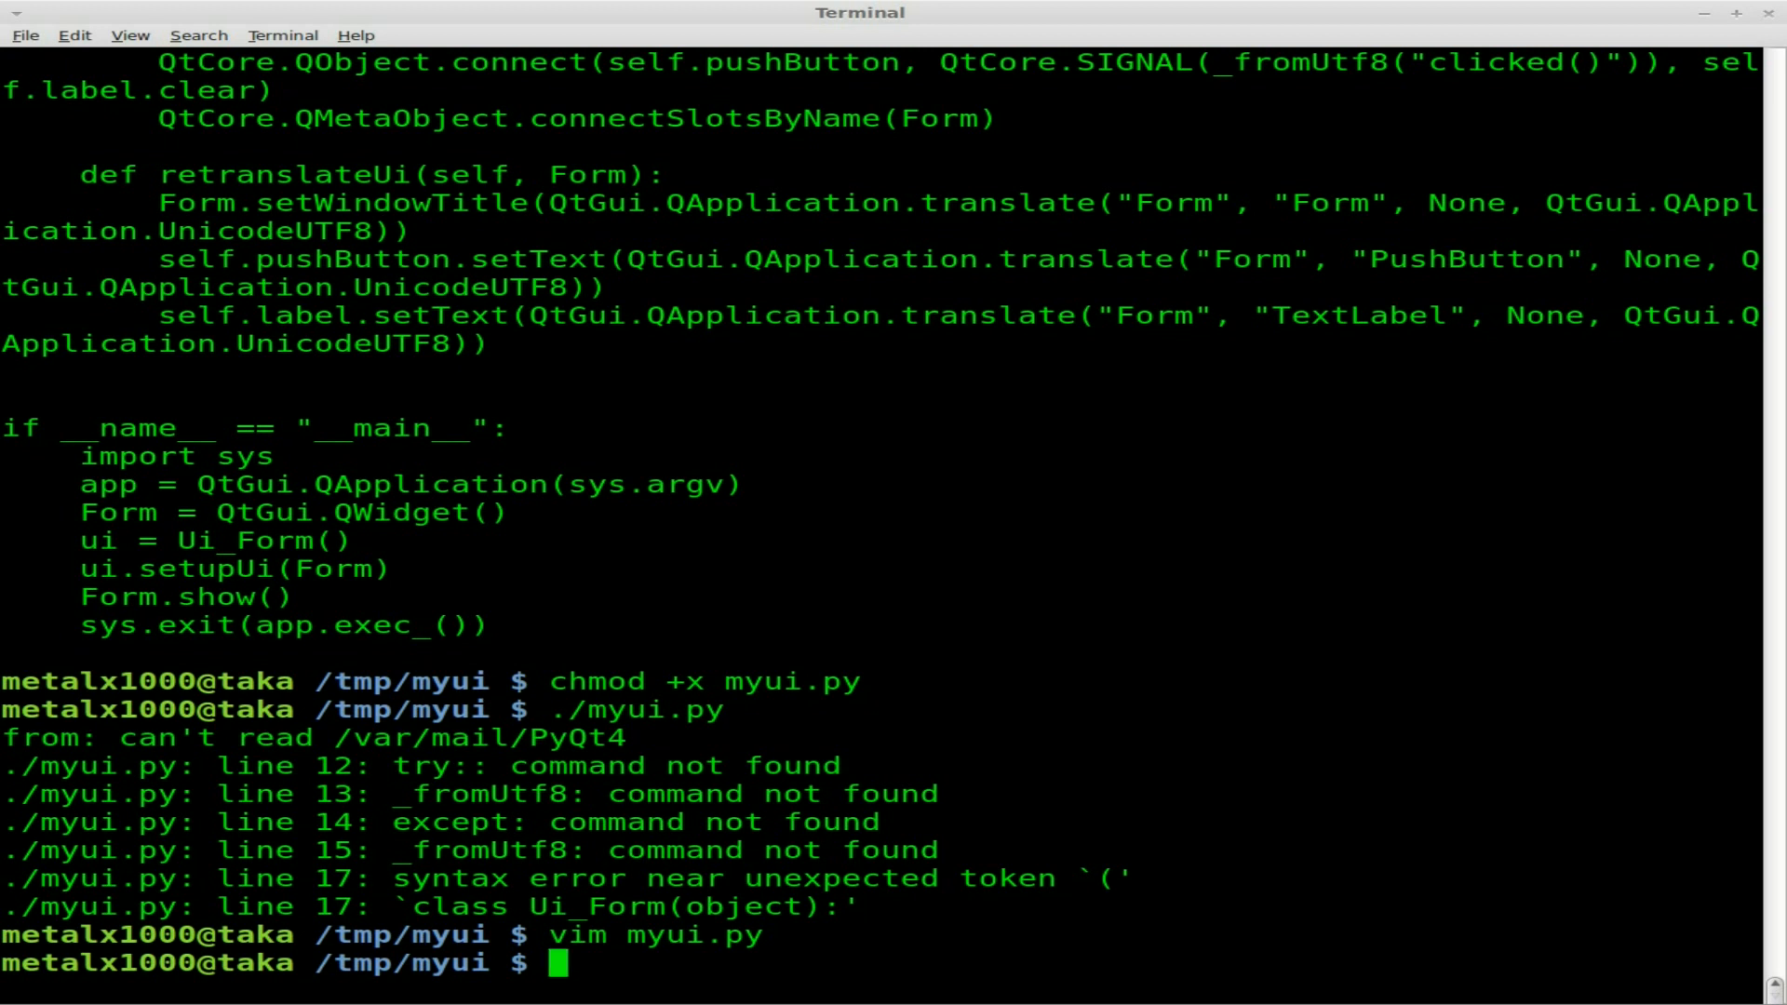
# - Run ./myui.py, test that PushButton clears the label, and close the Form window
pyautogui.write('./')
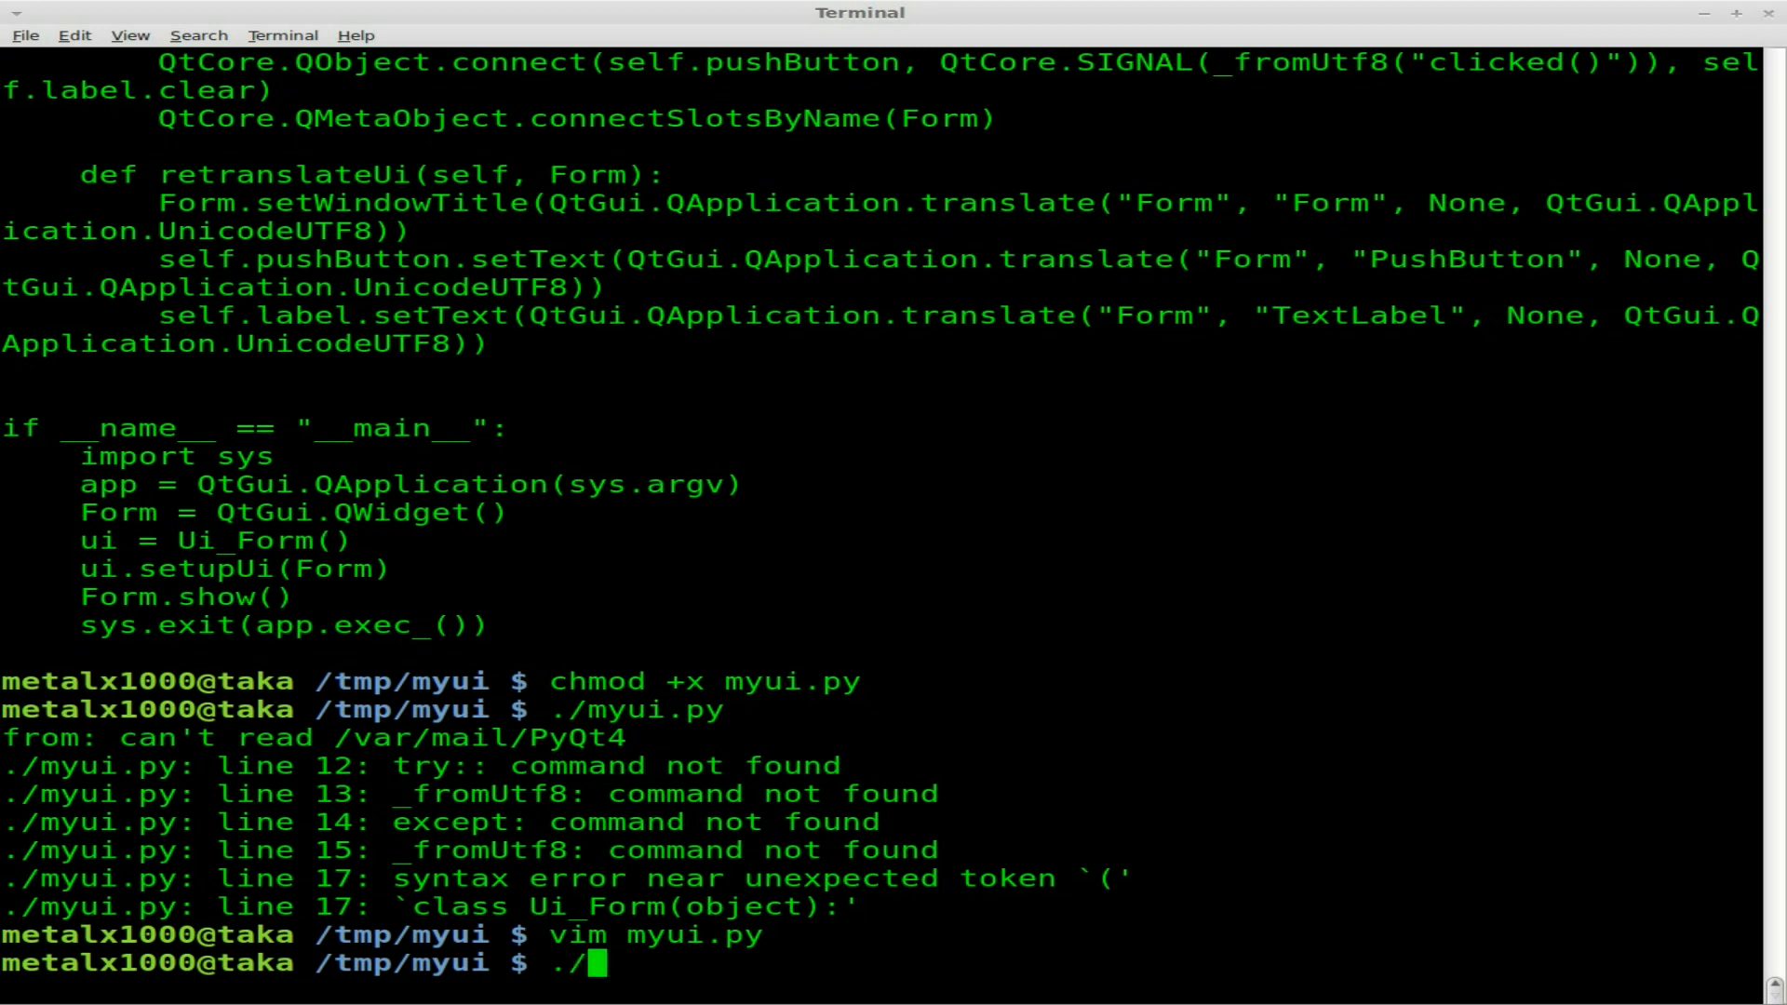
pyautogui.write('myui.py')
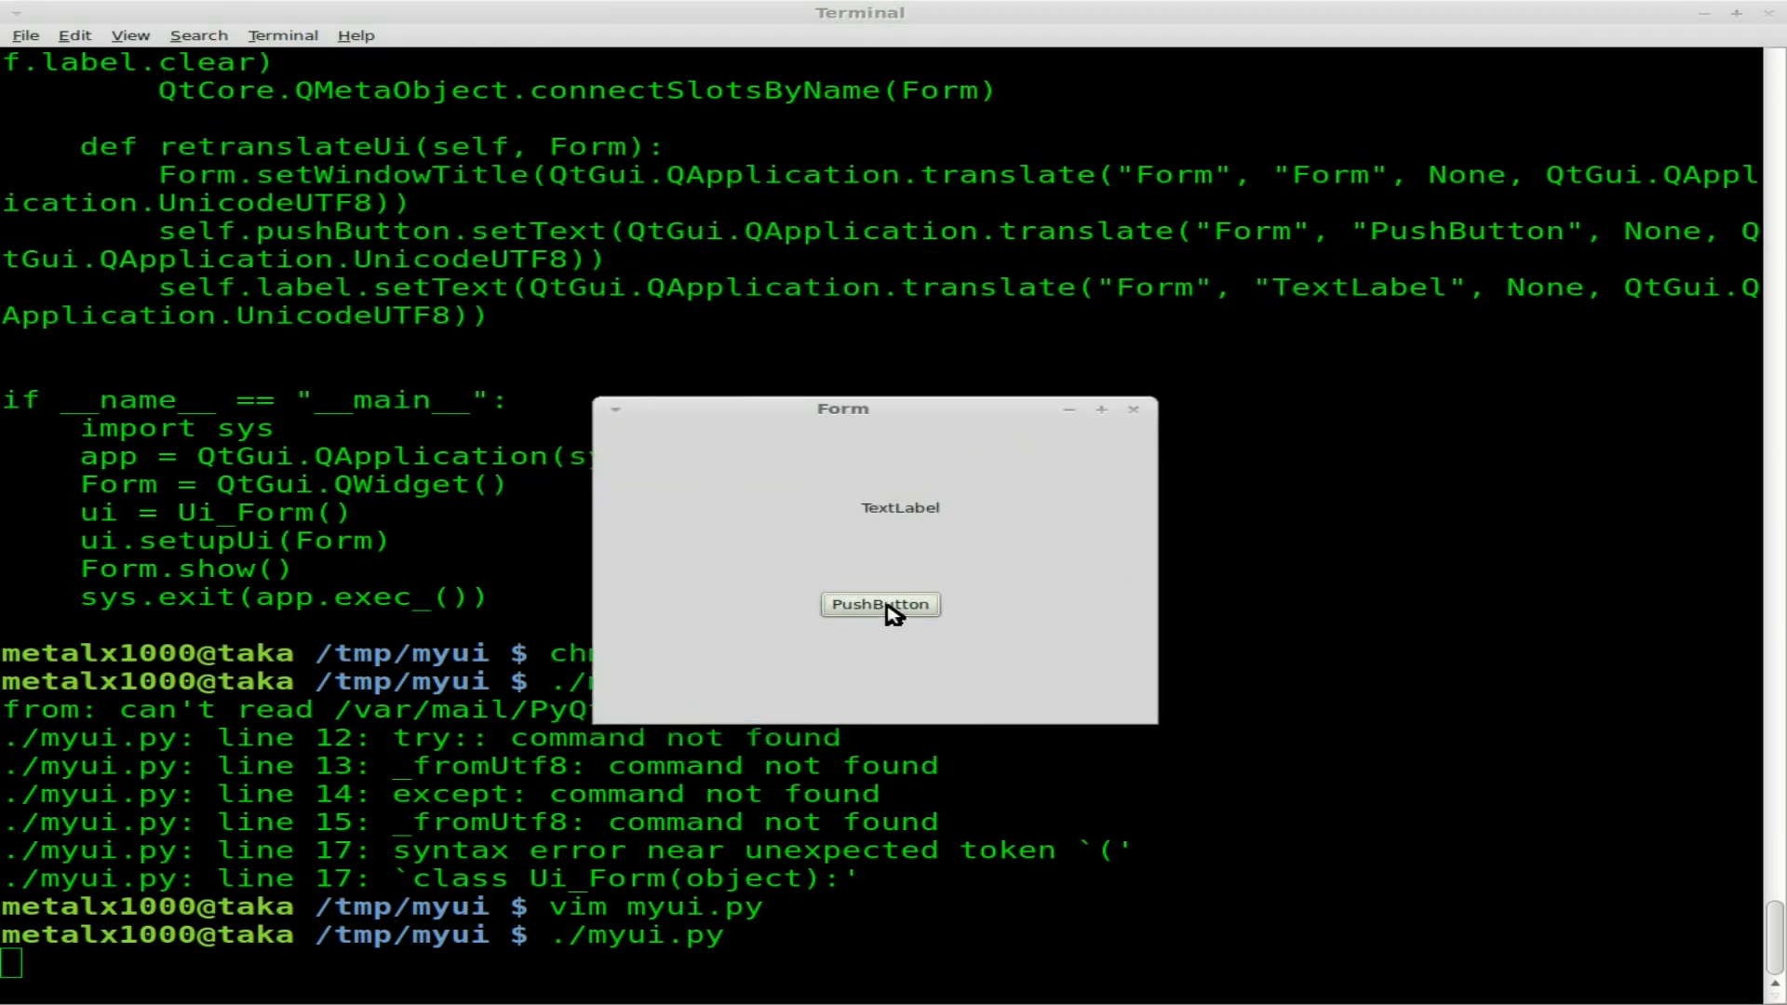
pyautogui.click(880, 603)
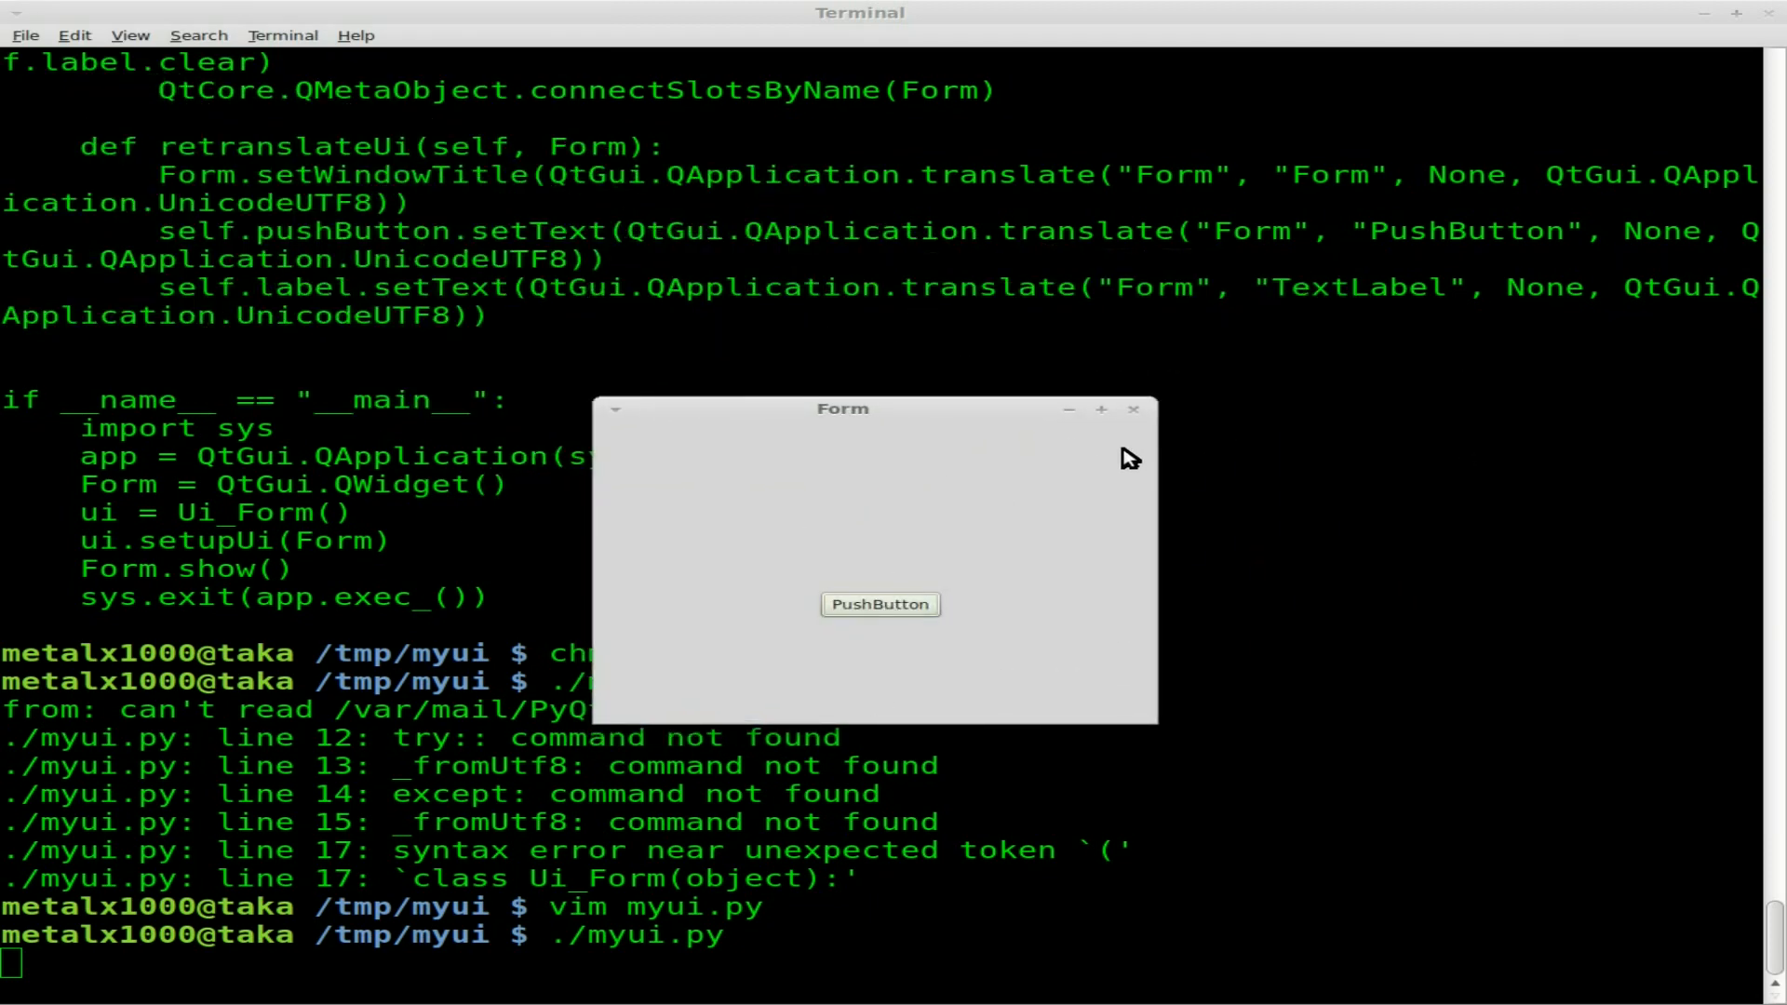
pyautogui.click(1133, 409)
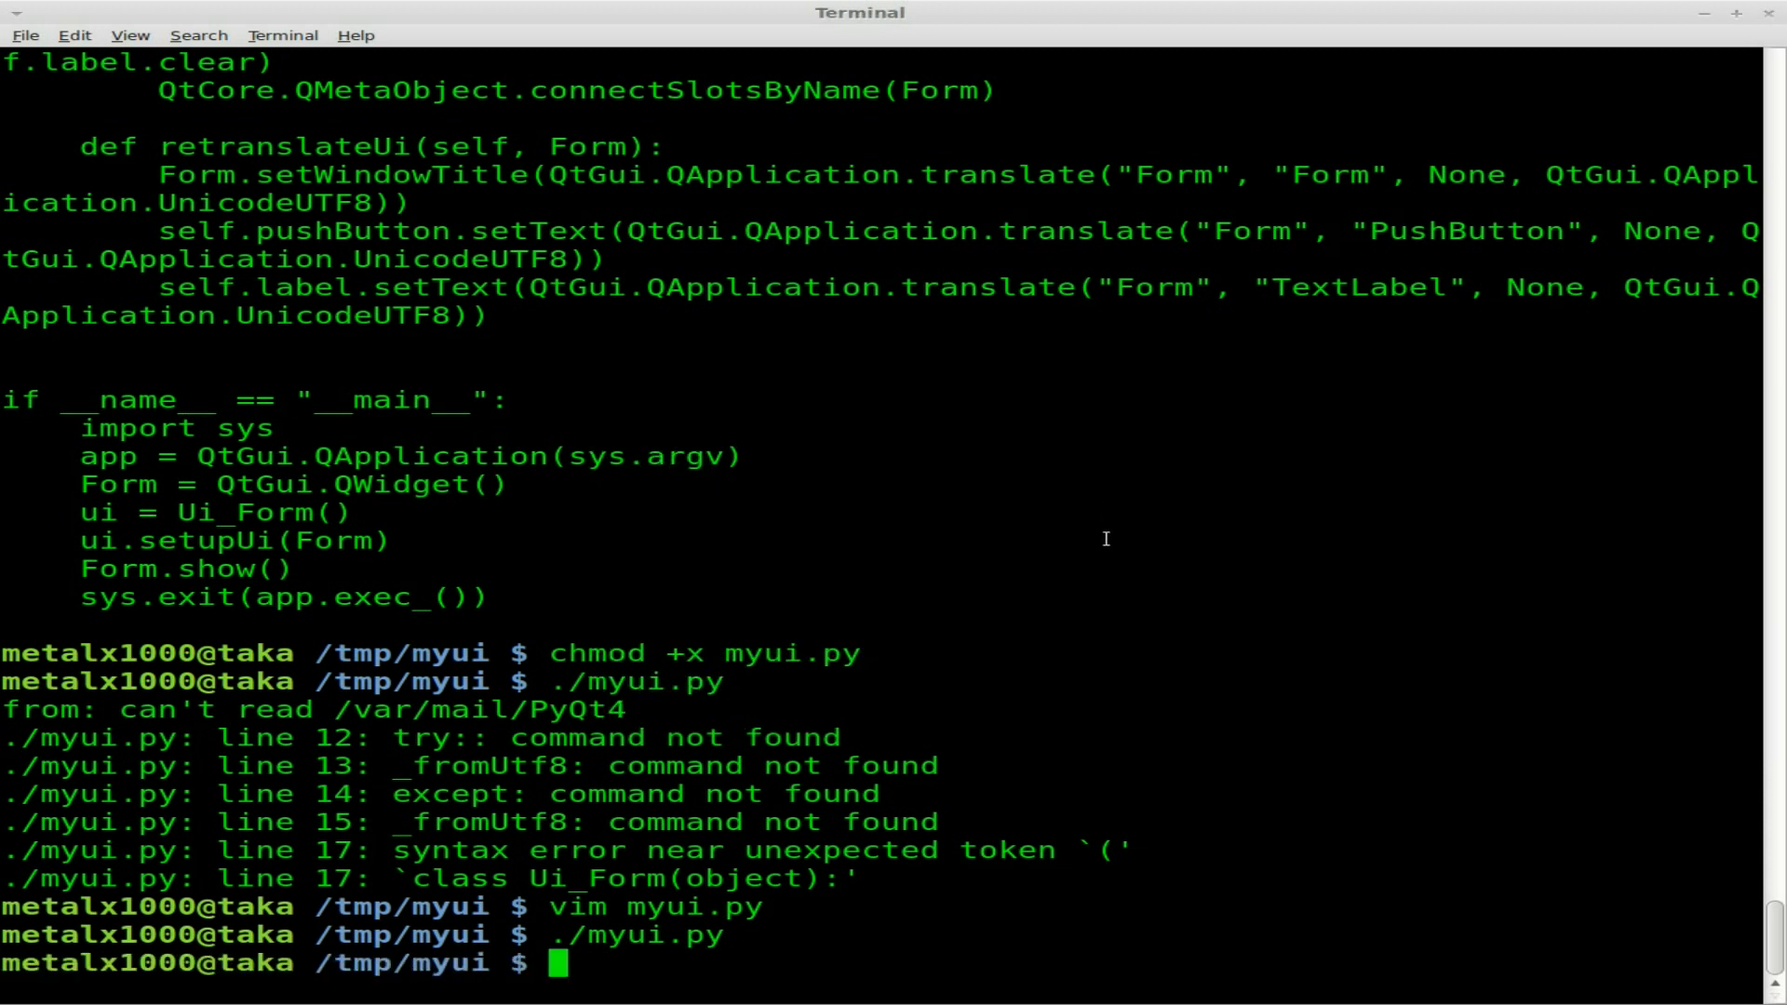
# - Reopen myui.py in vim and start a def myfunc(): above the Ui_Form class
pyautogui.write('vim m')
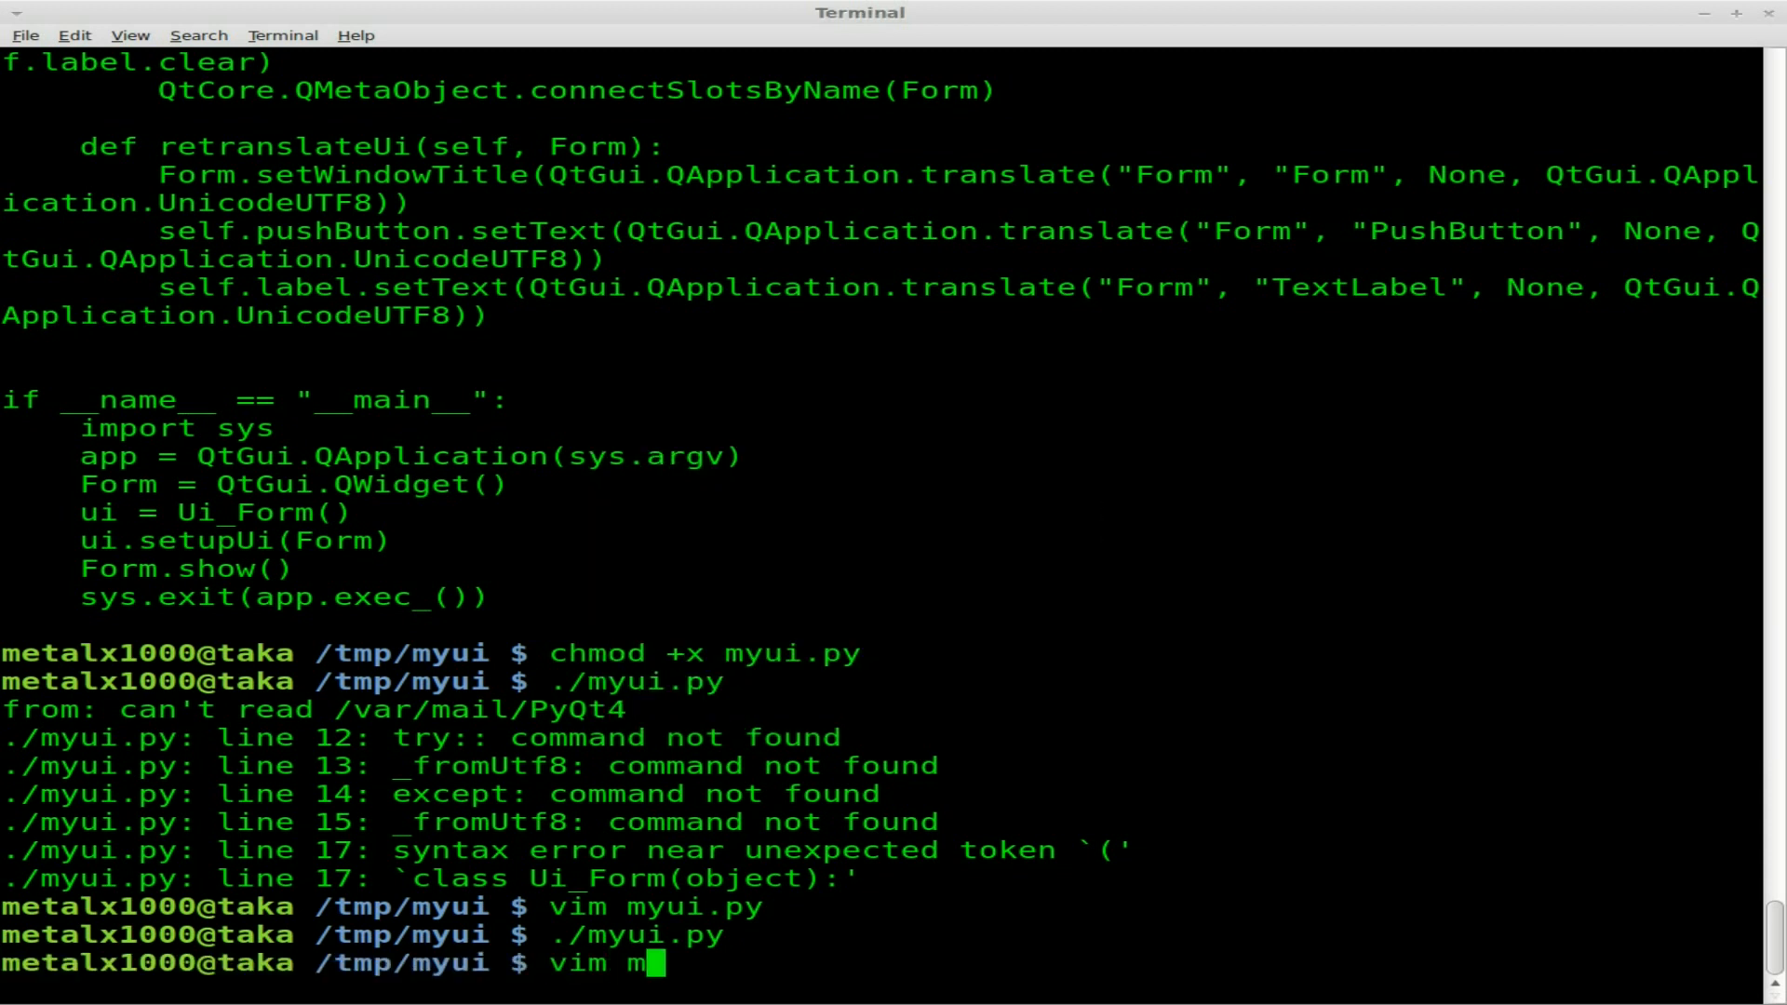
pyautogui.write('yui.py')
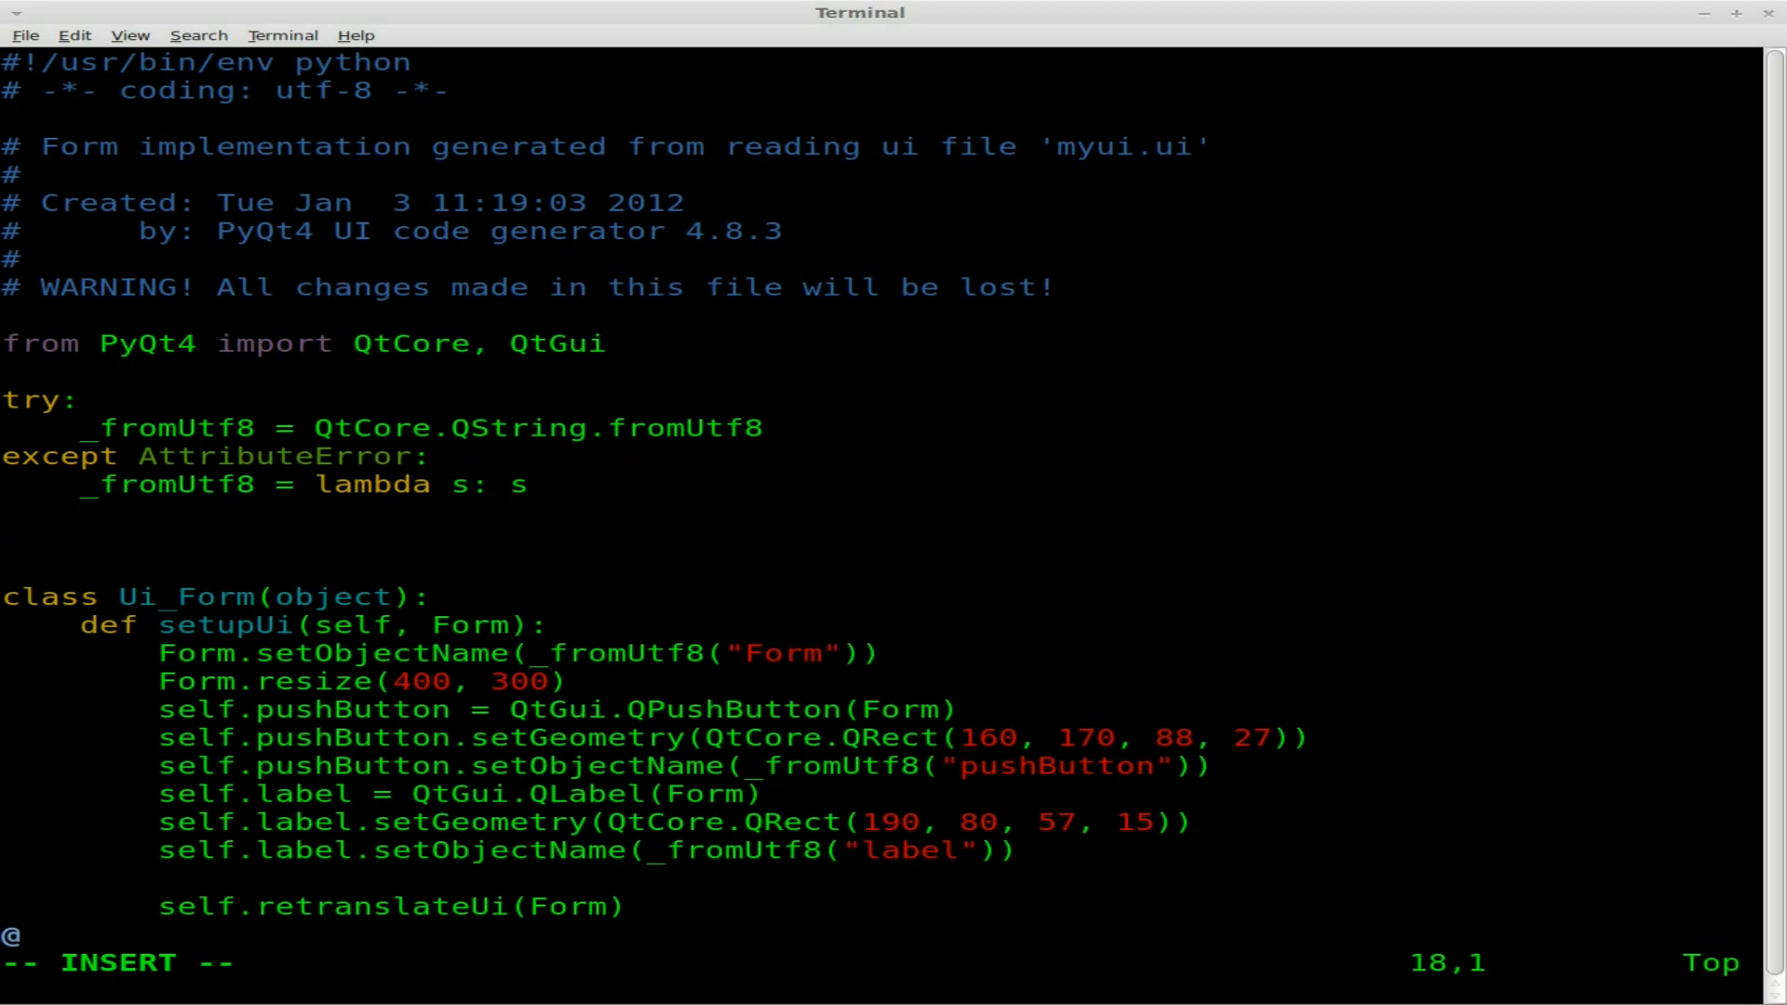
pyautogui.write('def')
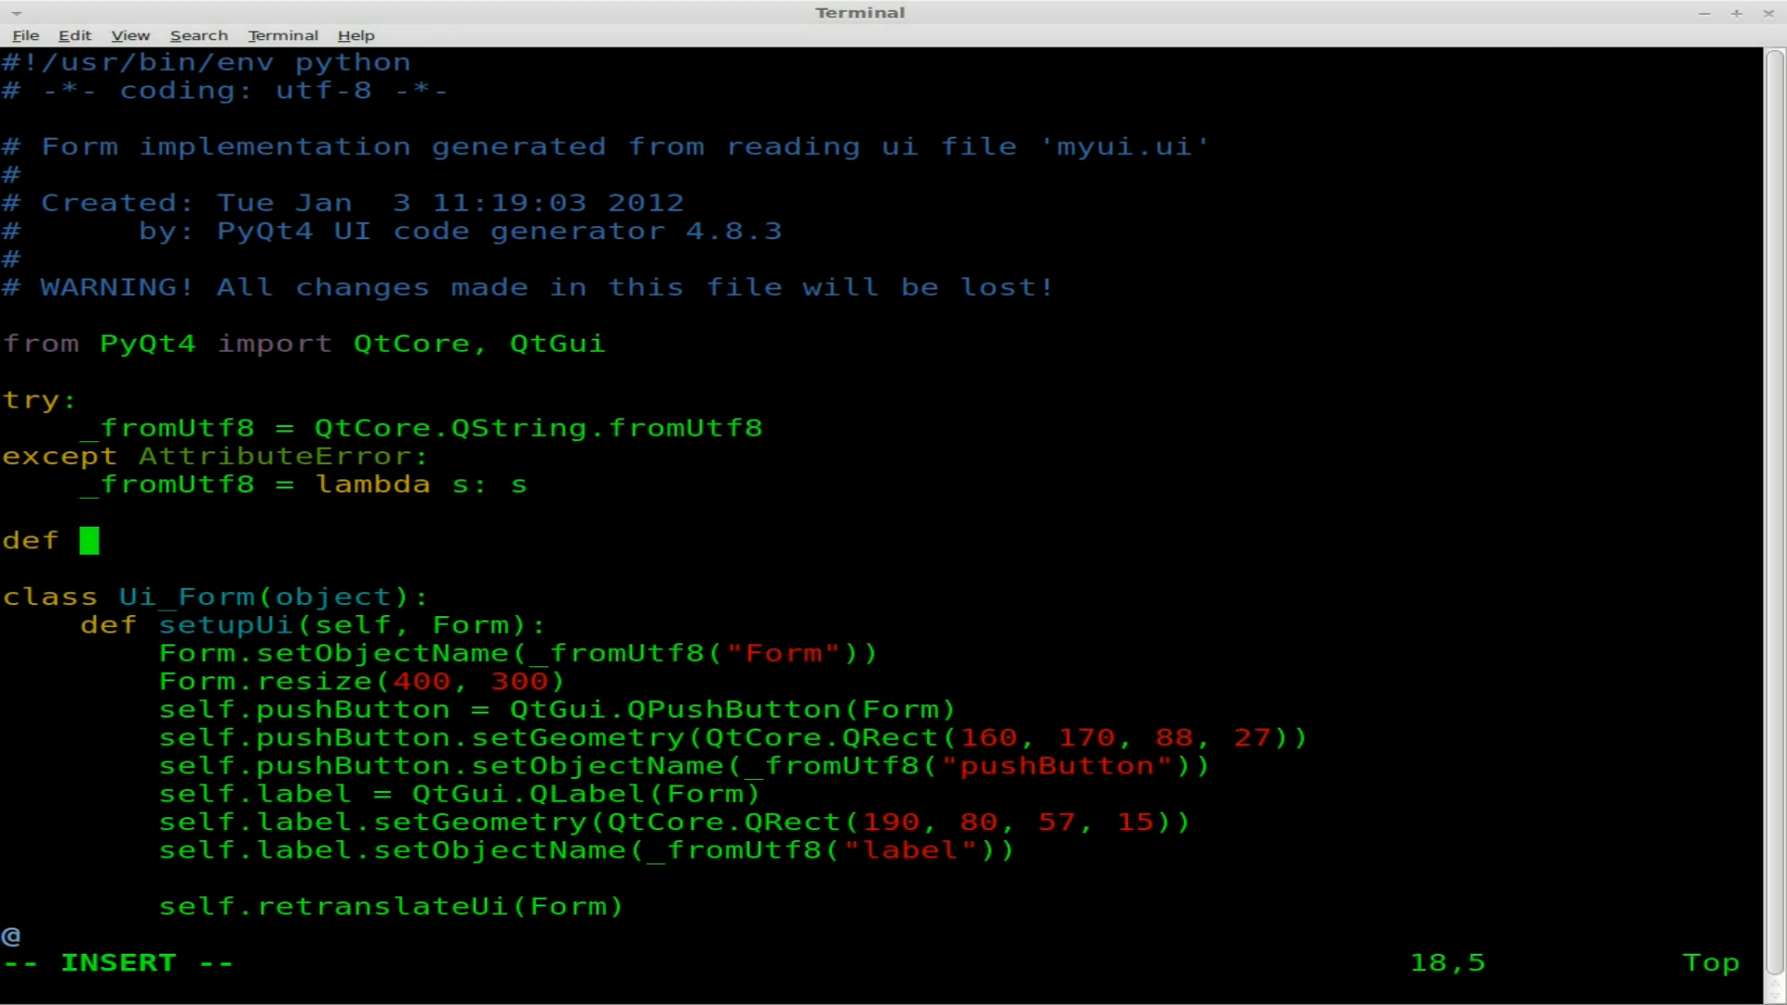
pyautogui.write('my')
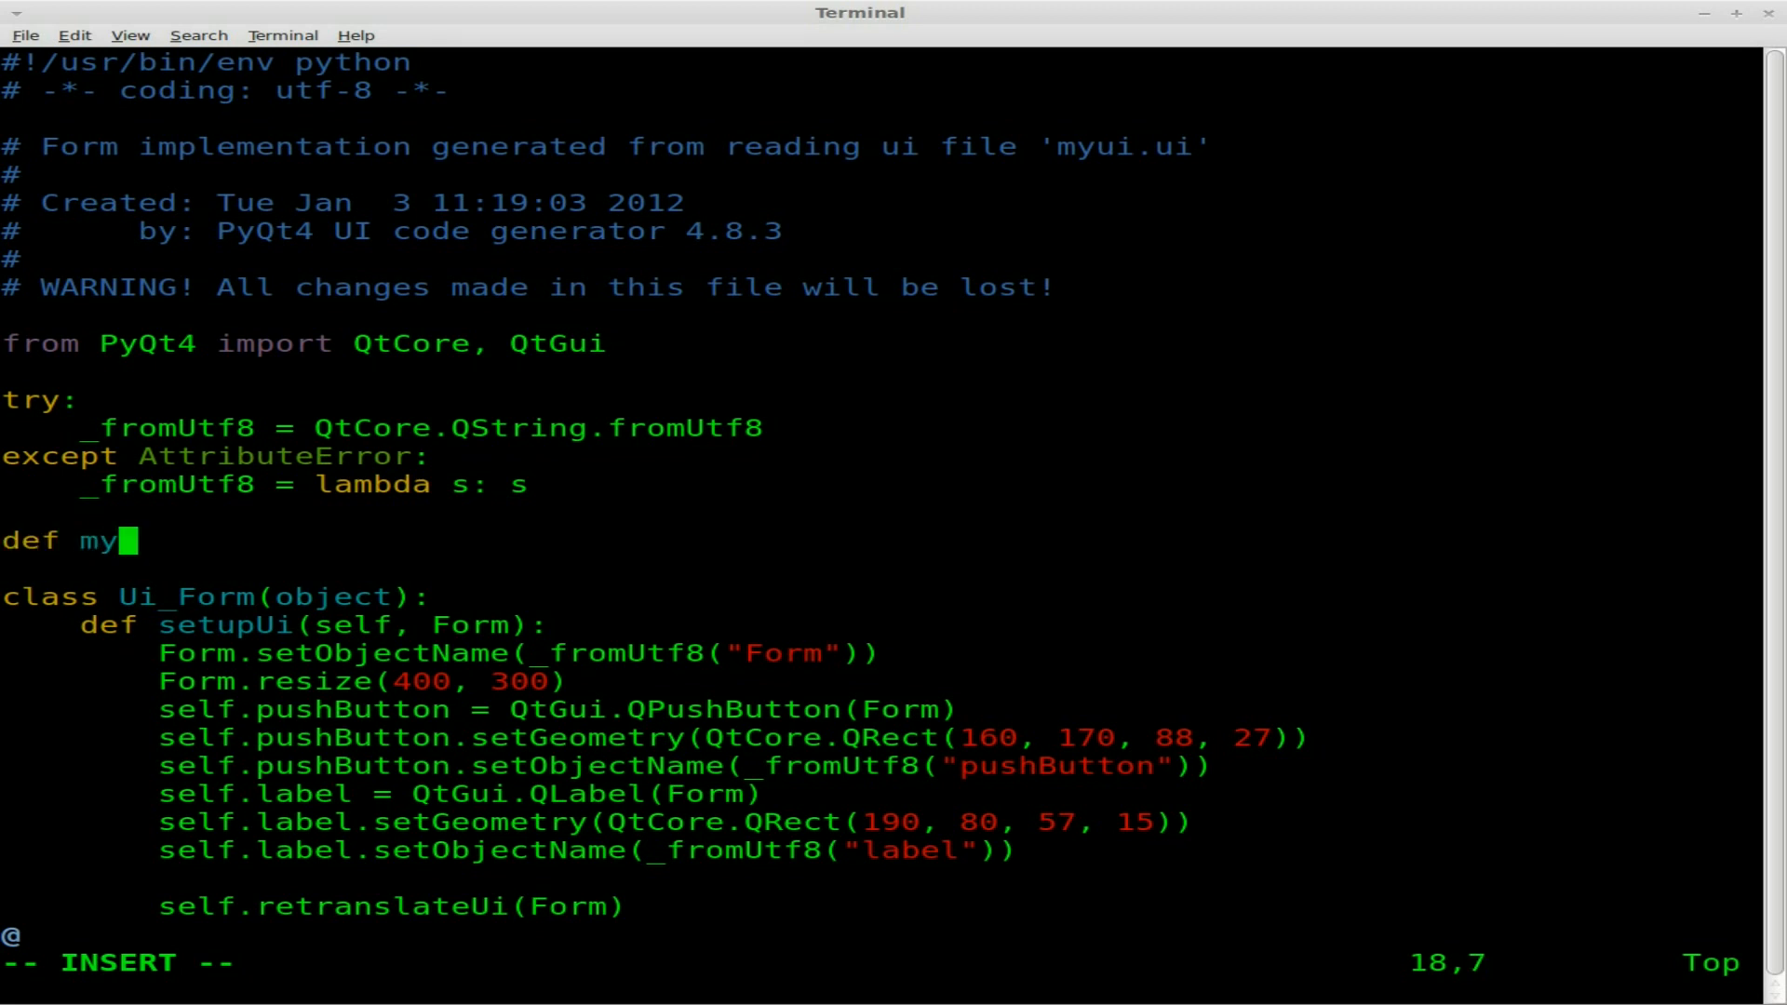
pyautogui.write('func')
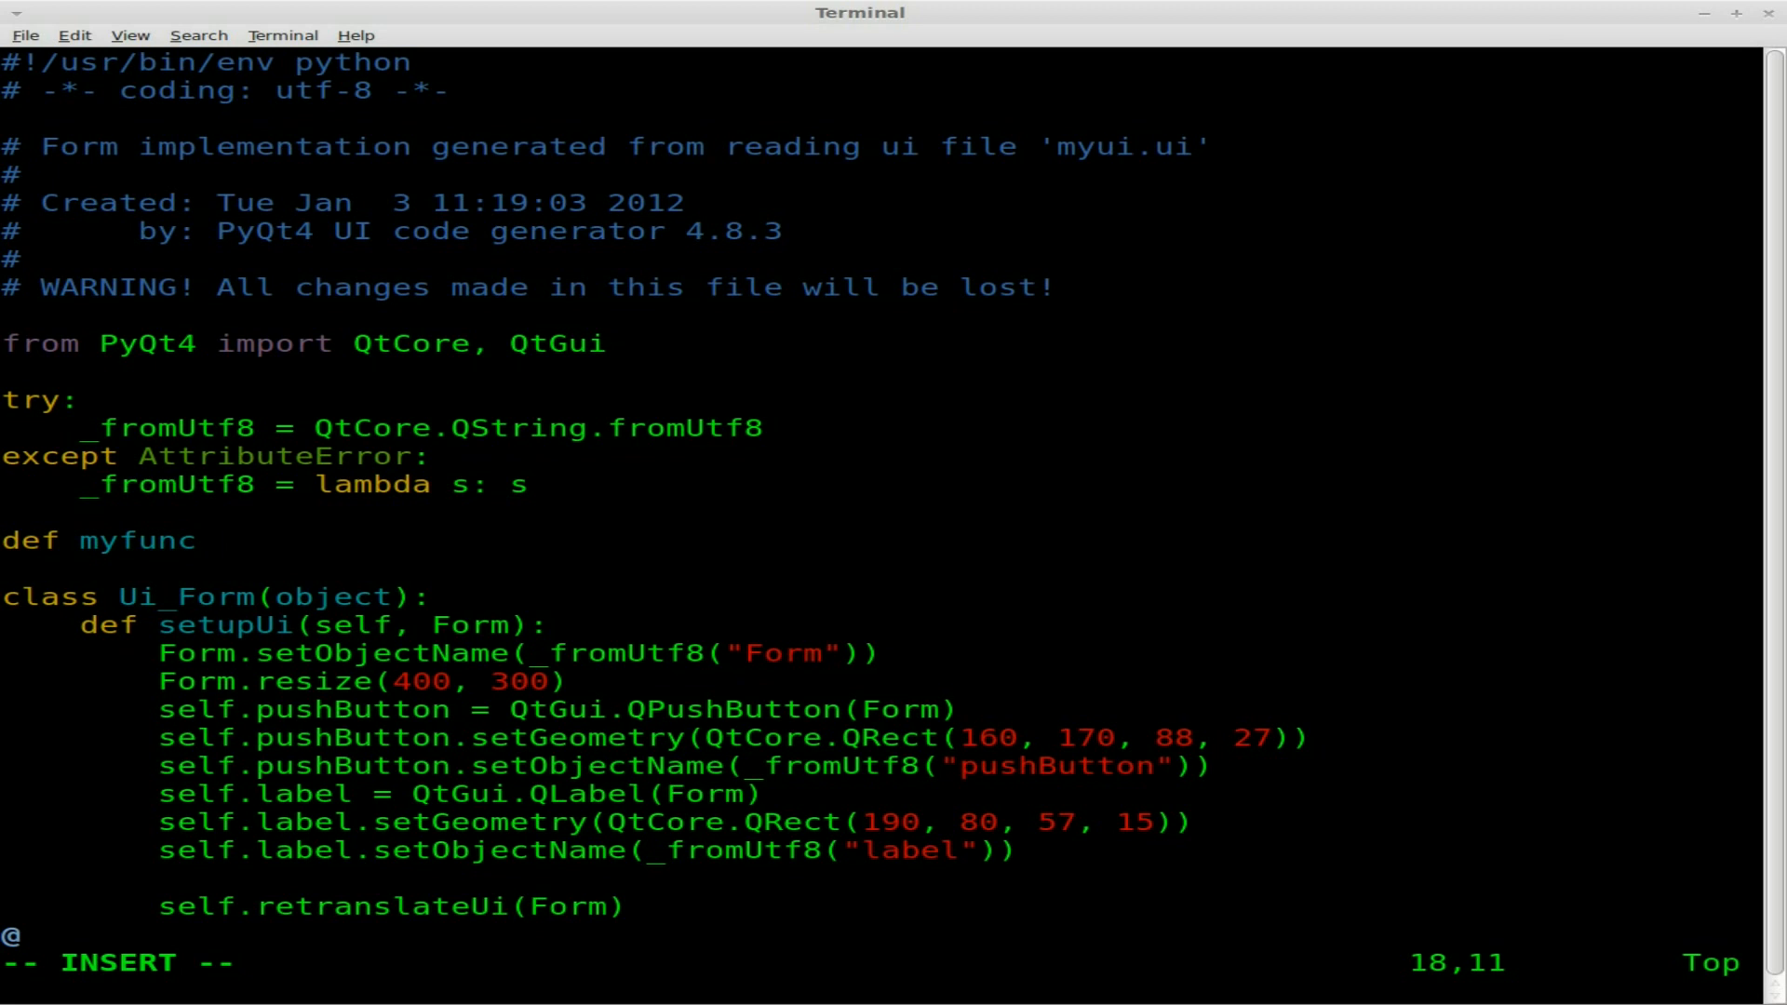
pyautogui.write('()')
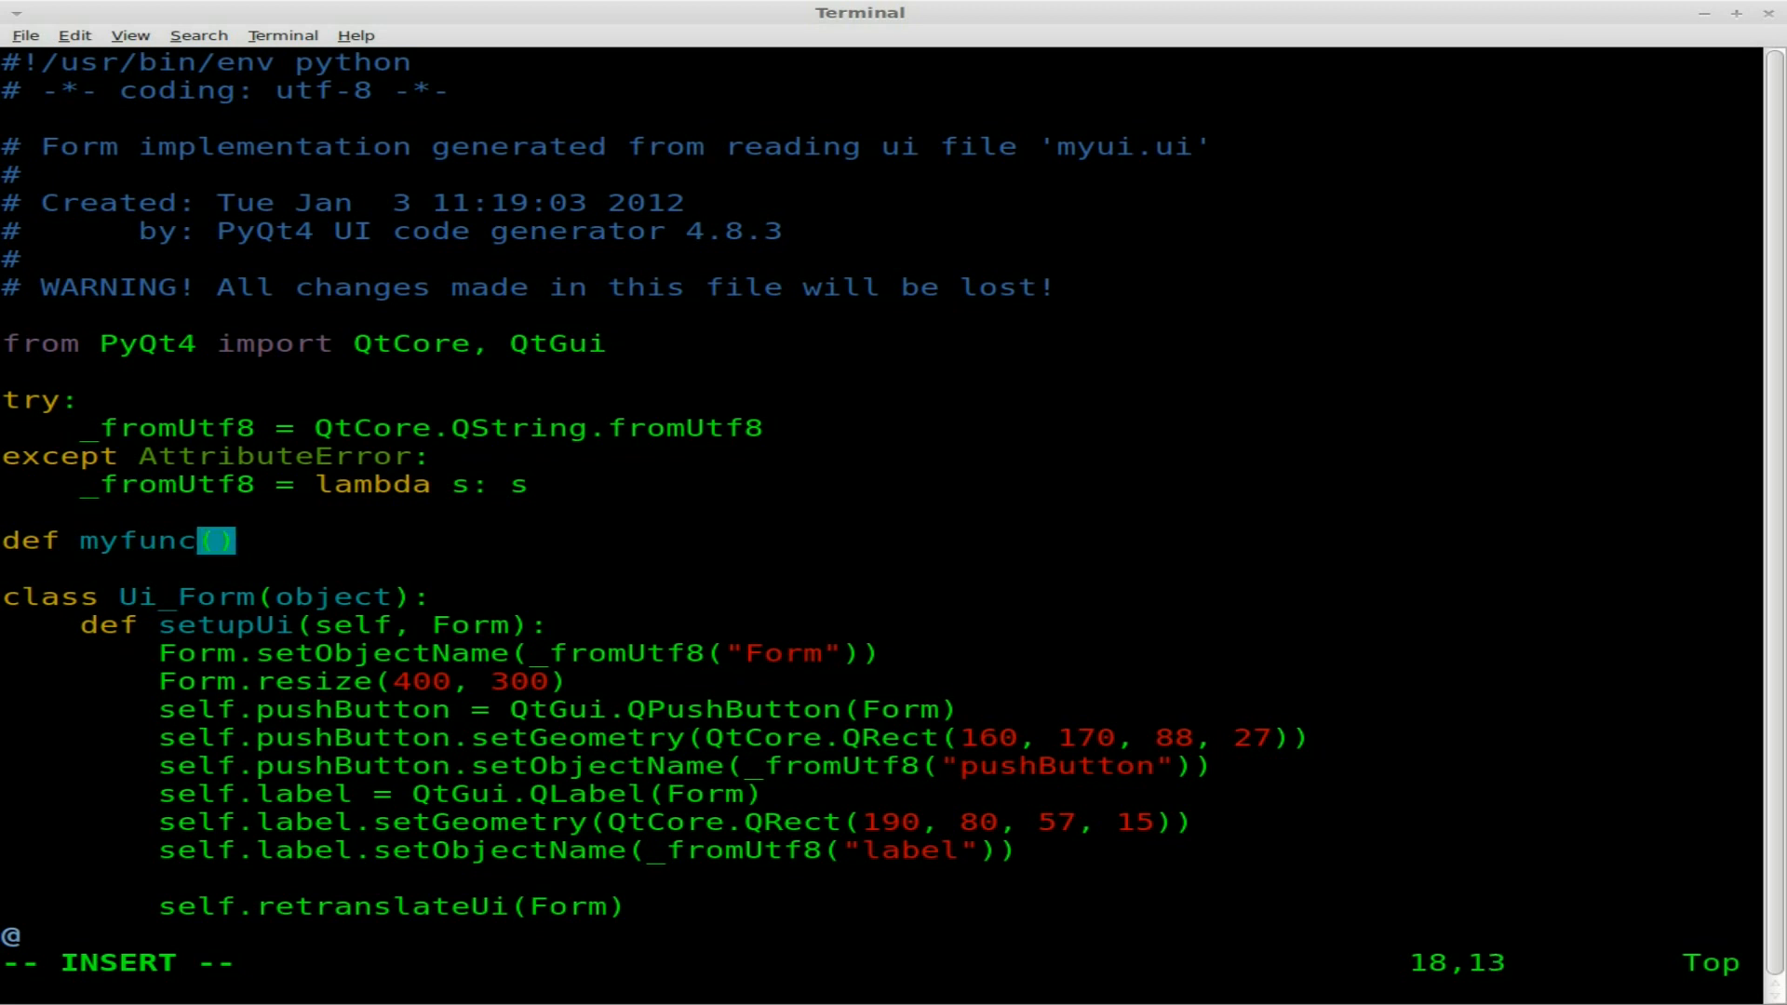
pyautogui.write(':')
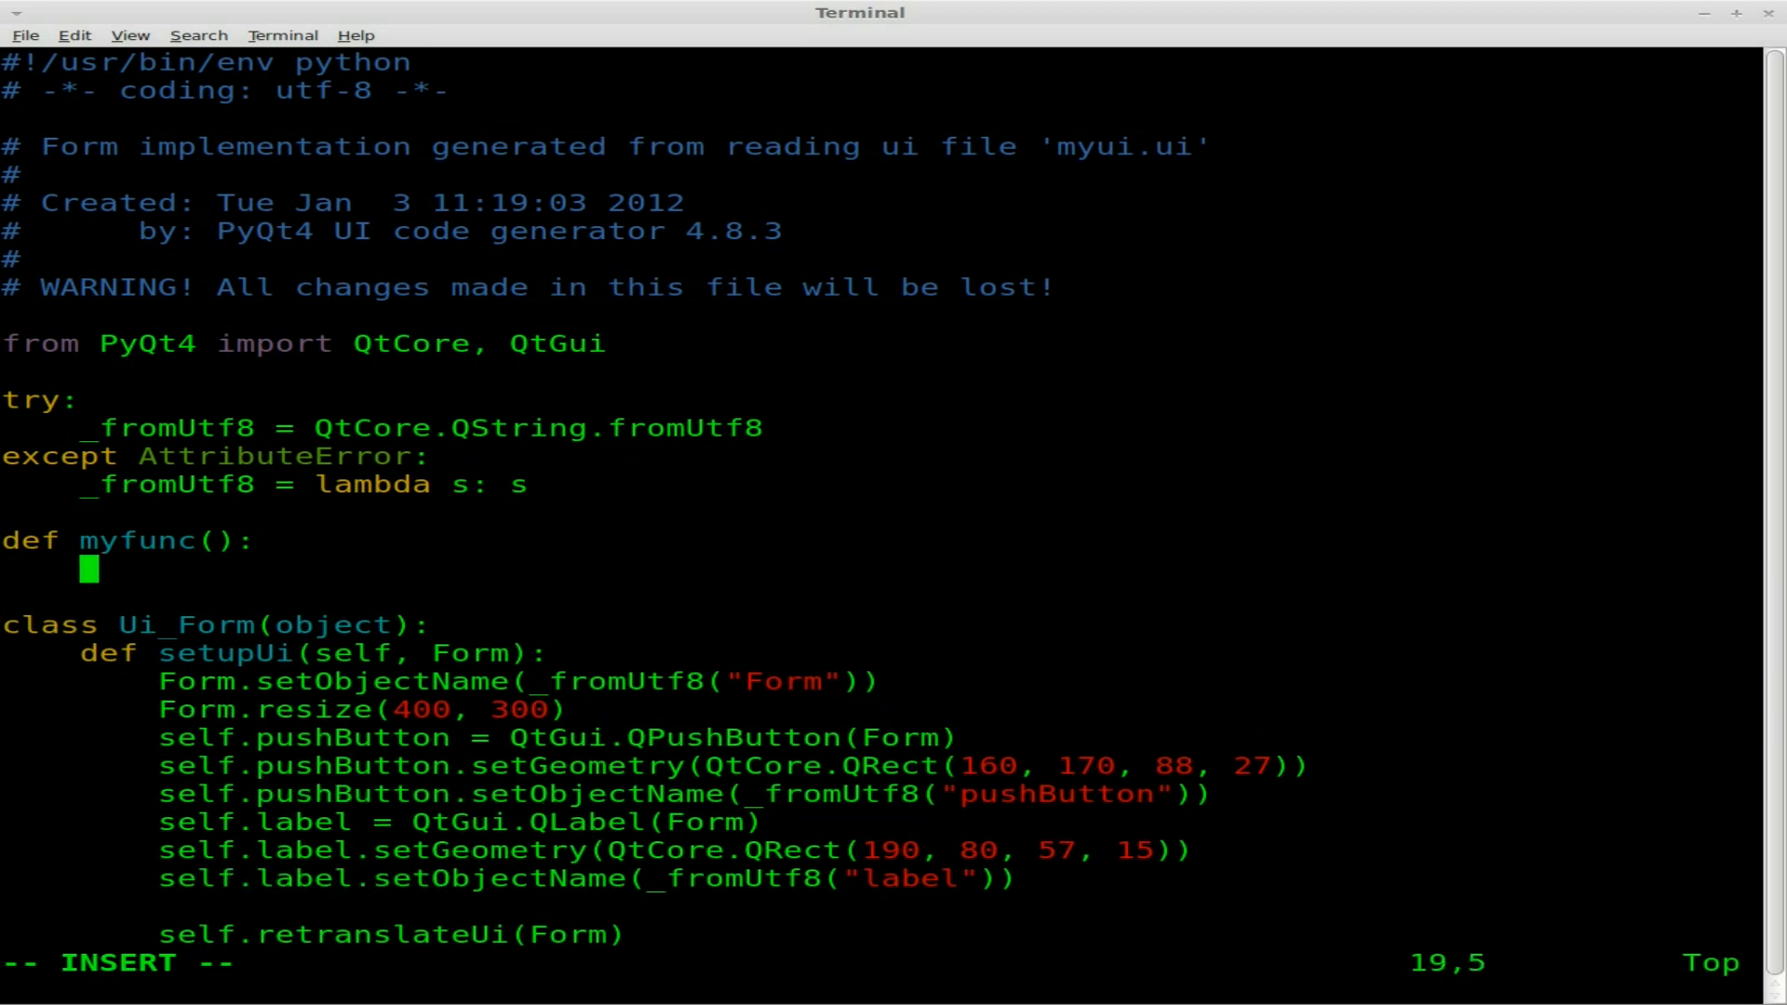
# - Give myfunc a print "Hello World" body and move down toward the connect lines
pyautogui.write('print "')
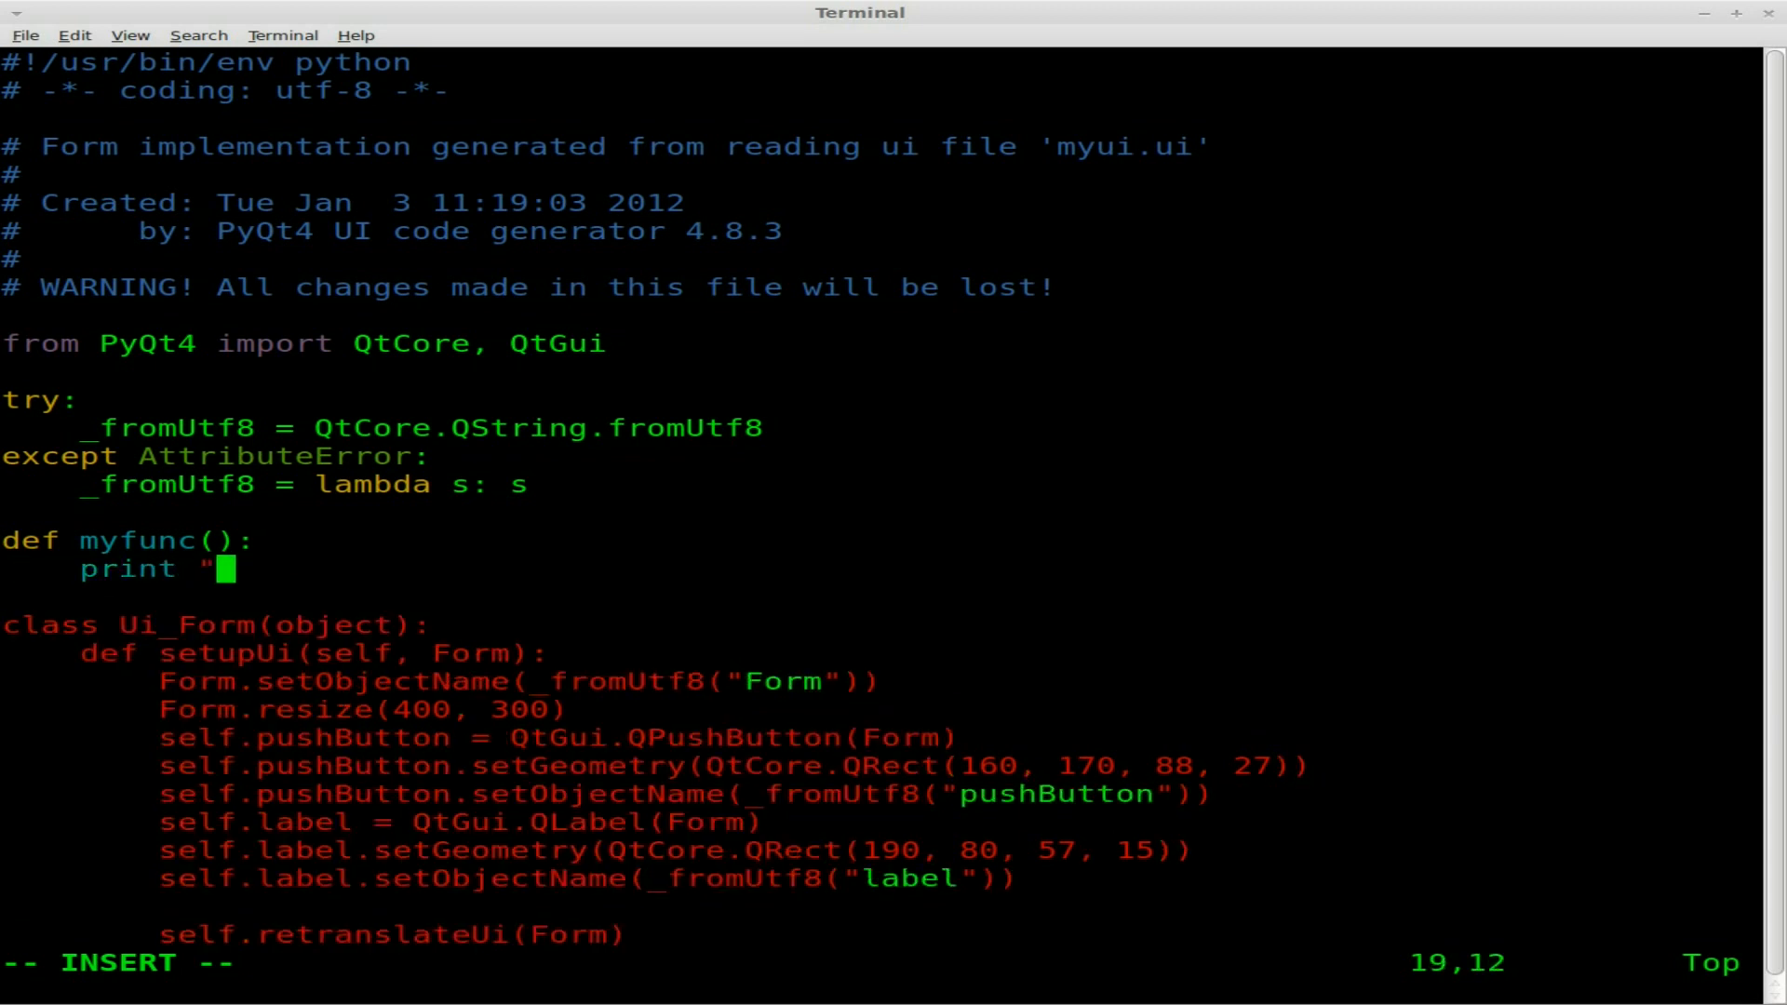
pyautogui.write('Hellow')
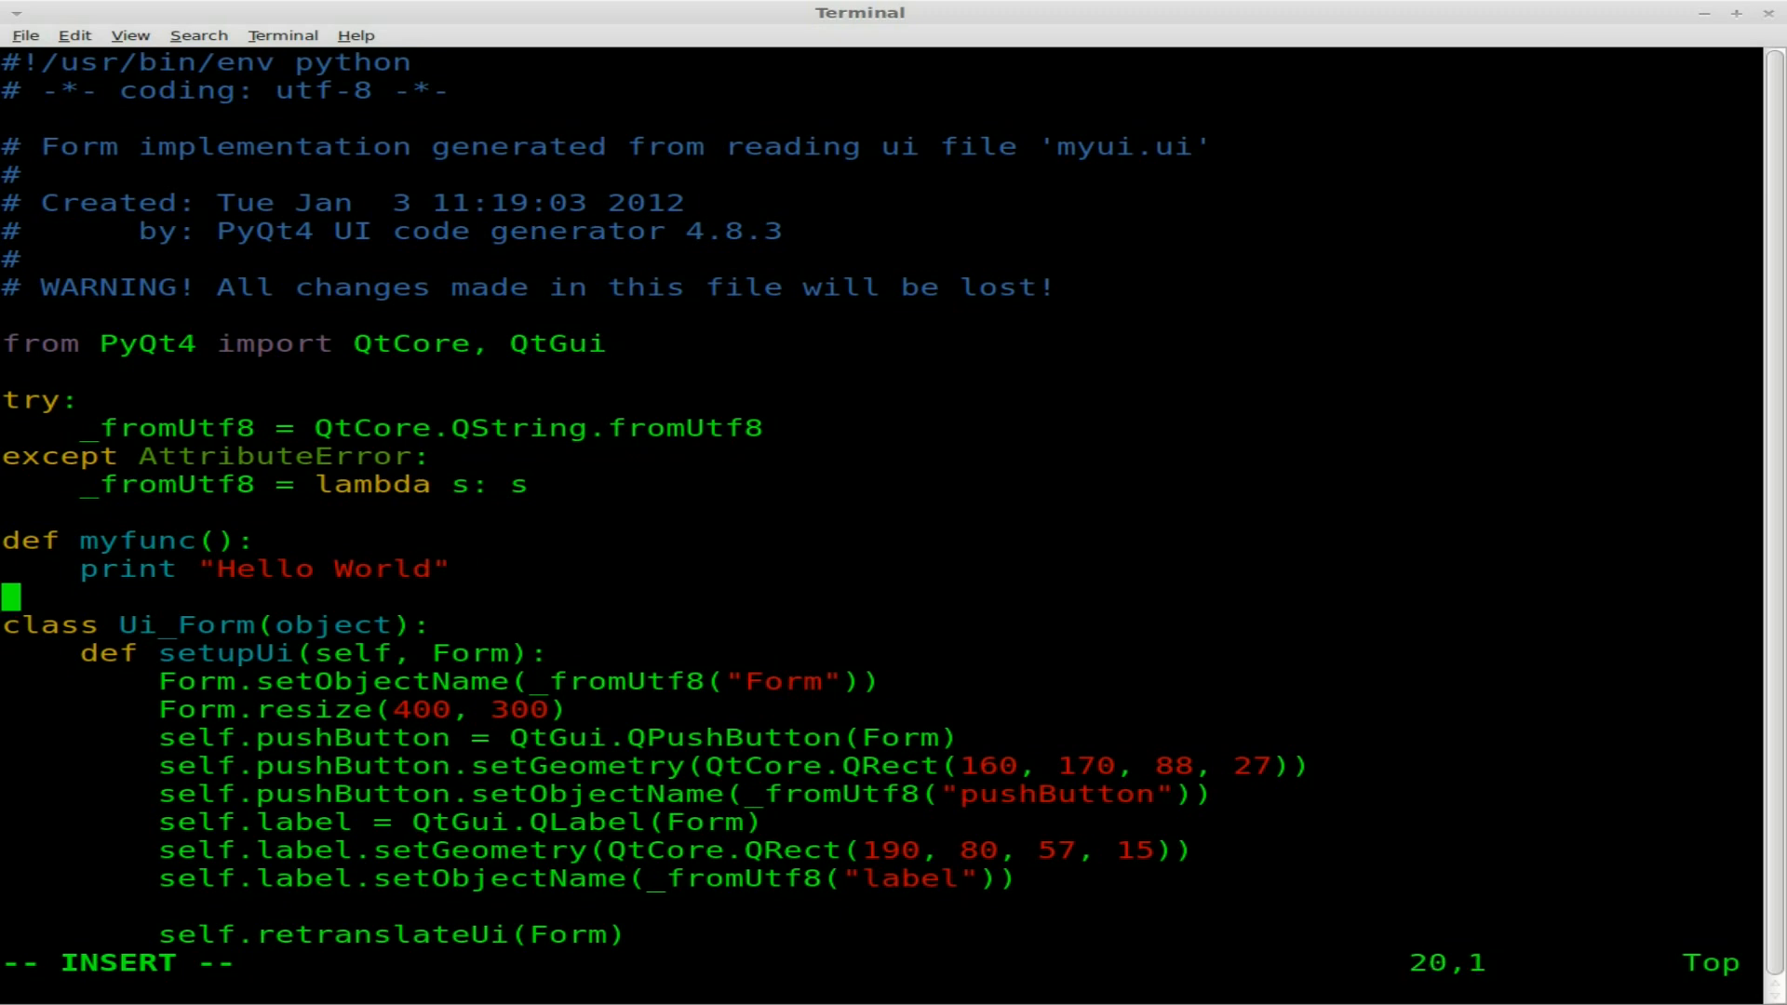
pyautogui.scroll(-3)
pyautogui.write('QtCore.QObject.connect(self.pushButton, QtCore.SIGNAL(_fromUtf8("clicked()")),')
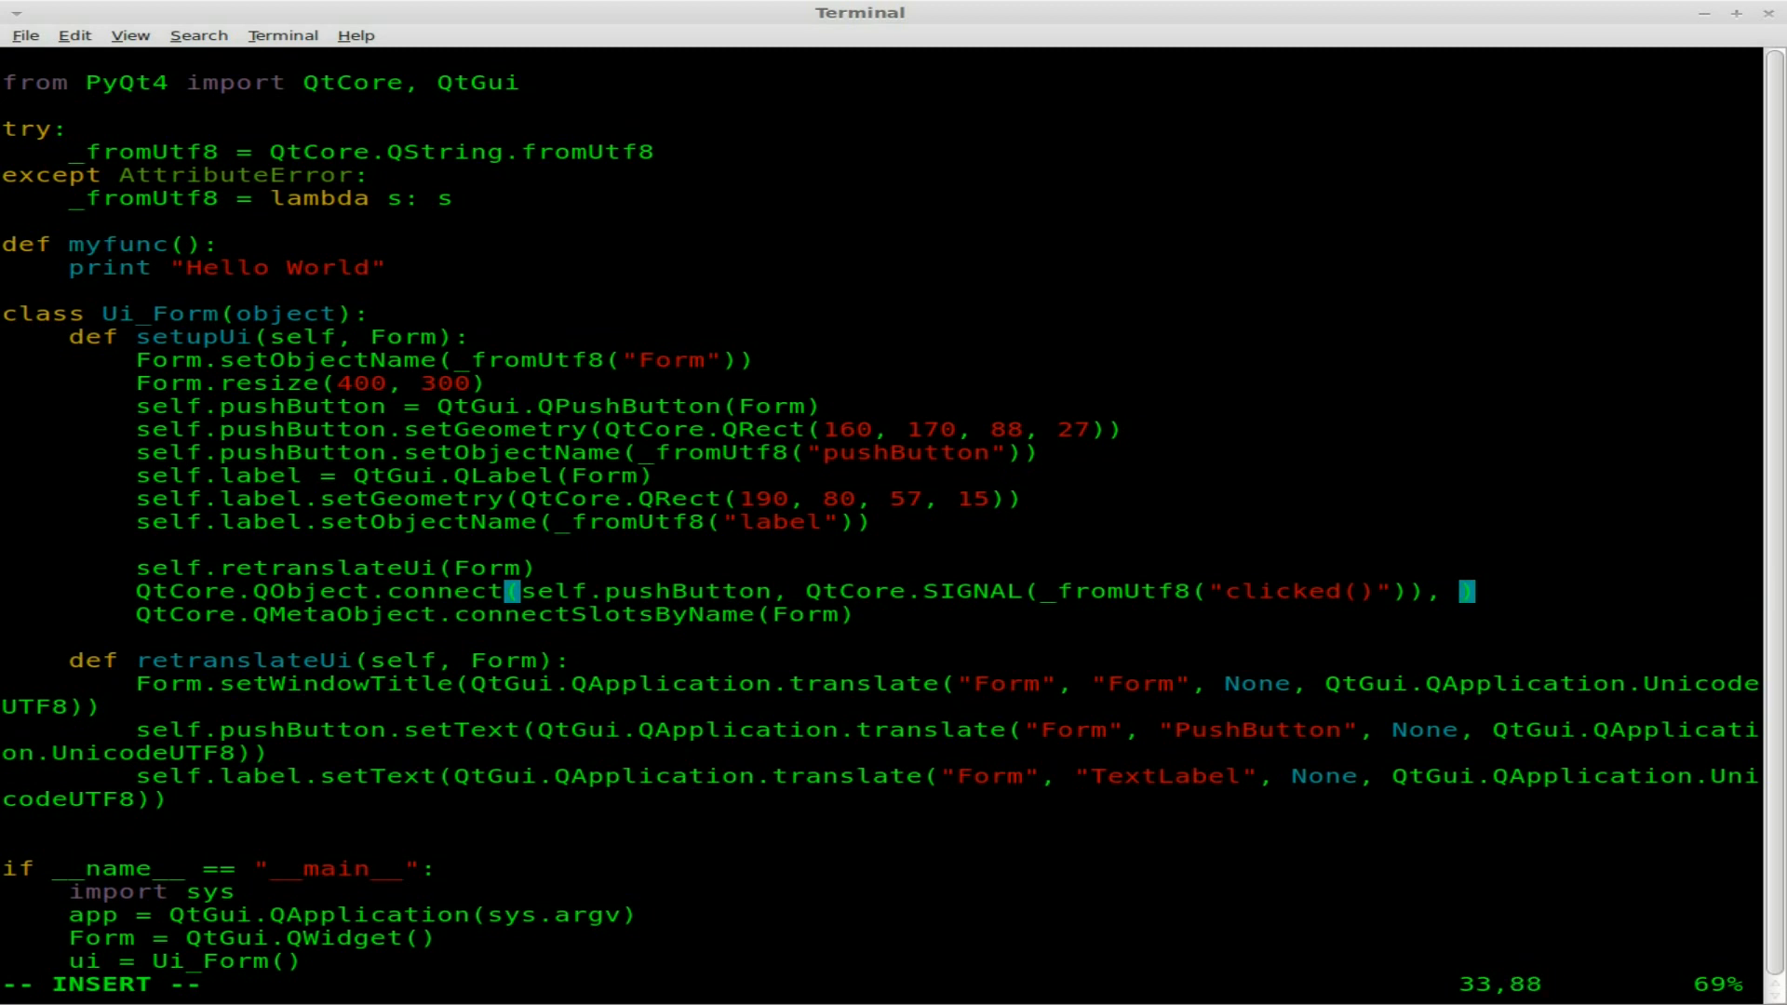
# - Make the button's clicked signal call myfunc in the connect line, then save and quit Vim
pyautogui.write('myfunc')
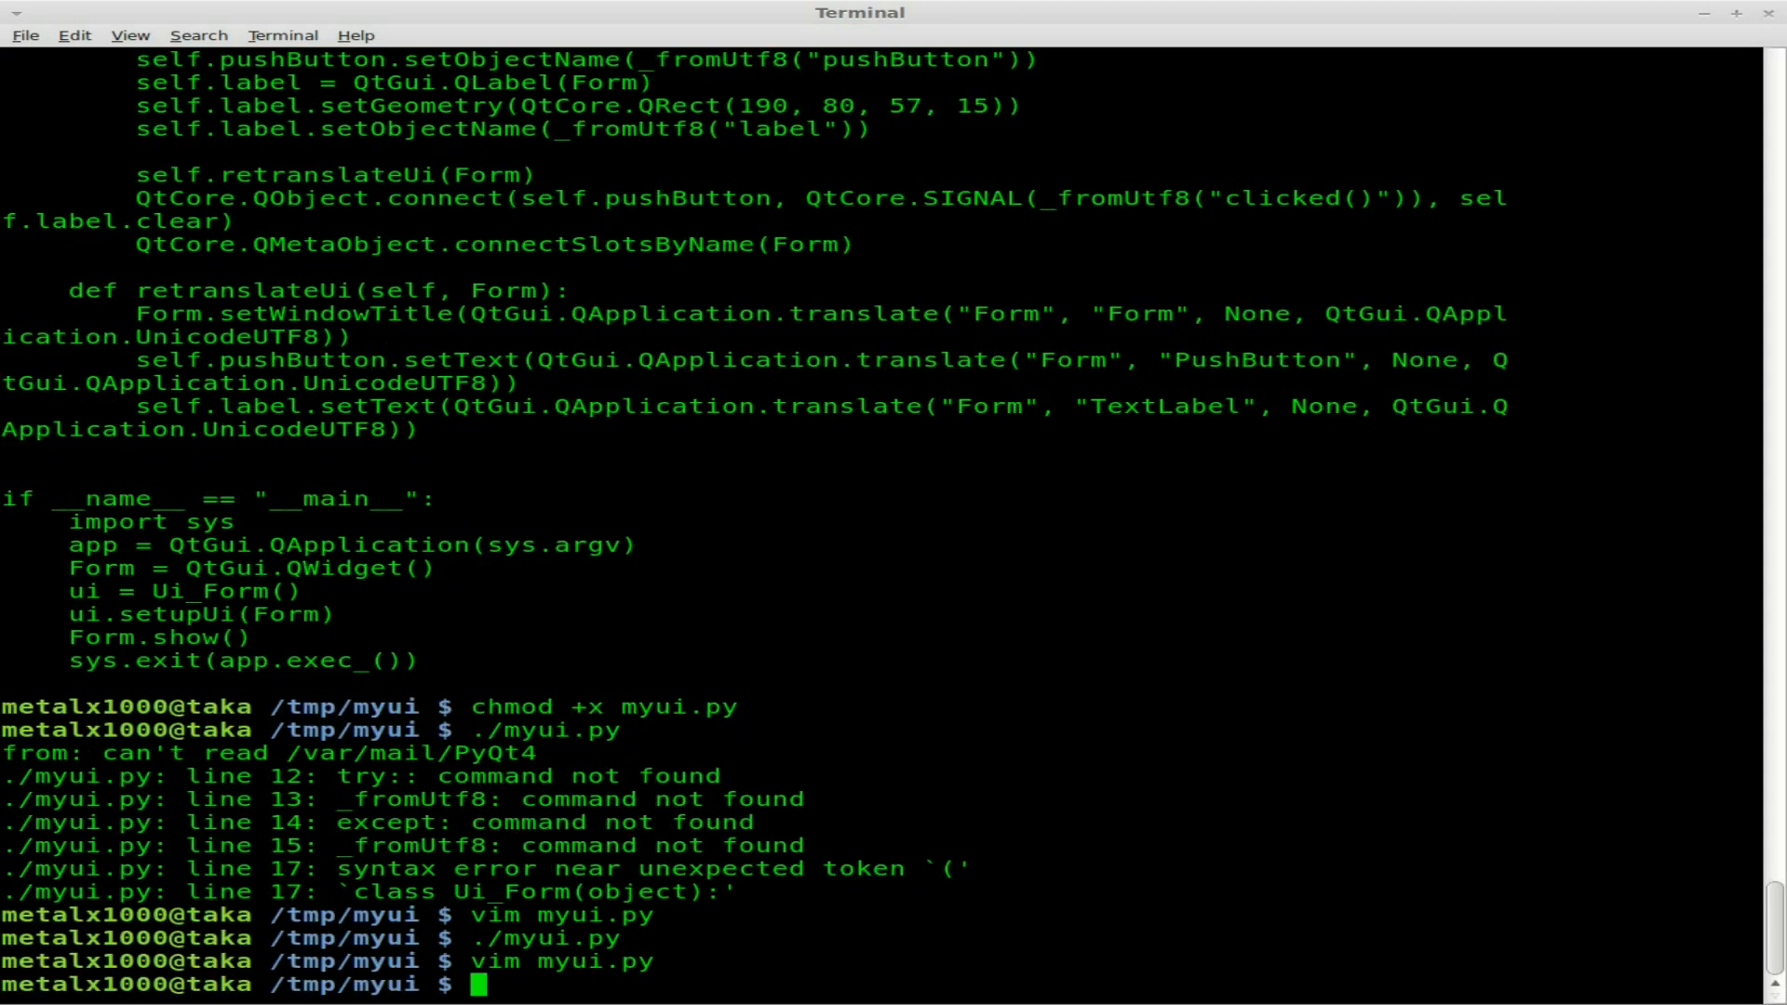
# - Run ./myui.py and hit PushButton repeatedly so Hello World prints in the terminal
pyautogui.write('./myui.py')
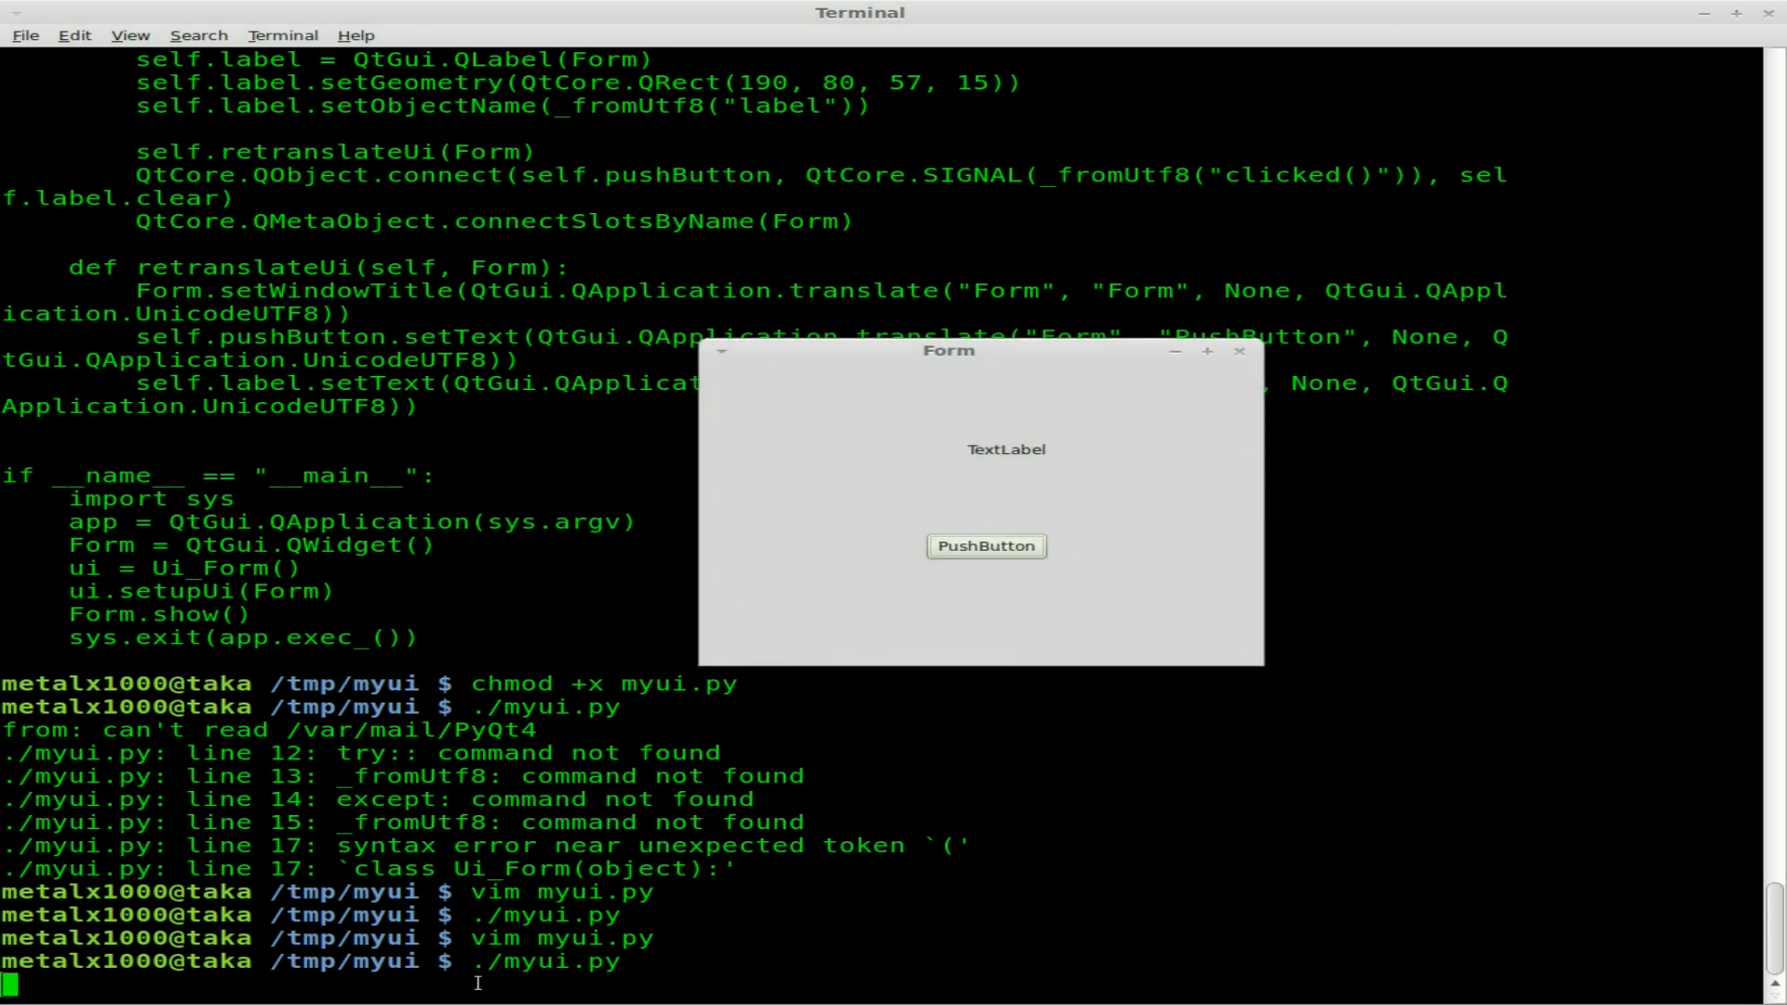
pyautogui.click(987, 545)
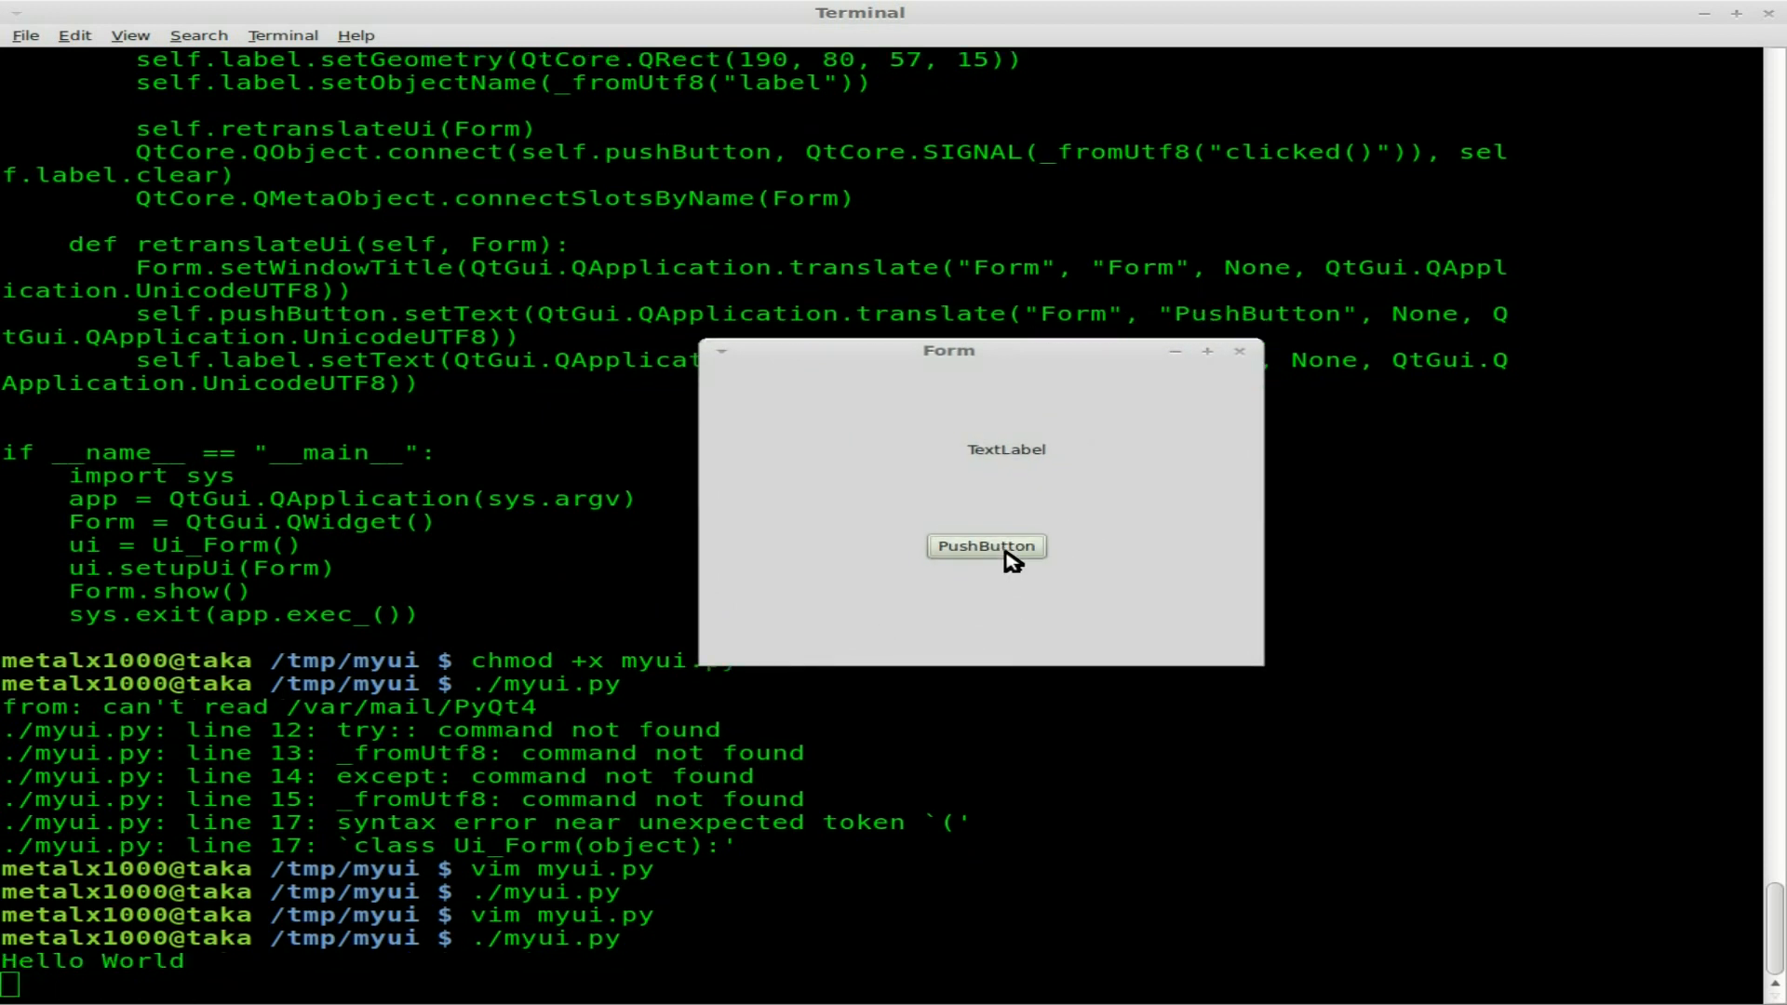
pyautogui.click(985, 545)
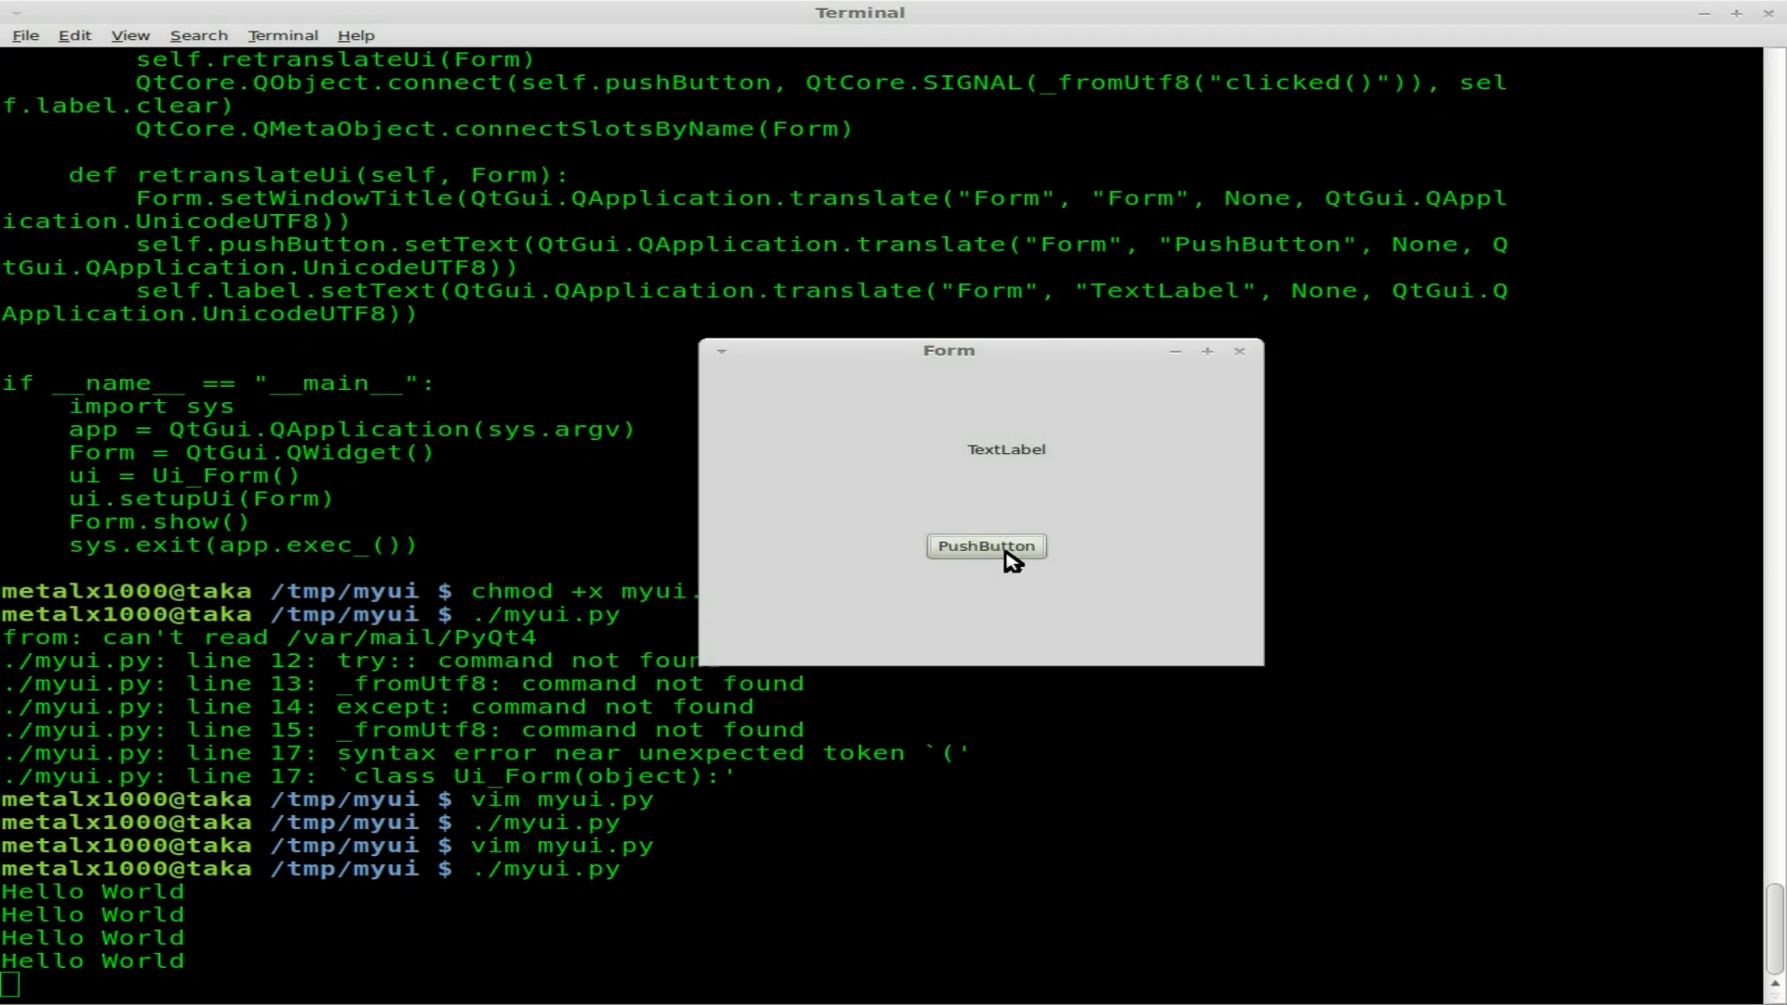